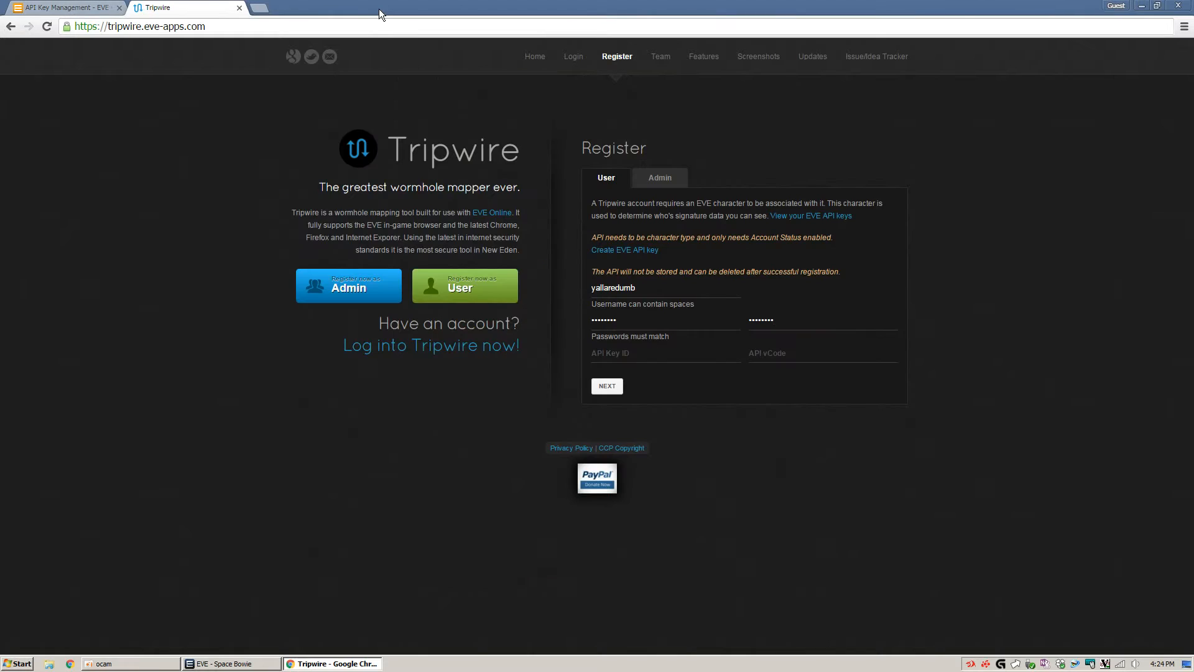
# - Go from the Tripwire registration form to the EVE API Key Management page
pyautogui.click(137, 26)
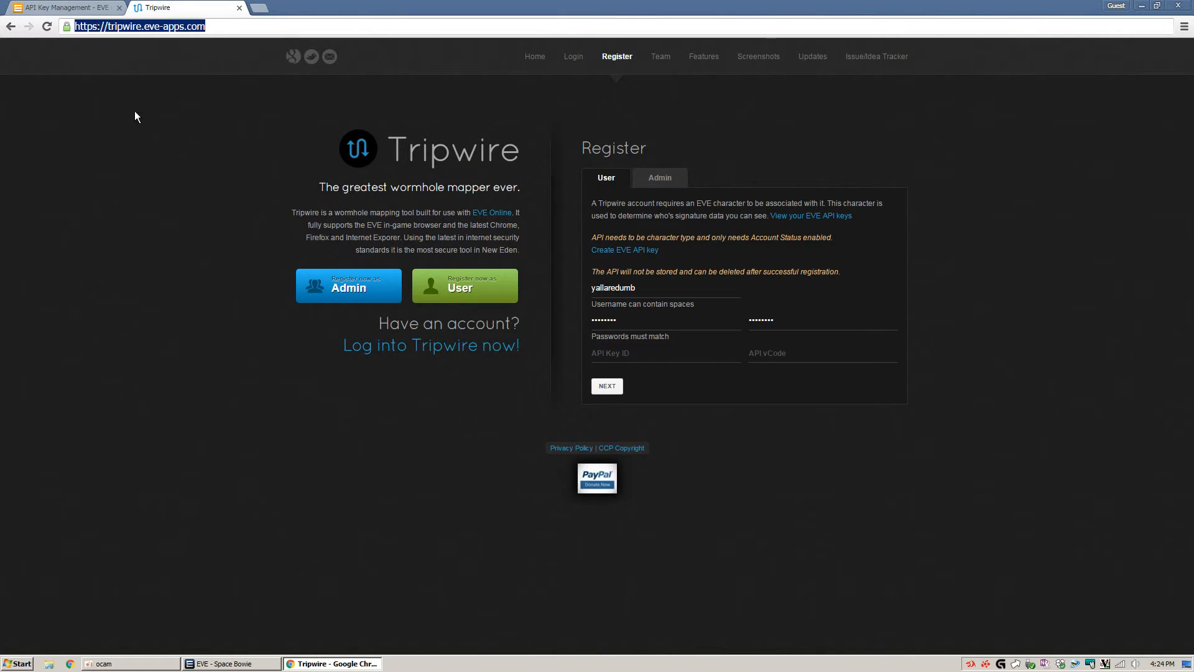
pyautogui.moveTo(144, 148)
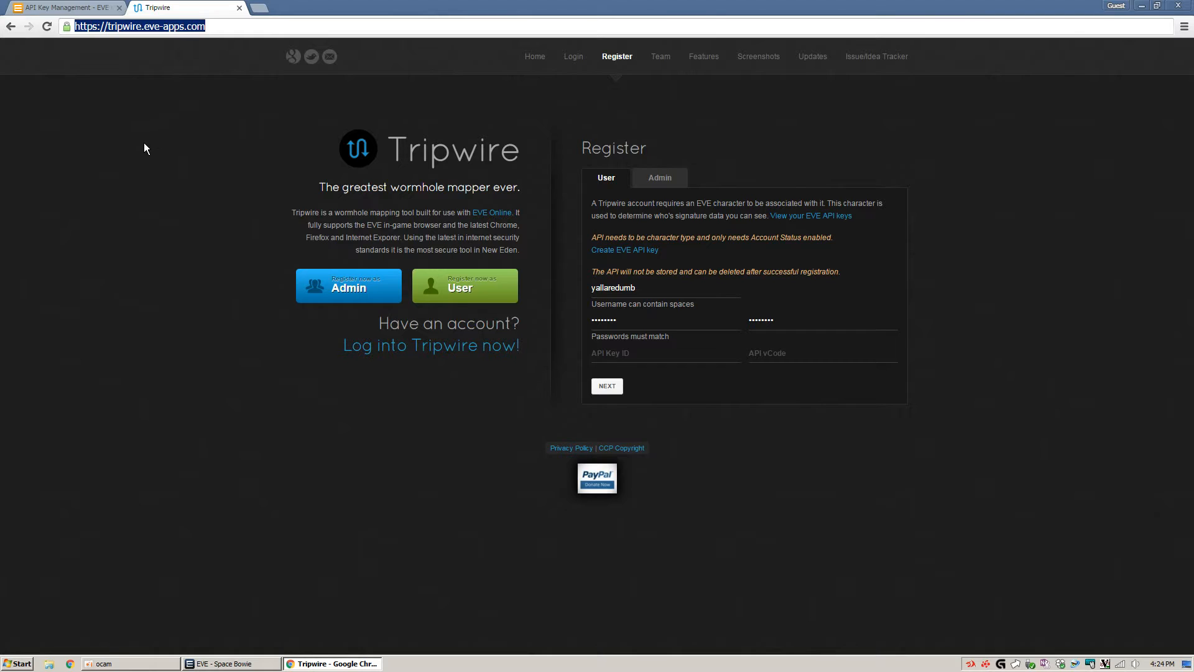
pyautogui.click(638, 287)
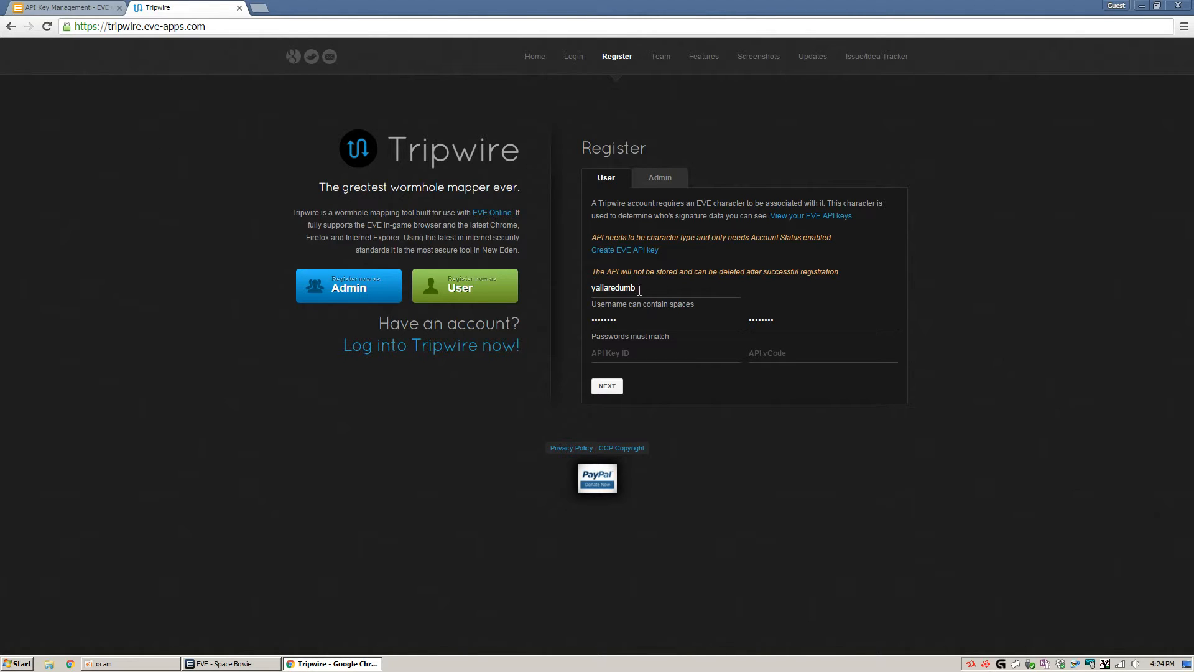
pyautogui.doubleClick(611, 287)
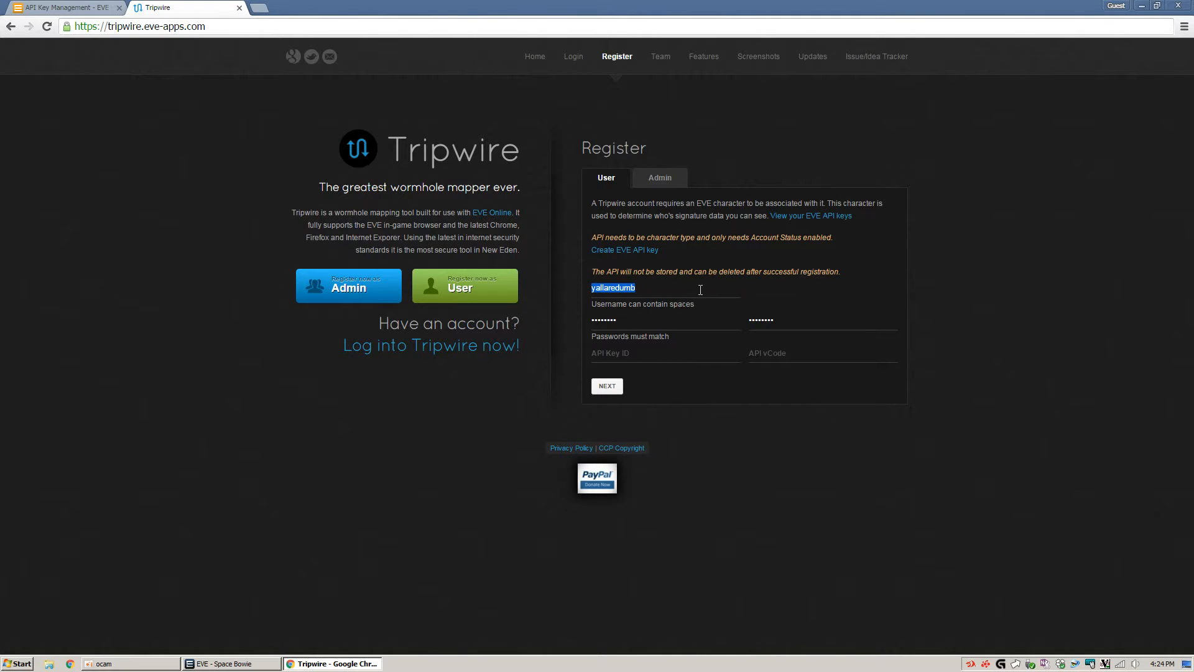
pyautogui.click(663, 319)
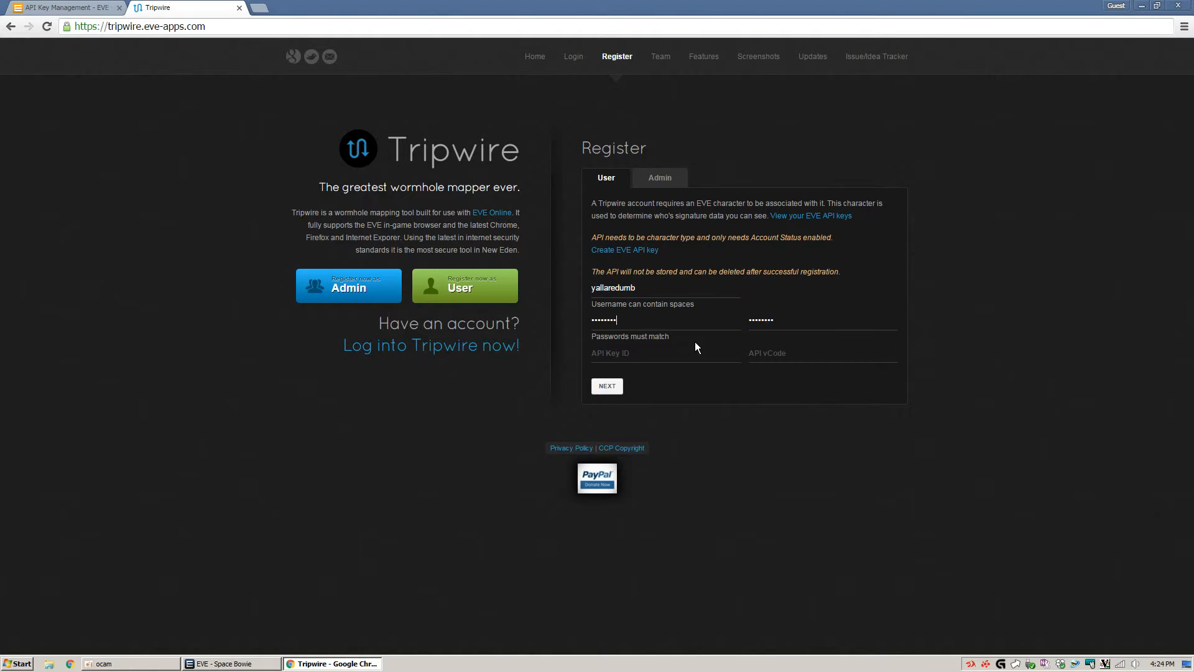
pyautogui.moveTo(773, 336)
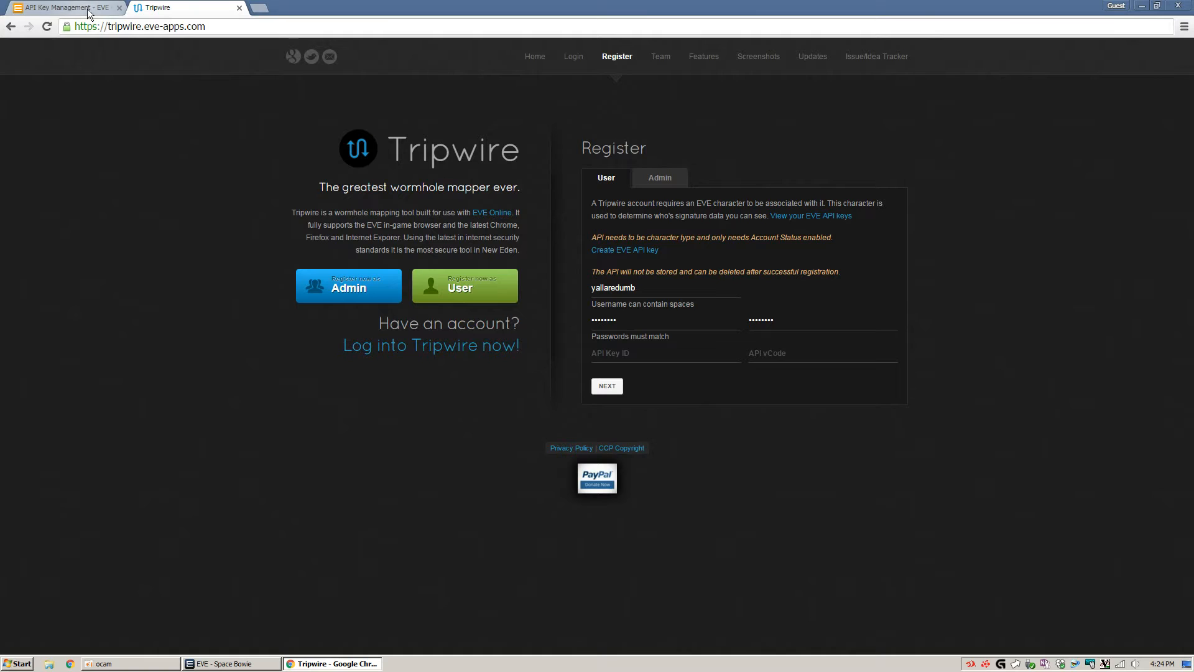
pyautogui.click(665, 352)
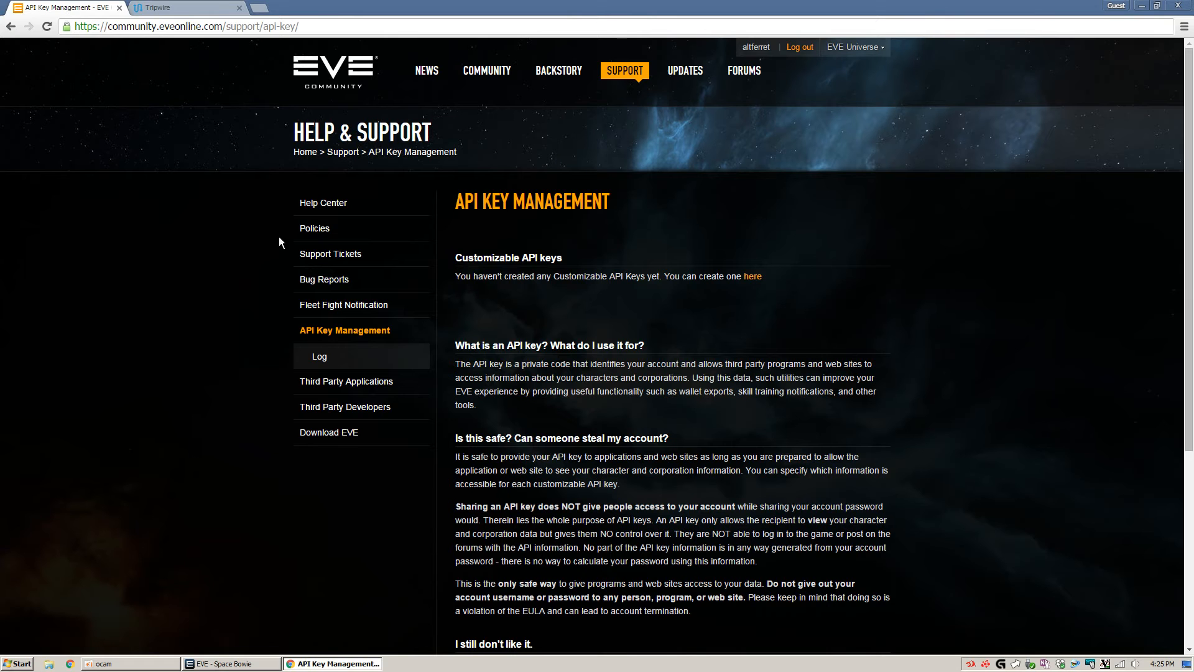
# - Start a new customizable API key named Tripwire for one character, set to never expire
pyautogui.click(753, 276)
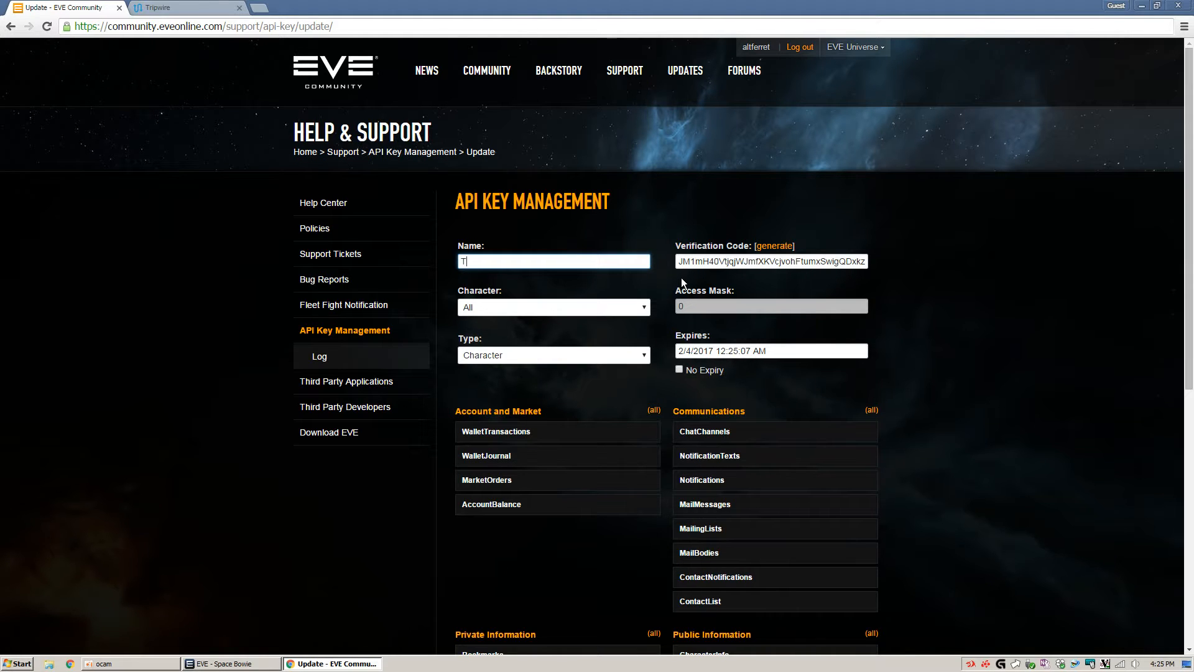
pyautogui.write('ripwire')
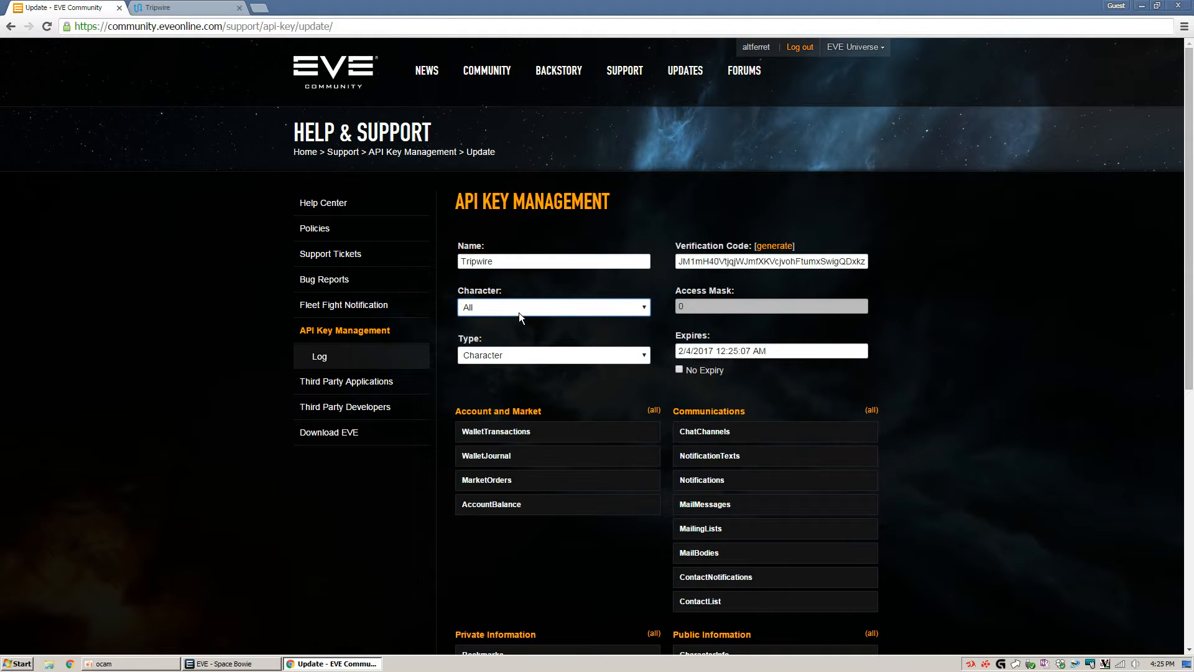
pyautogui.click(554, 307)
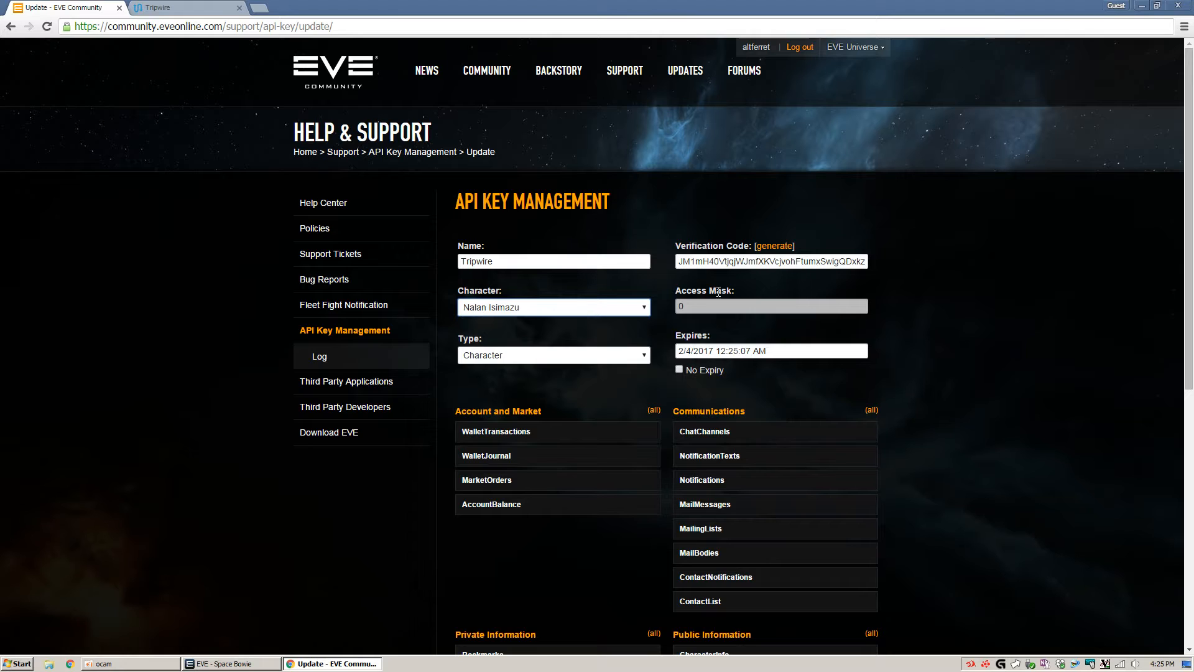
pyautogui.scroll(-3)
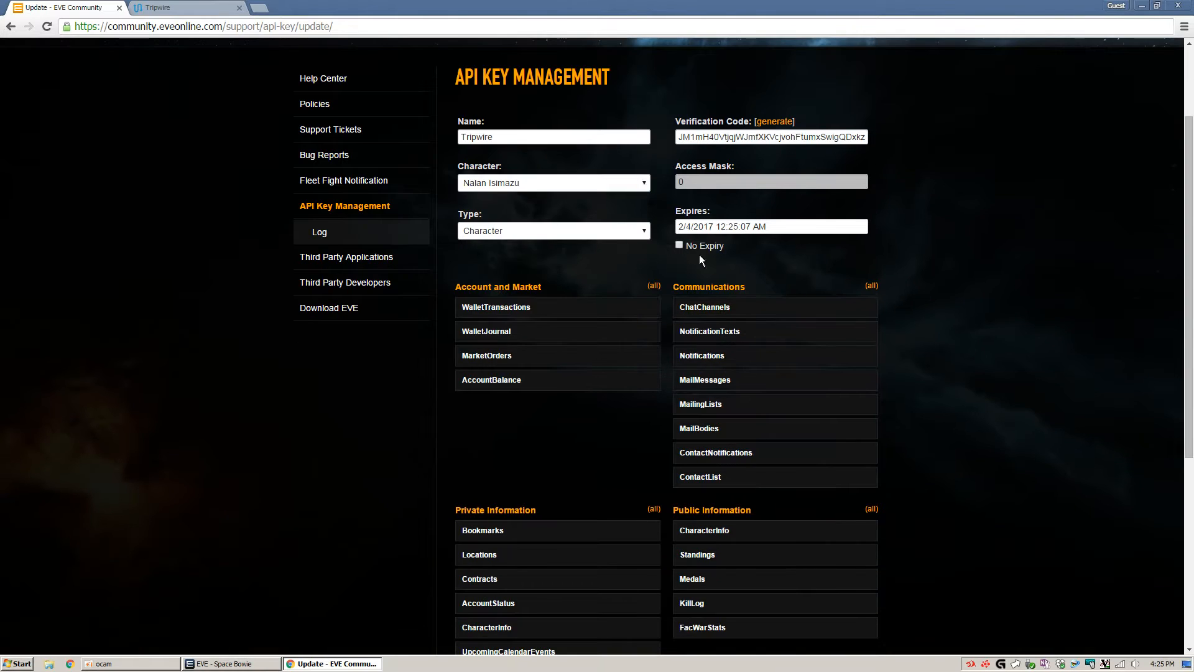
pyautogui.click(679, 245)
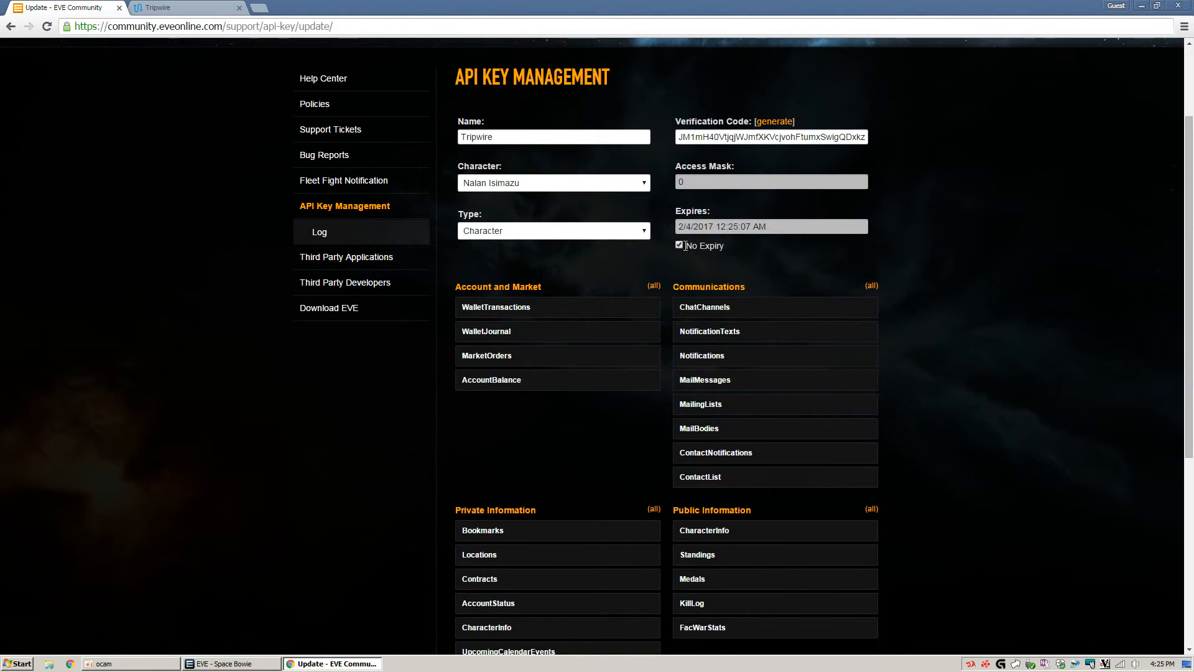
# - Grant the key Account Status access and submit it so it is listed with ID and code
pyautogui.scroll(-3)
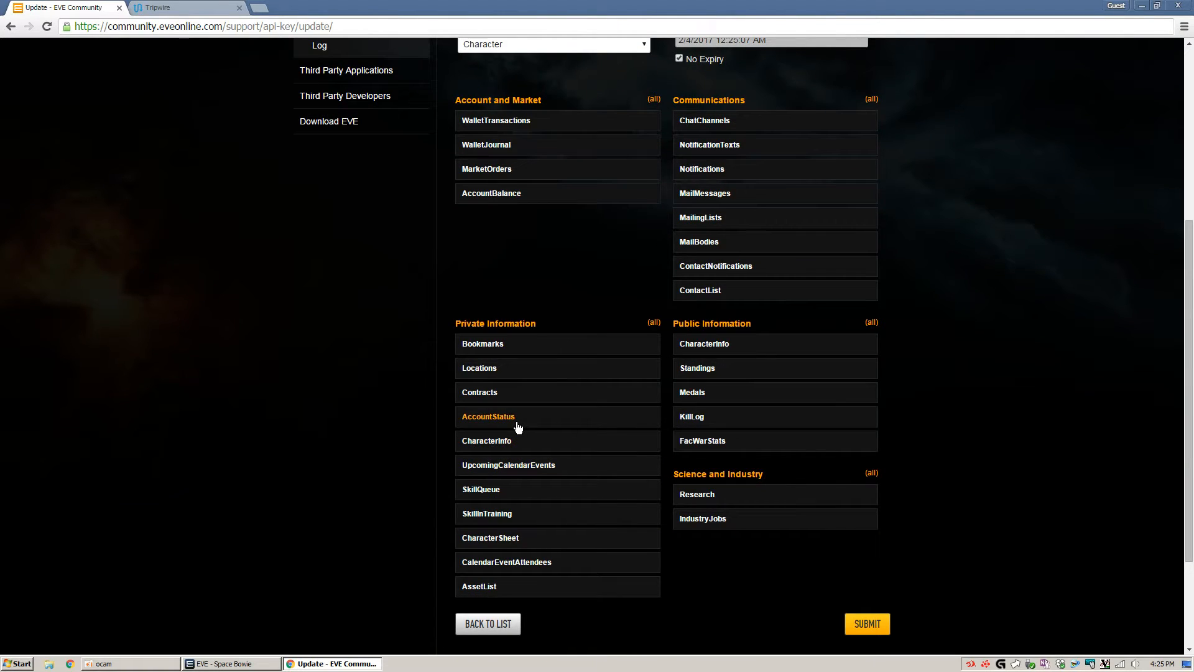
pyautogui.click(488, 417)
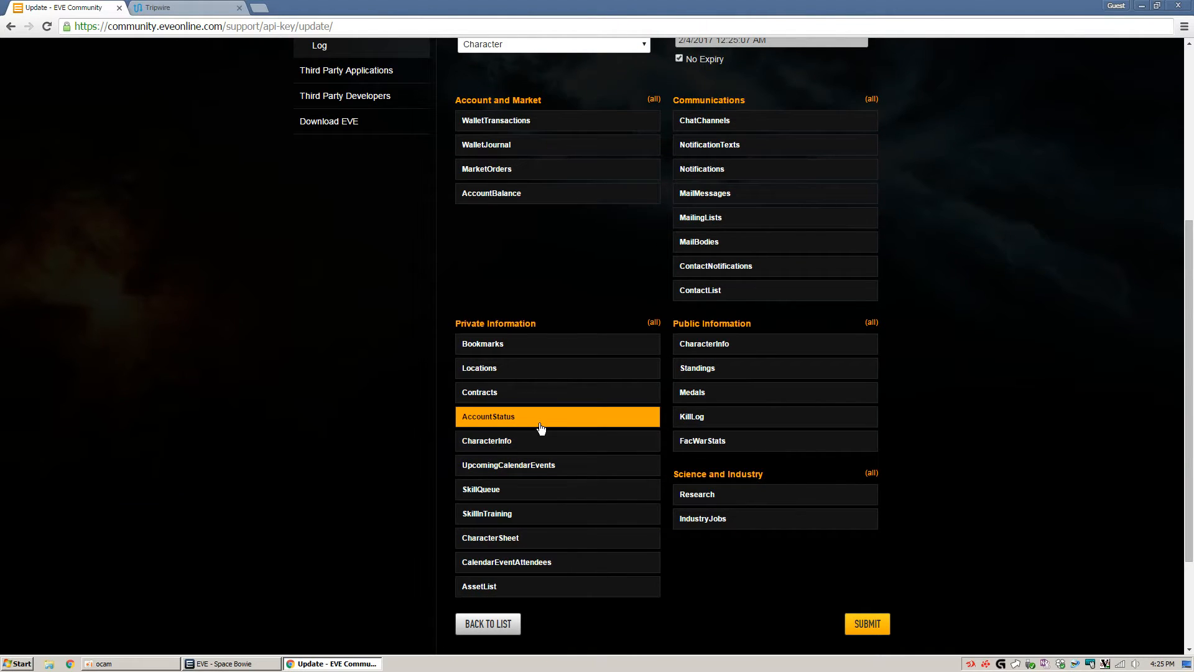
pyautogui.moveTo(861, 392)
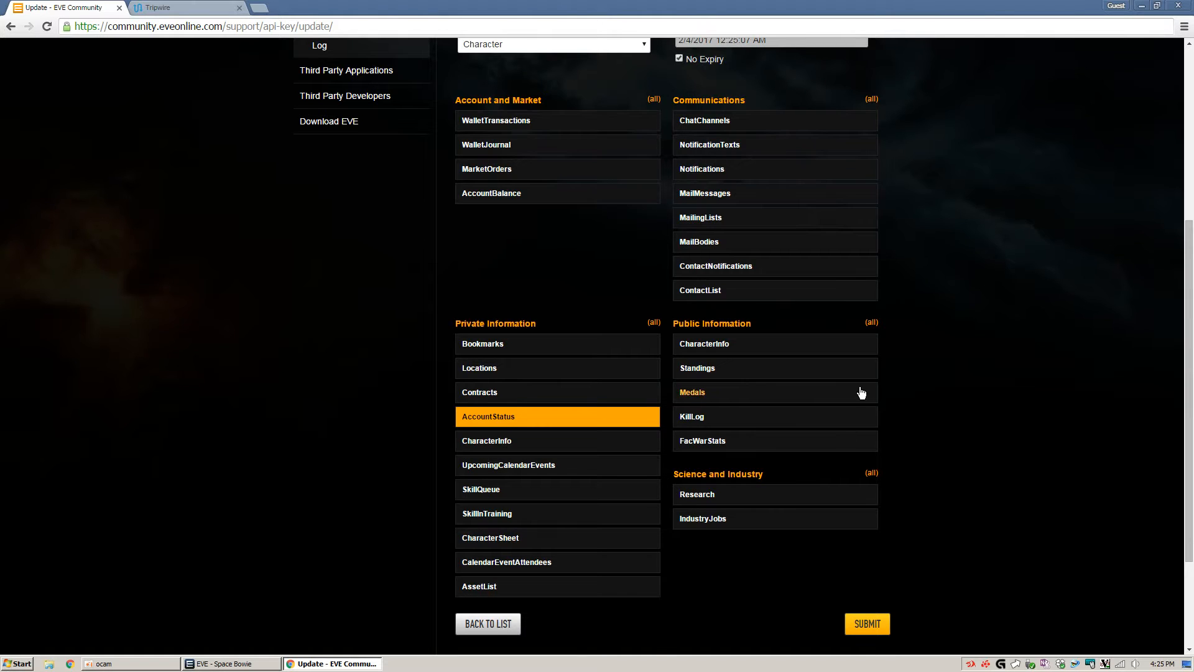
pyautogui.scroll(3)
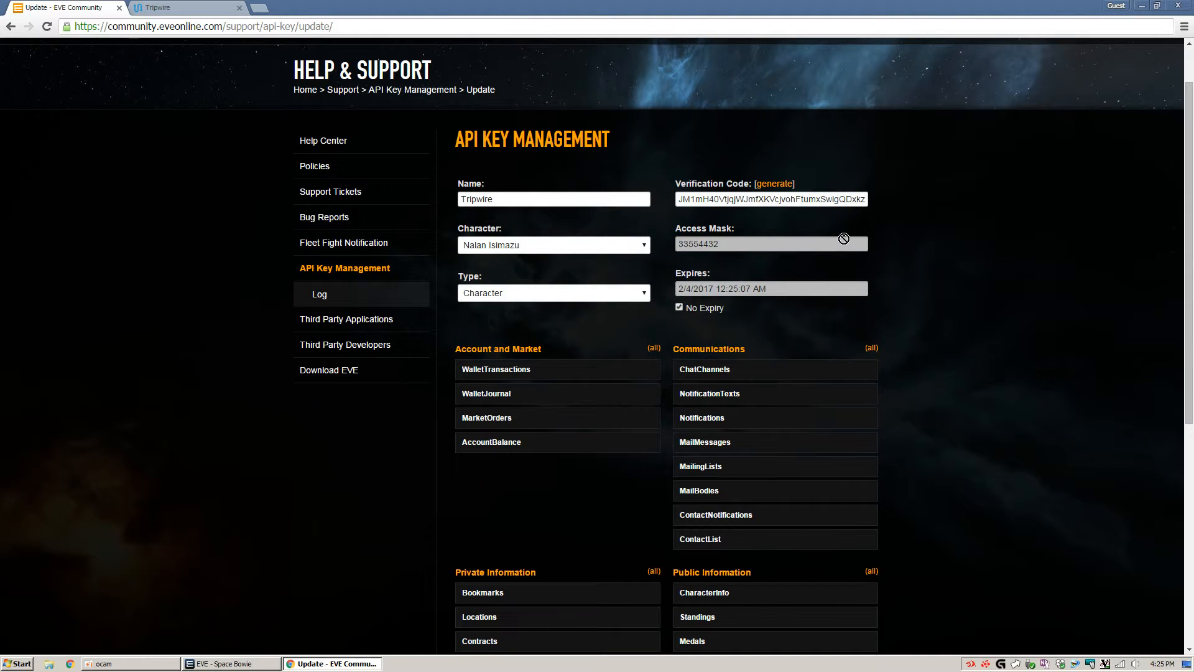
pyautogui.moveTo(943, 330)
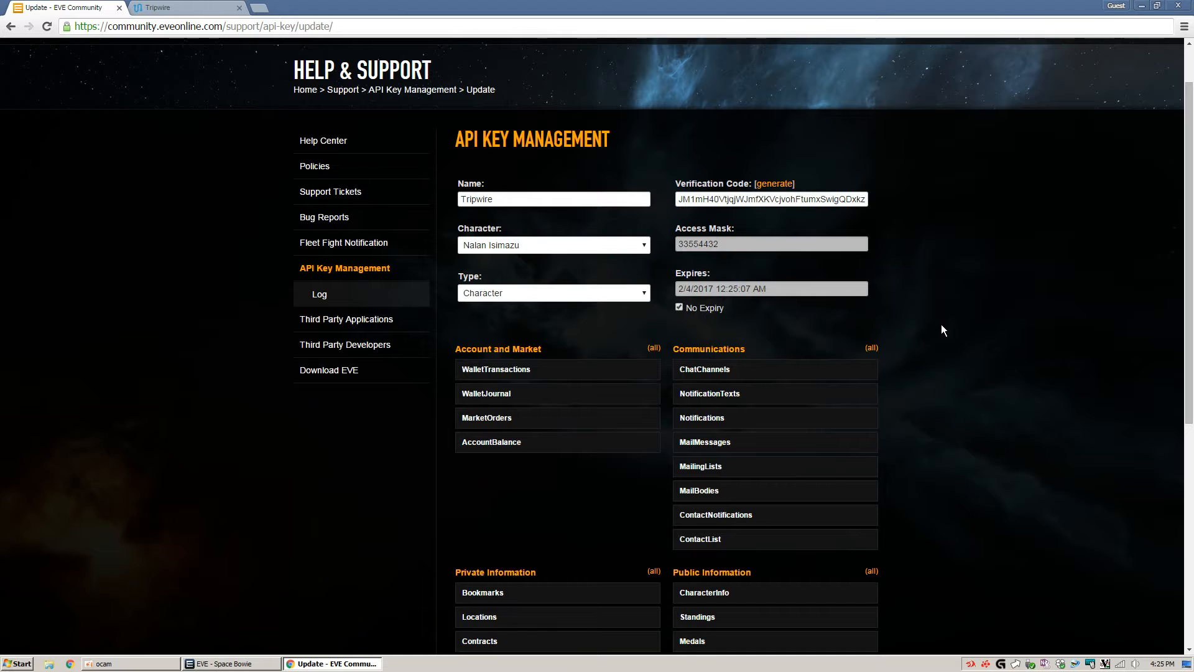
pyautogui.scroll(-3)
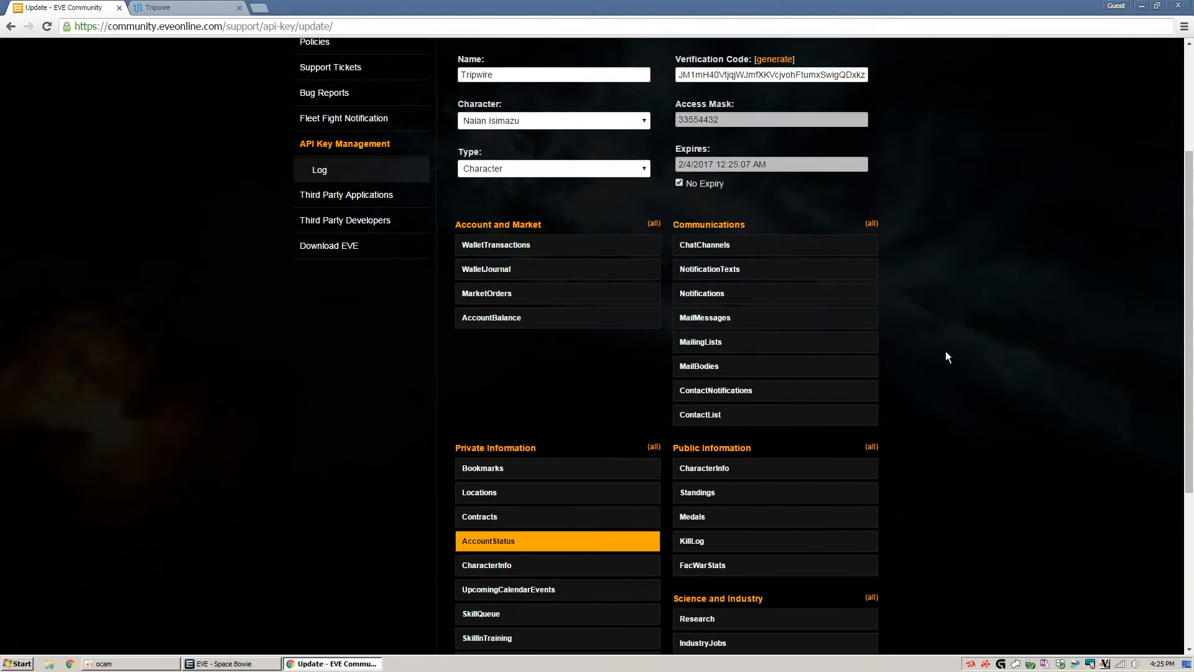
pyautogui.scroll(-3)
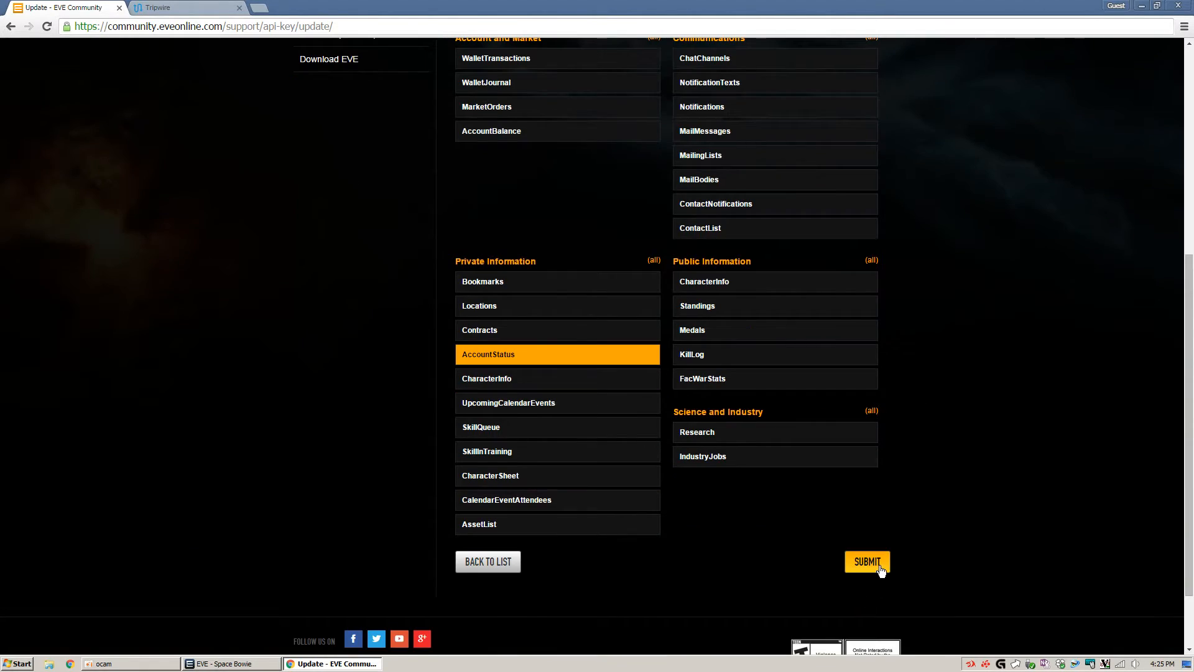
pyautogui.click(867, 562)
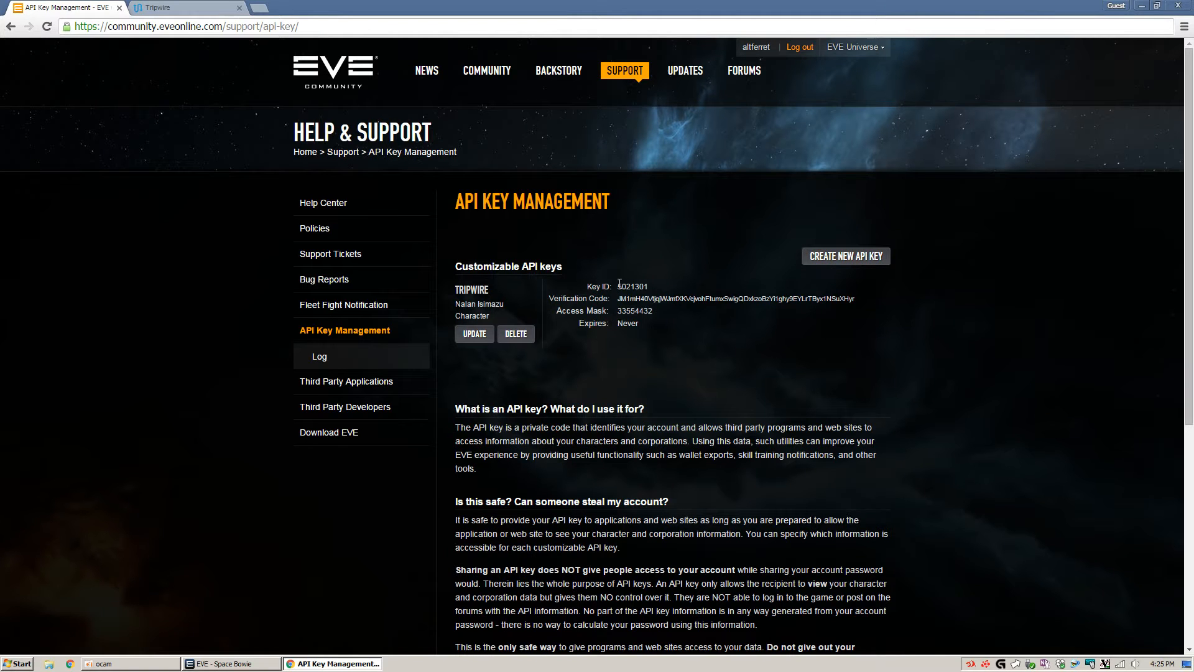
# - Copy the Tripwire key's ID into the registration form, then select its verification code
pyautogui.doubleClick(631, 286)
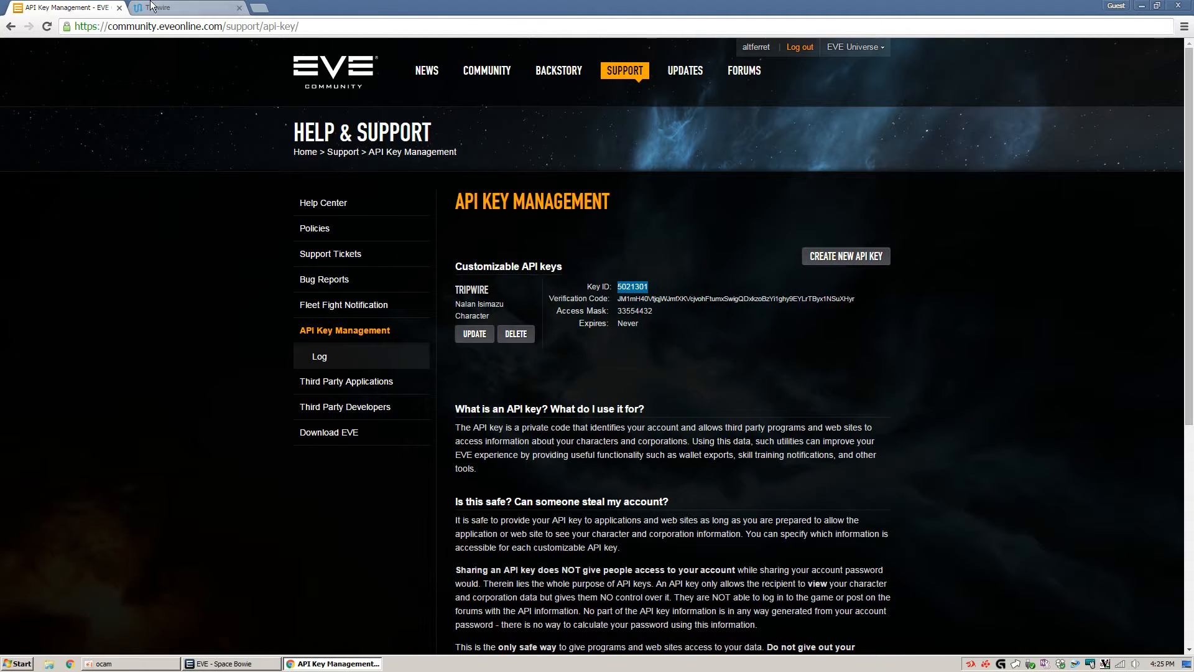
pyautogui.click(187, 7)
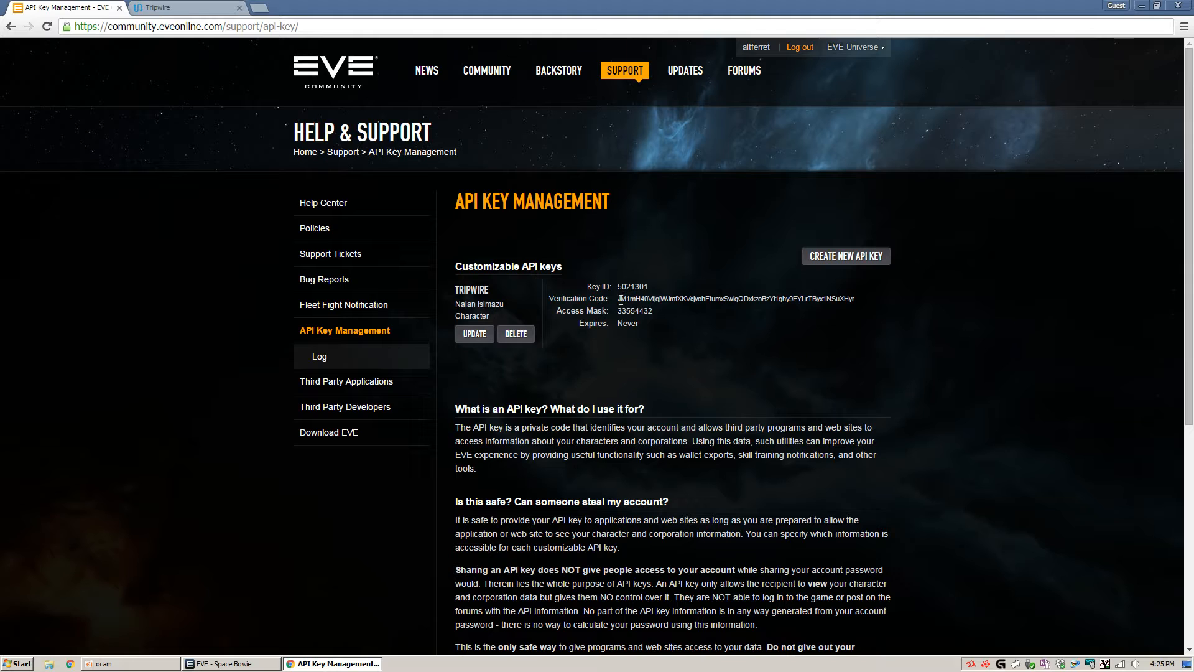
pyautogui.tripleClick(735, 297)
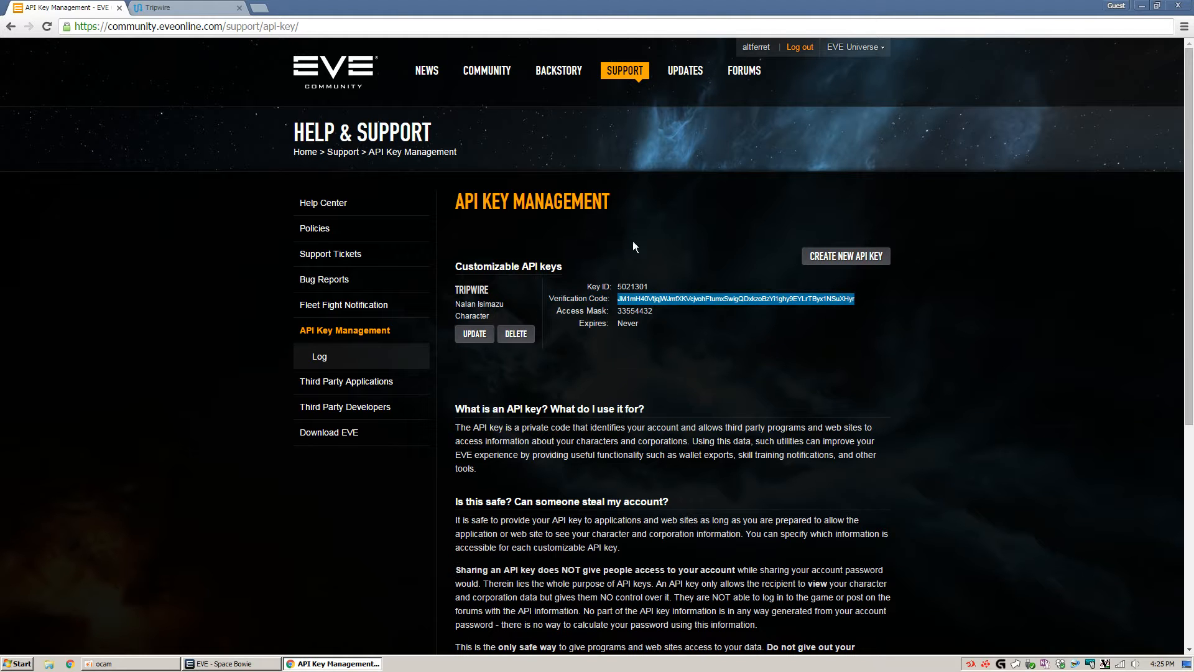
# - Submit the Tripwire registration with the key ID and vCode so the account is created
pyautogui.click(186, 8)
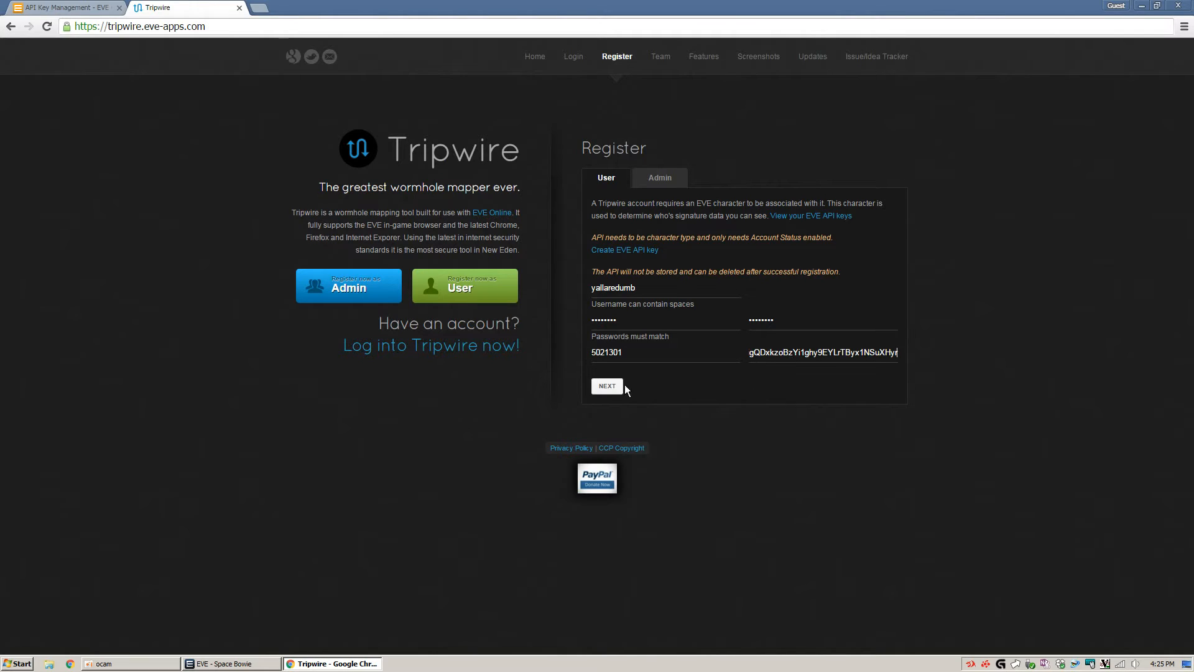
pyautogui.click(606, 386)
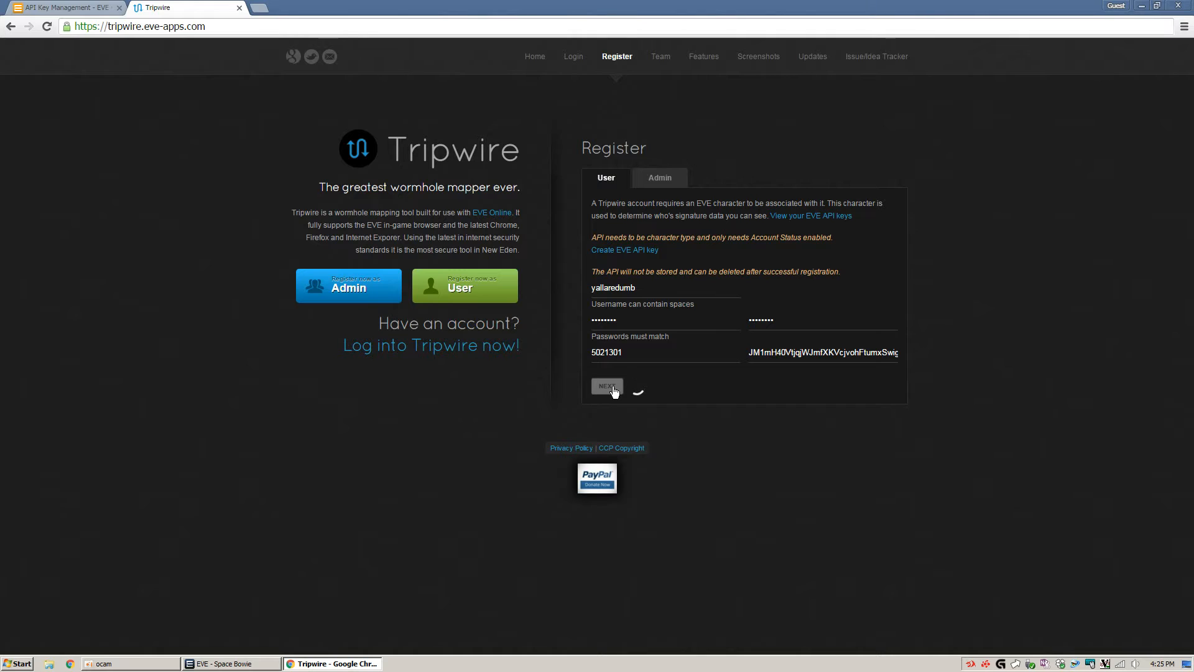
pyautogui.click(605, 387)
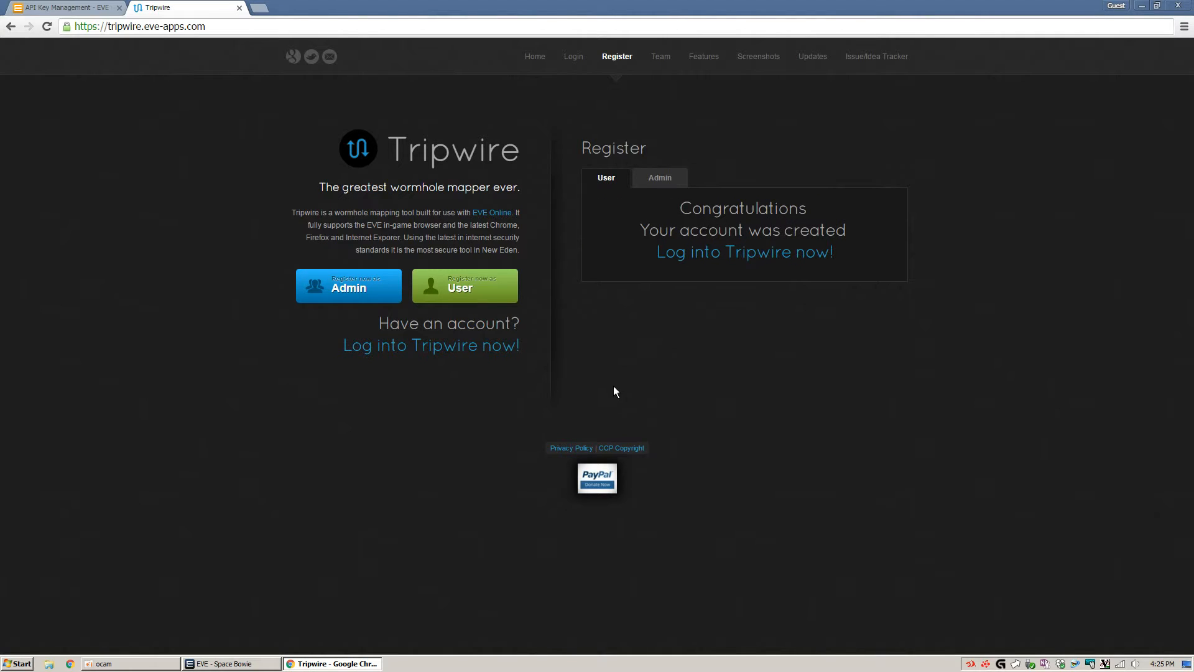
pyautogui.moveTo(736, 253)
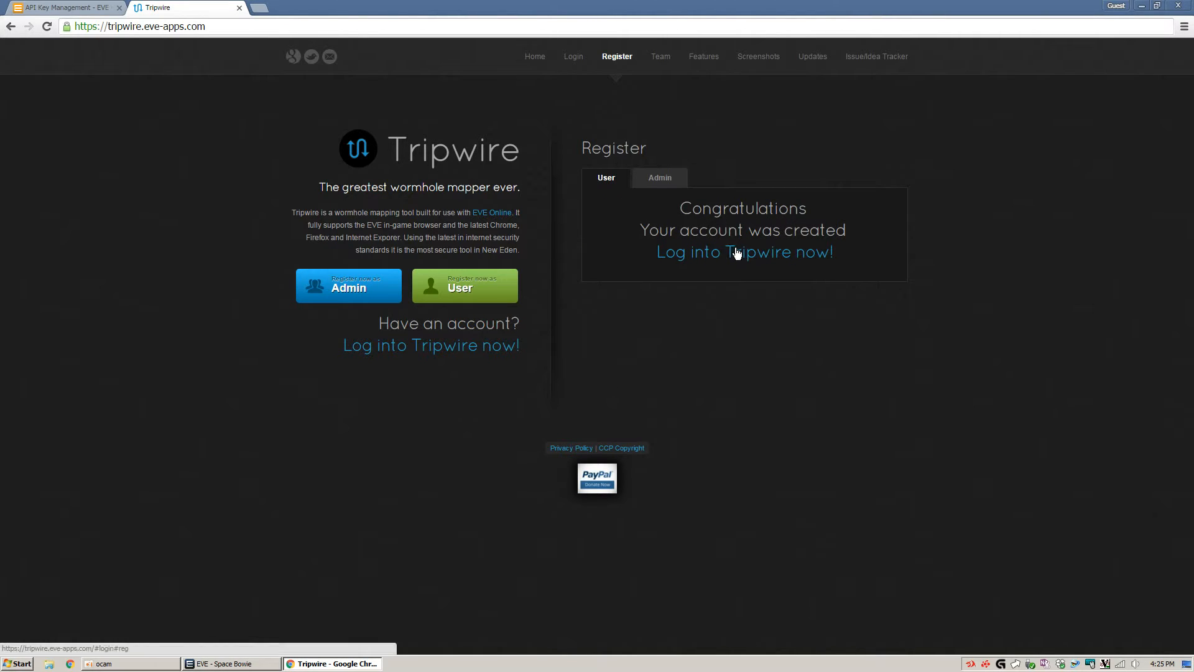
# - Log in to Tripwire as yalla, retrying the password after a failed attempt, so the Jita map loads
pyautogui.click(744, 251)
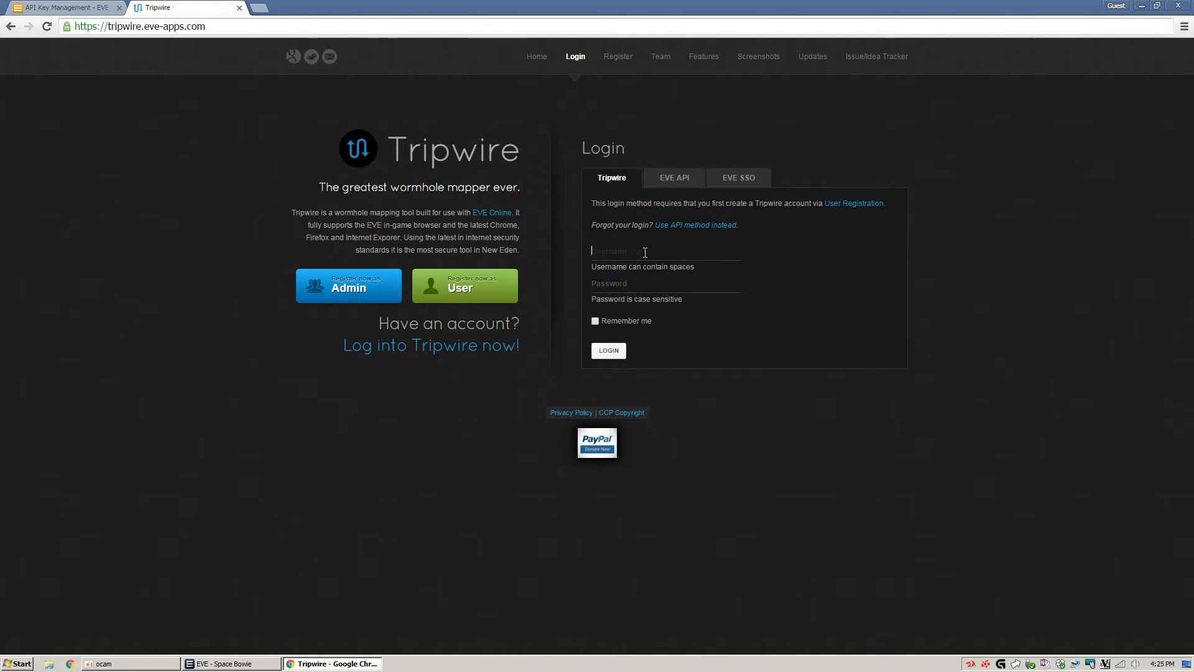
pyautogui.write('yalla')
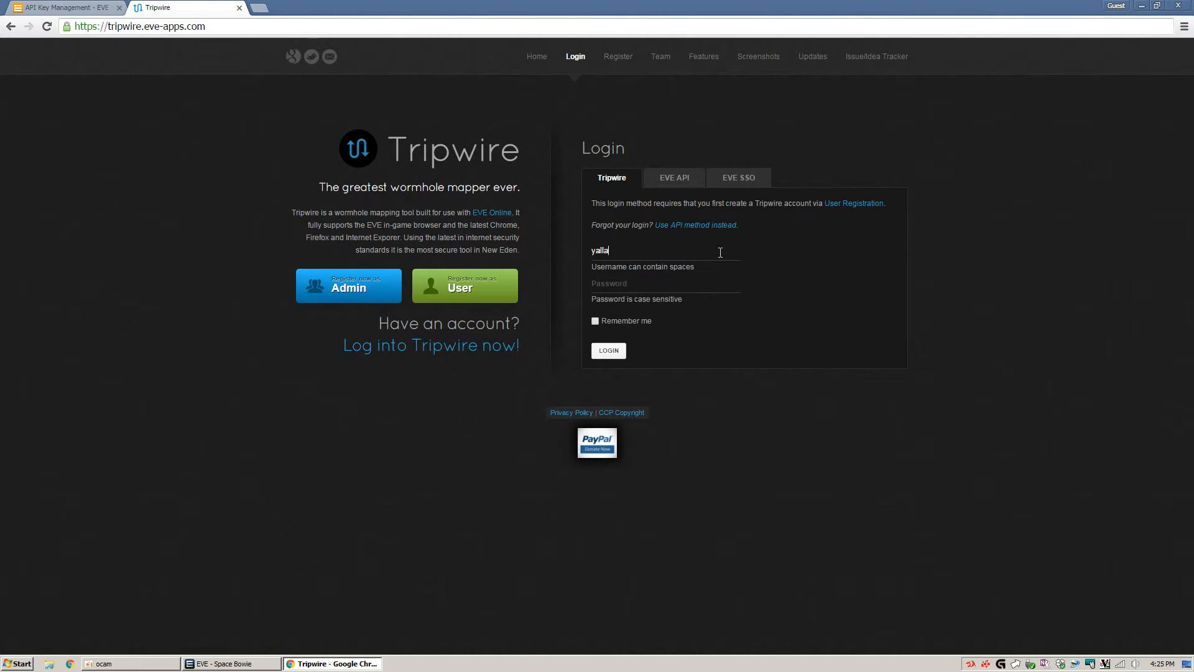
pyautogui.write('redumb')
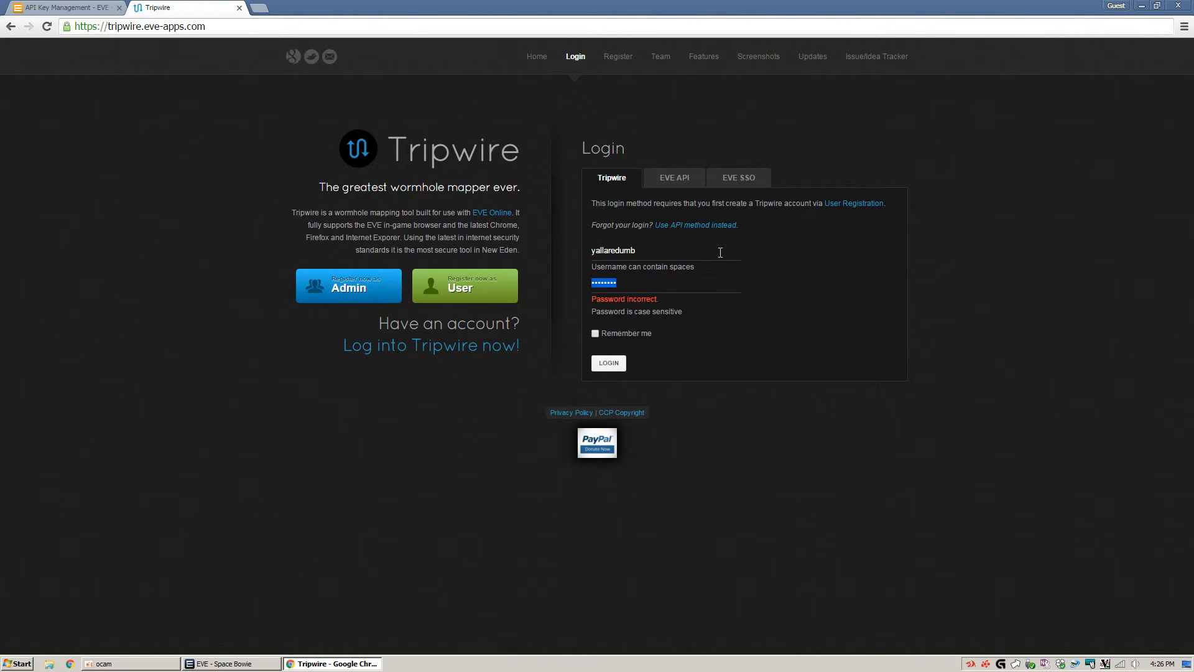
pyautogui.click(609, 362)
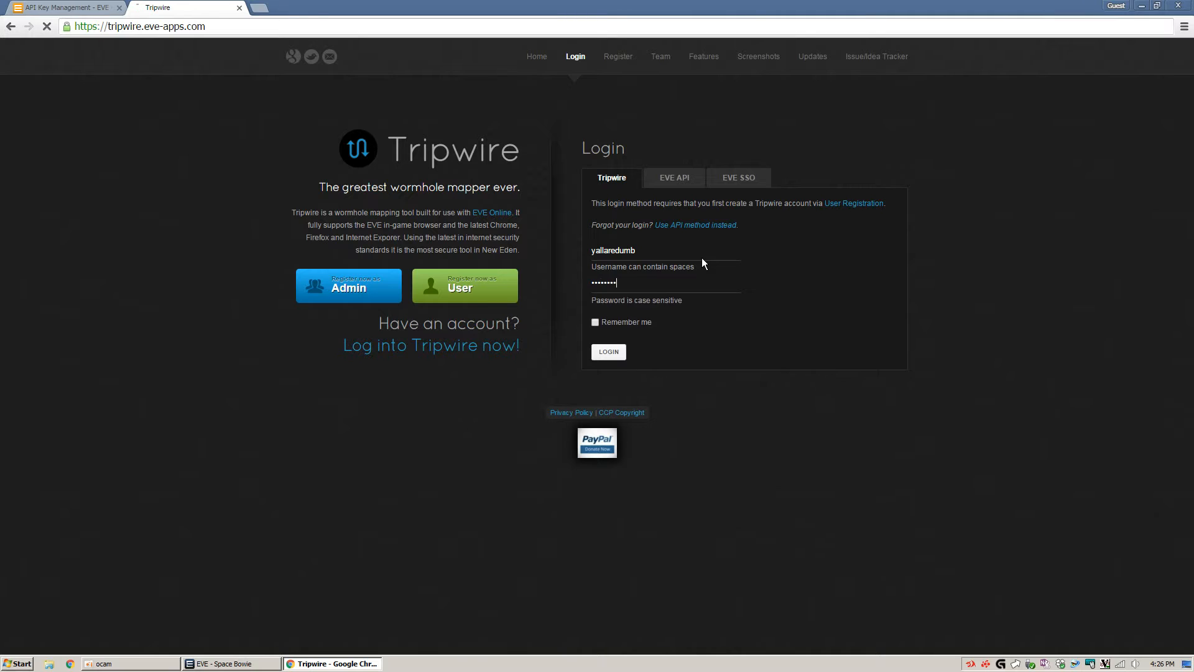
pyautogui.click(608, 350)
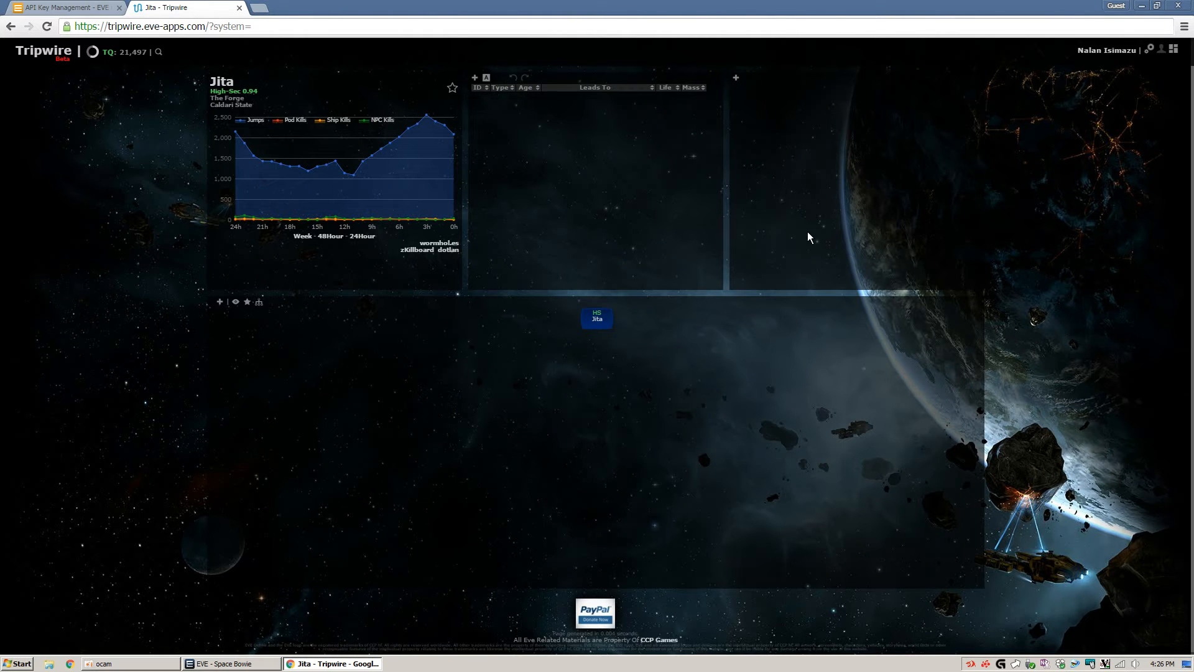
pyautogui.moveTo(1107, 384)
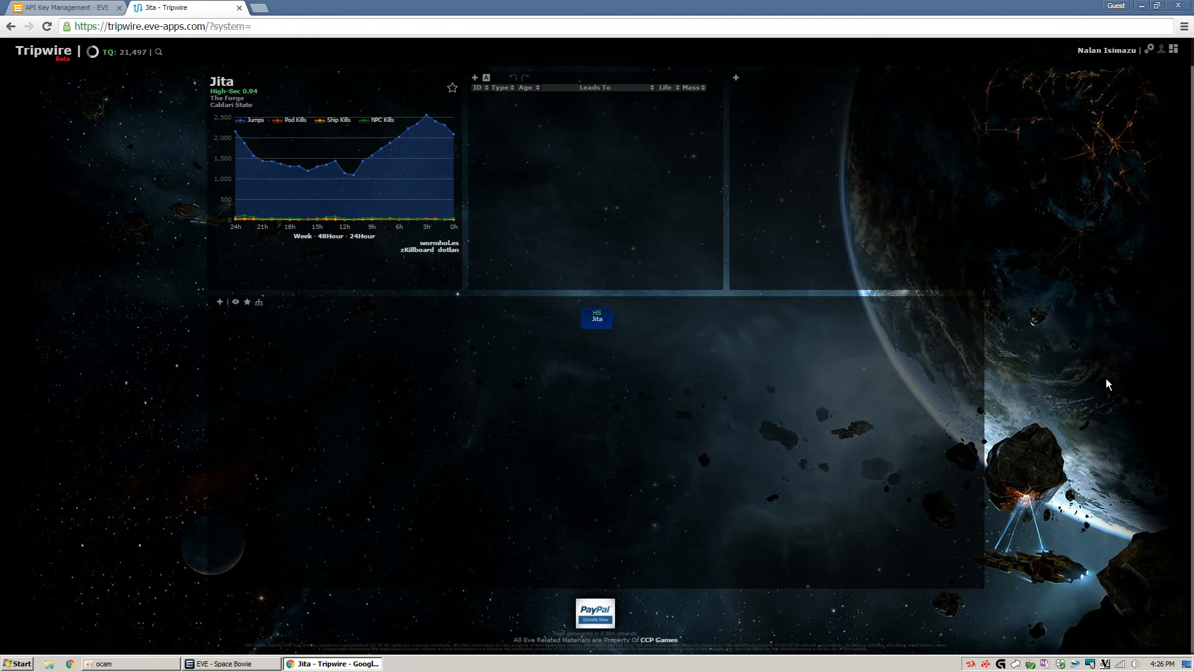
pyautogui.moveTo(566, 121)
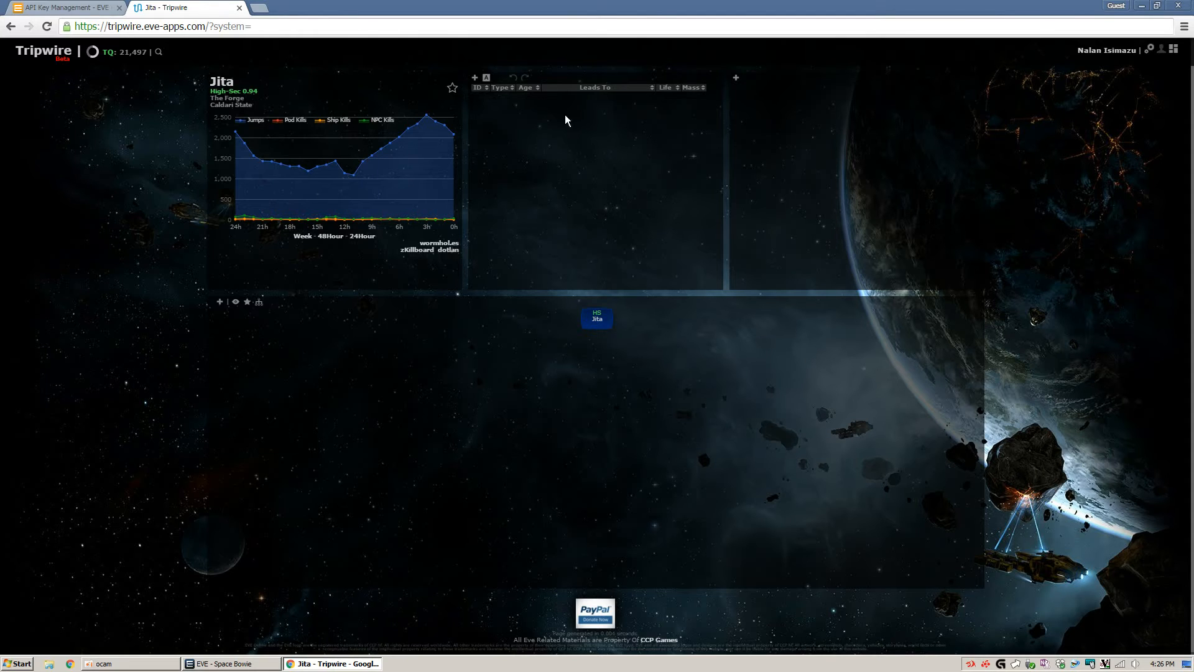
pyautogui.moveTo(918, 329)
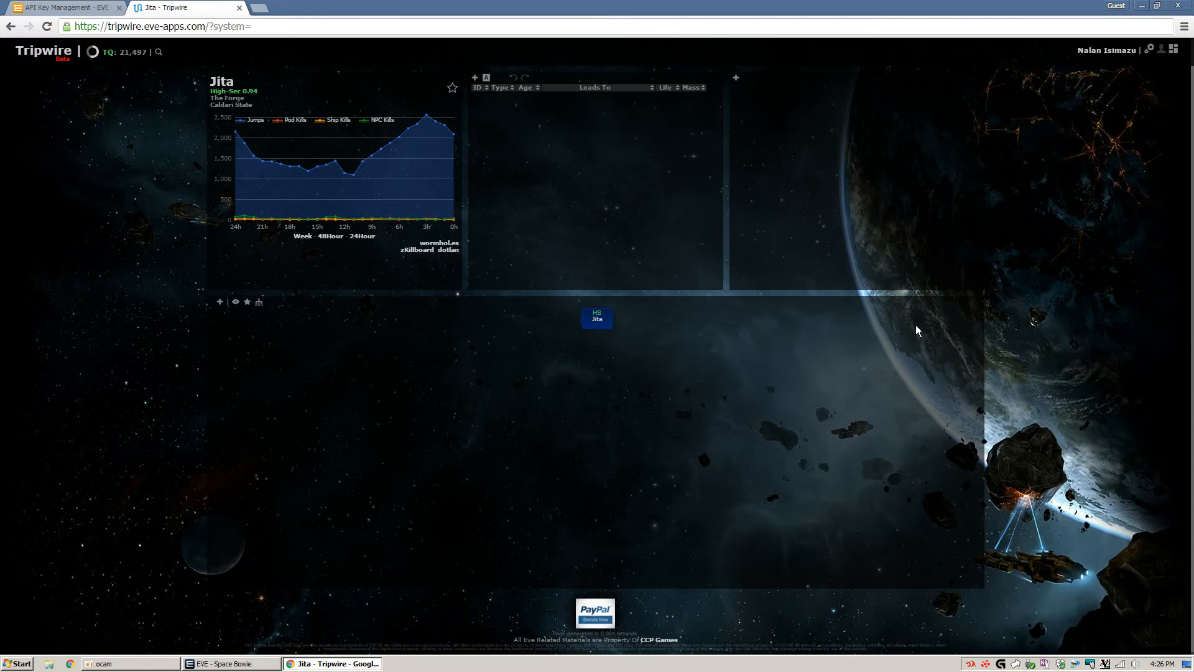
pyautogui.moveTo(791, 396)
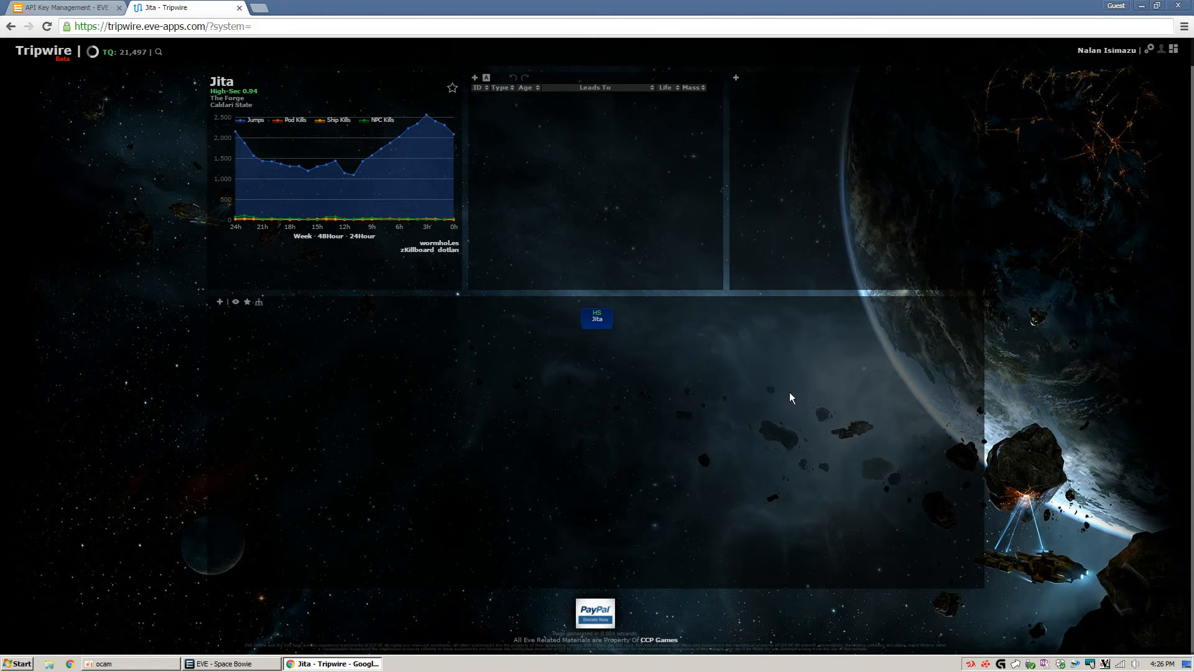
pyautogui.moveTo(381, 624)
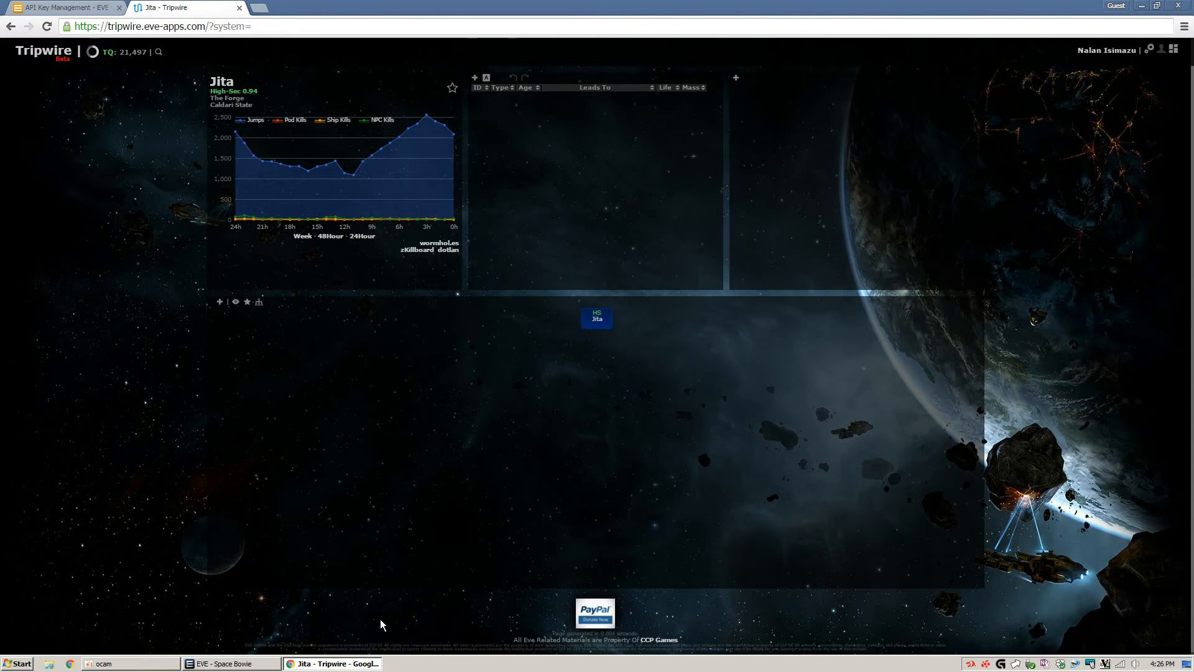
pyautogui.click(221, 663)
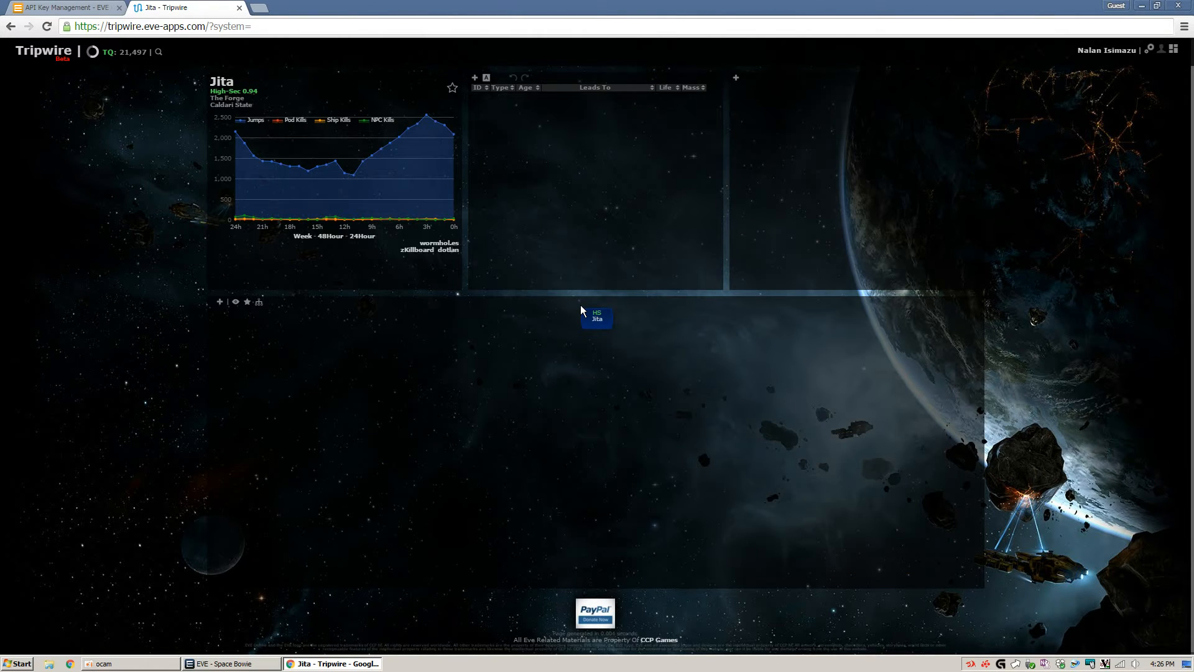
pyautogui.click(222, 663)
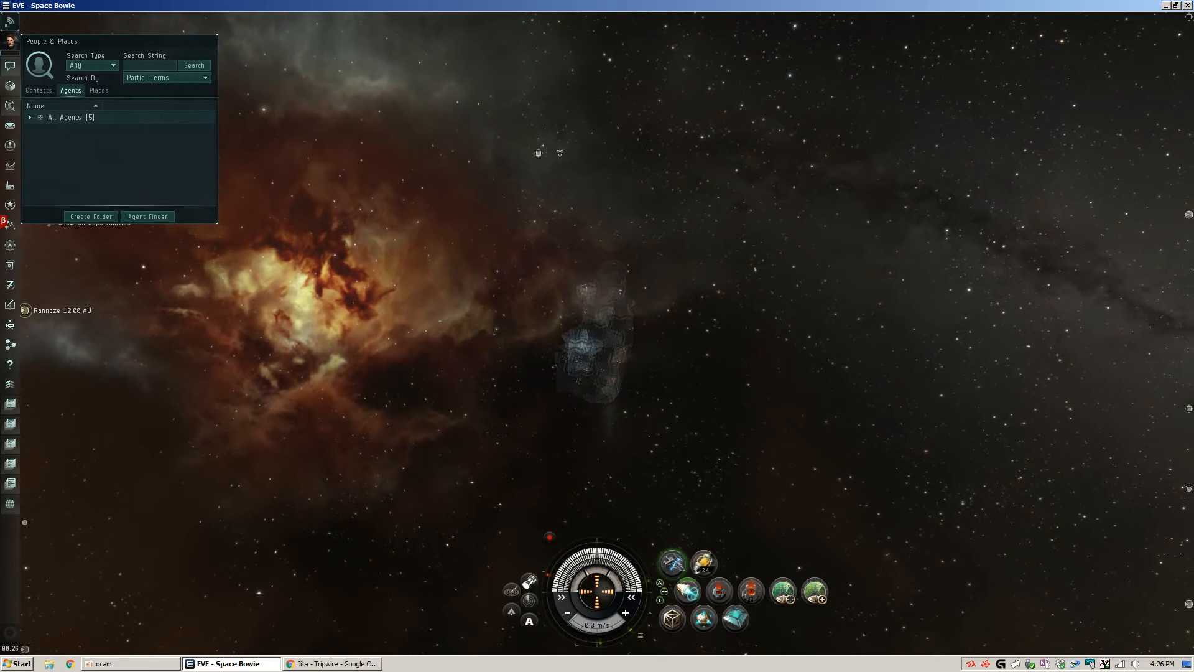
# - Load tripwire.eve-apps.com in the EVE in-game browser, signed in as Space Bowie in Atarli
pyautogui.click(331, 663)
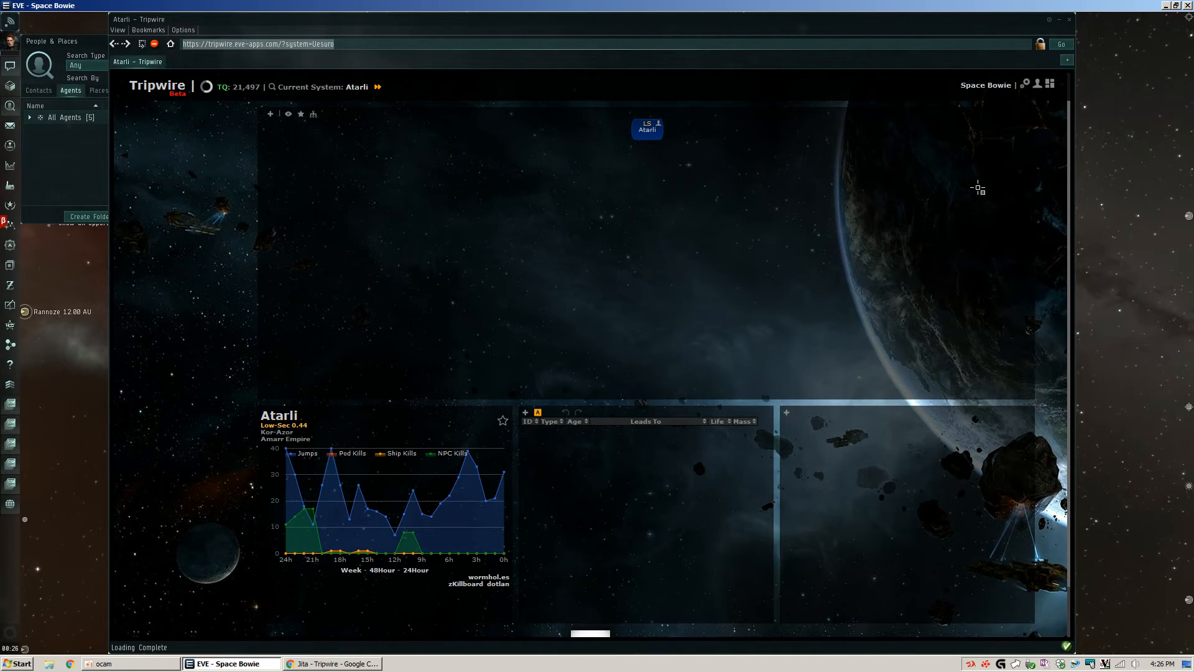
pyautogui.moveTo(603, 292)
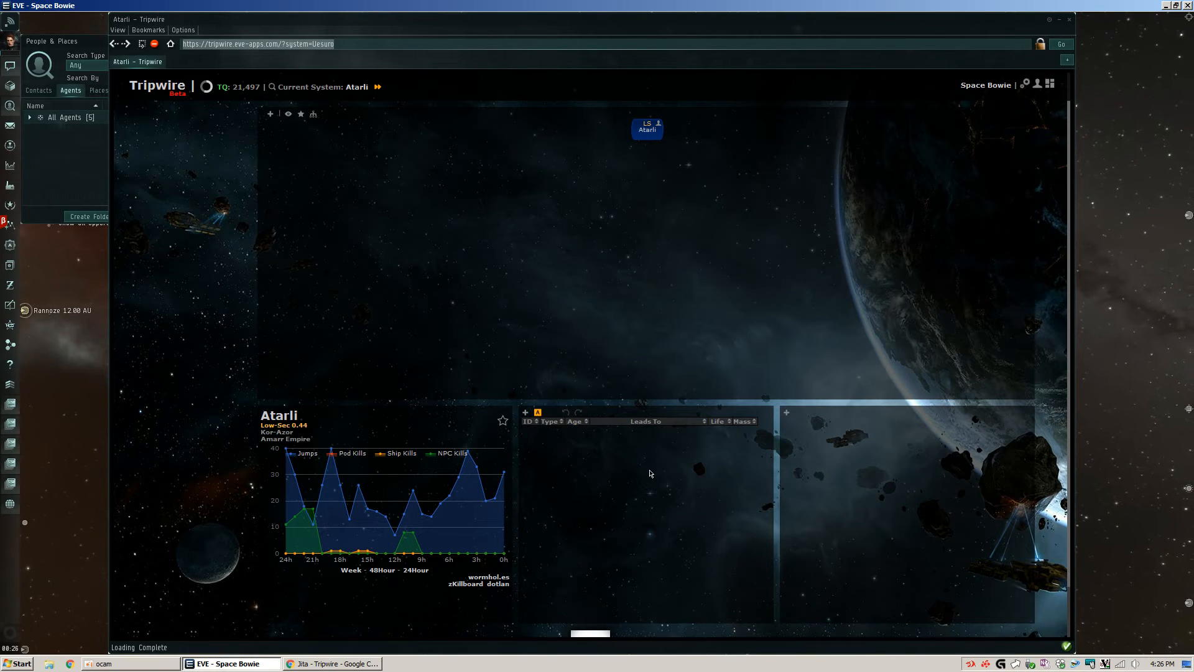
pyautogui.moveTo(880, 449)
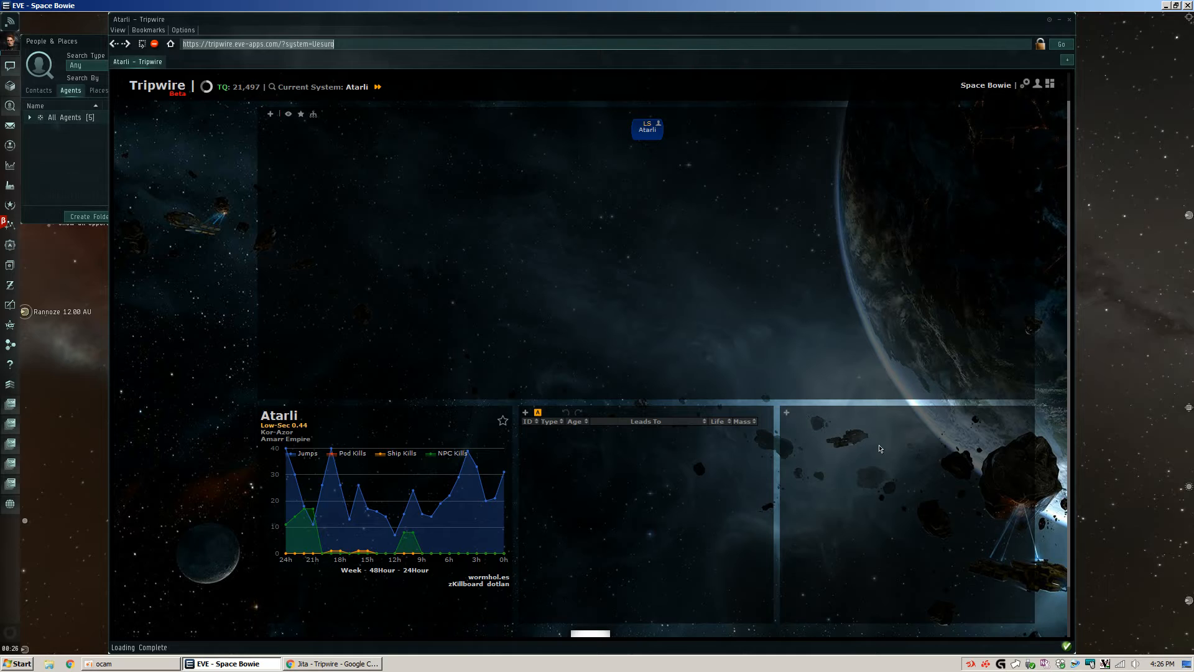
pyautogui.moveTo(555, 295)
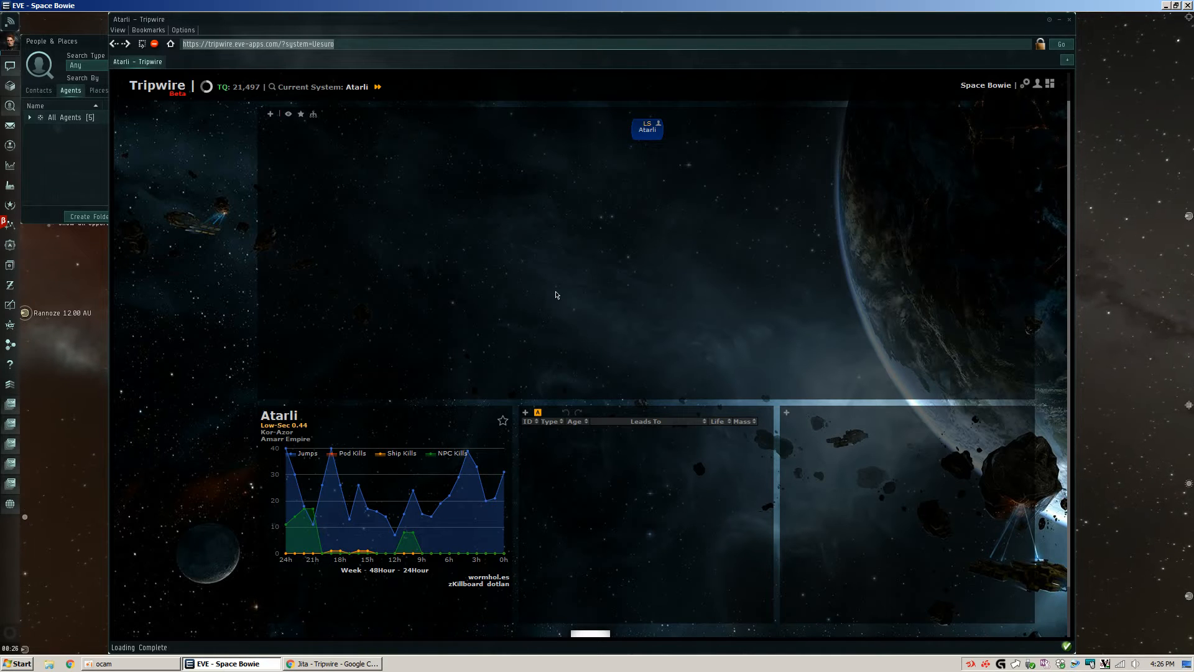
pyautogui.moveTo(621, 151)
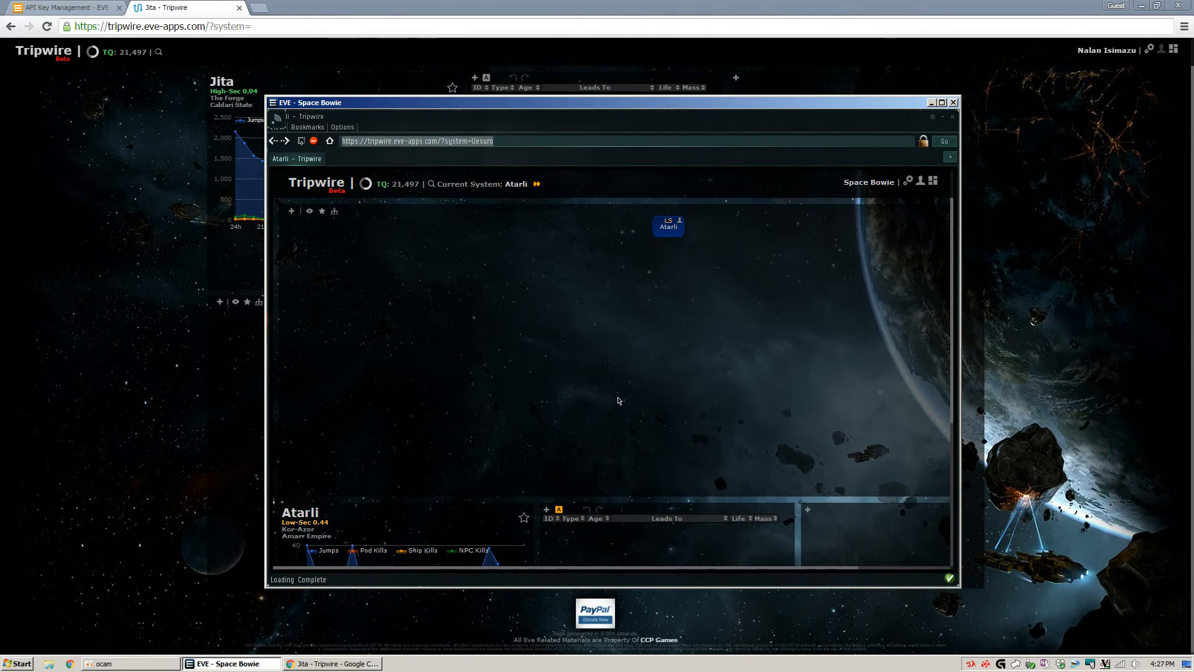
pyautogui.moveTo(837, 276)
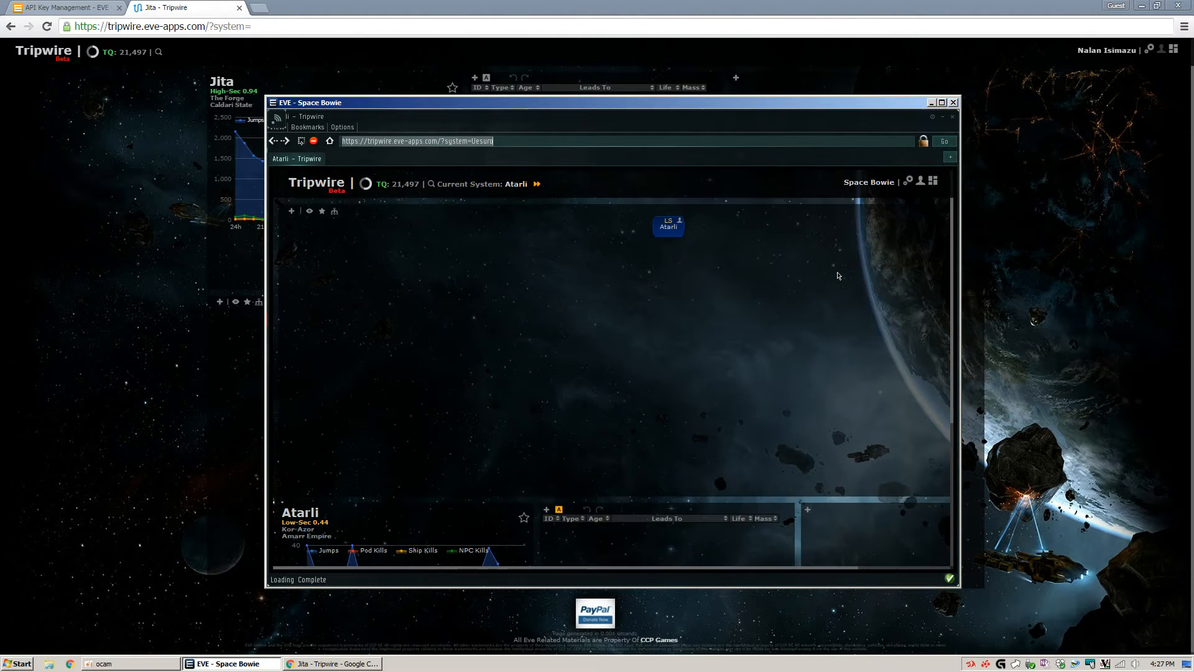
pyautogui.moveTo(908, 182)
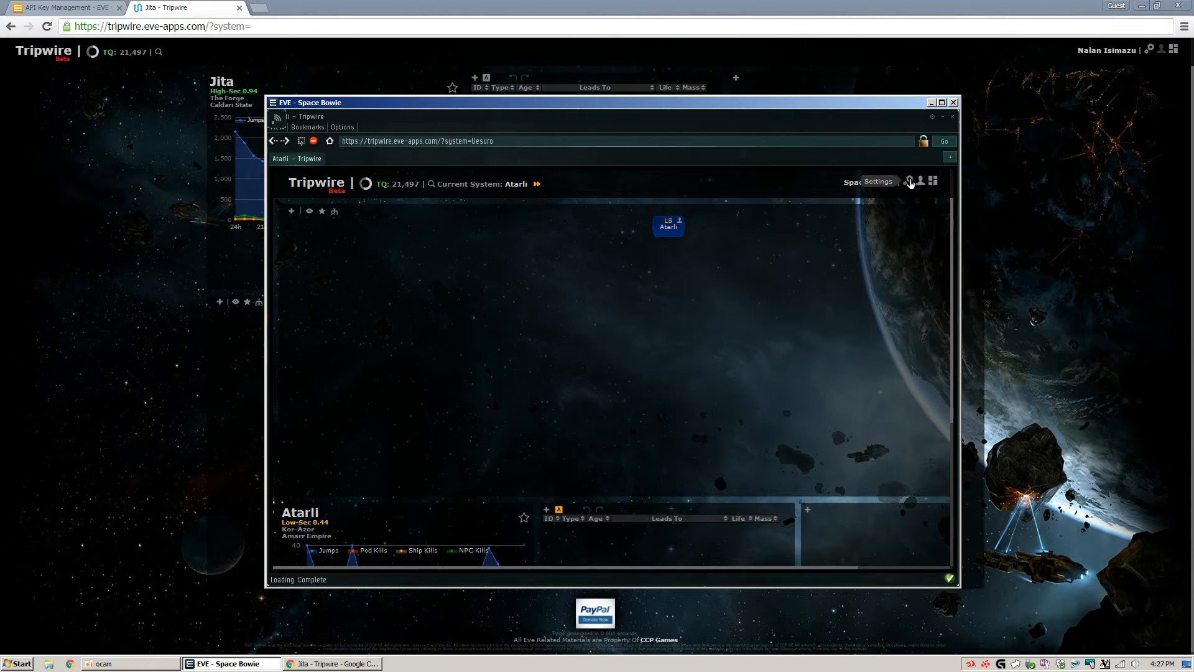
# - Review the Private and SharpMask masks in account settings, leave the selection, and close settings
pyautogui.click(909, 181)
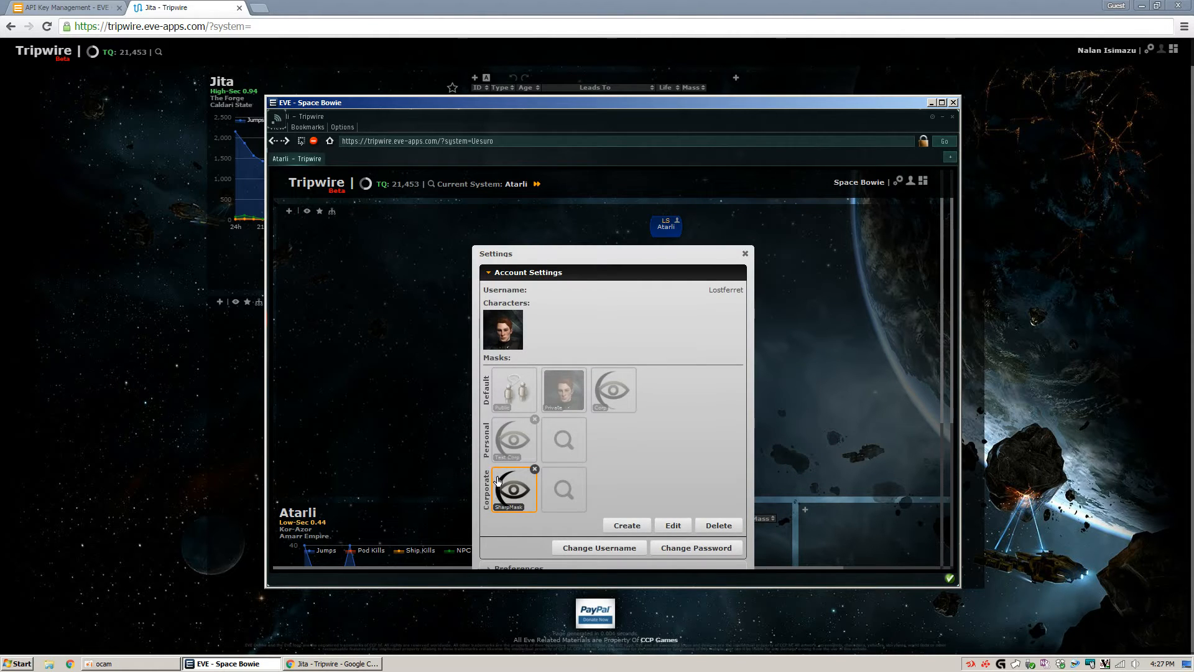
pyautogui.moveTo(495, 511)
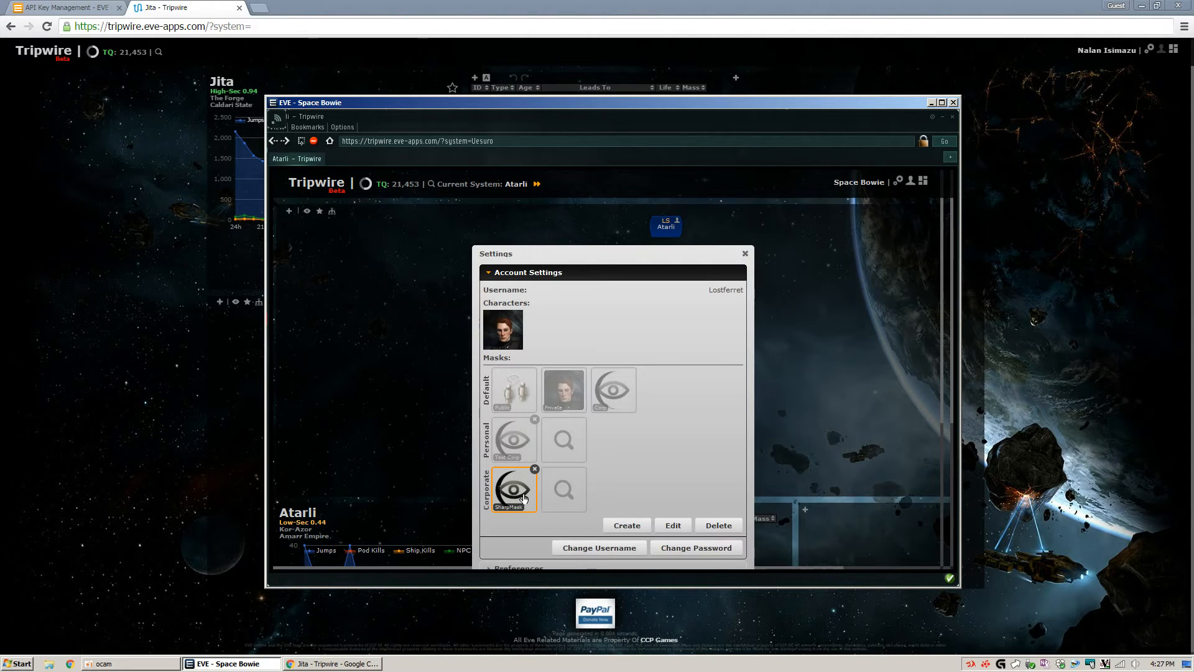
pyautogui.click(563, 390)
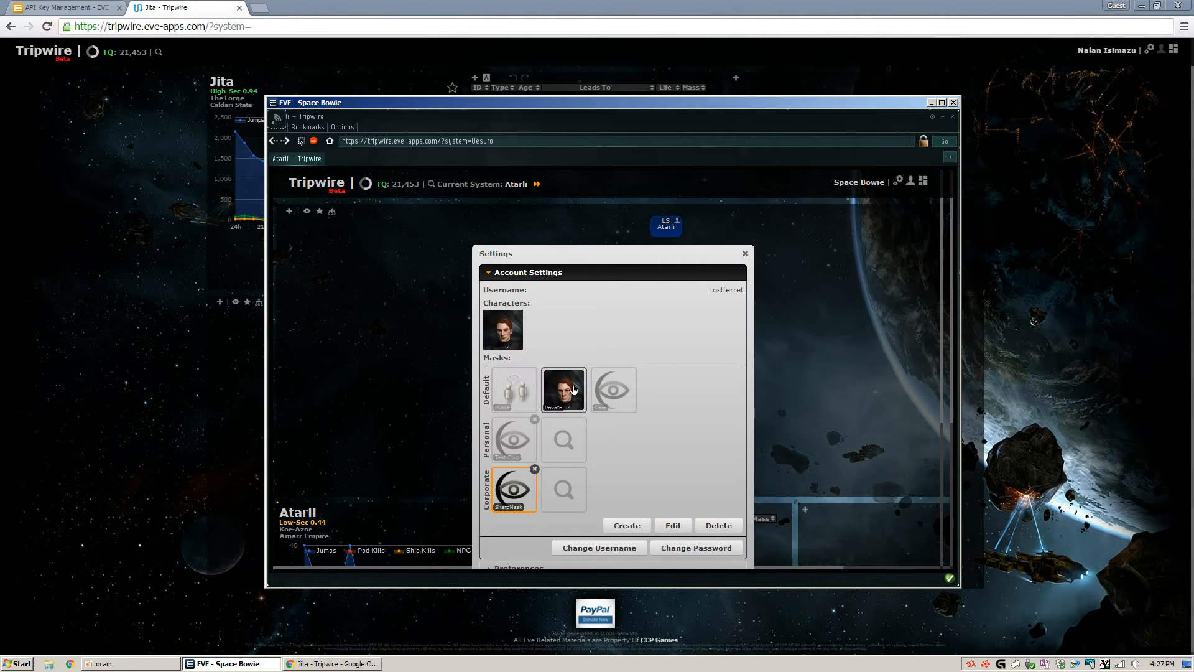
pyautogui.click(563, 388)
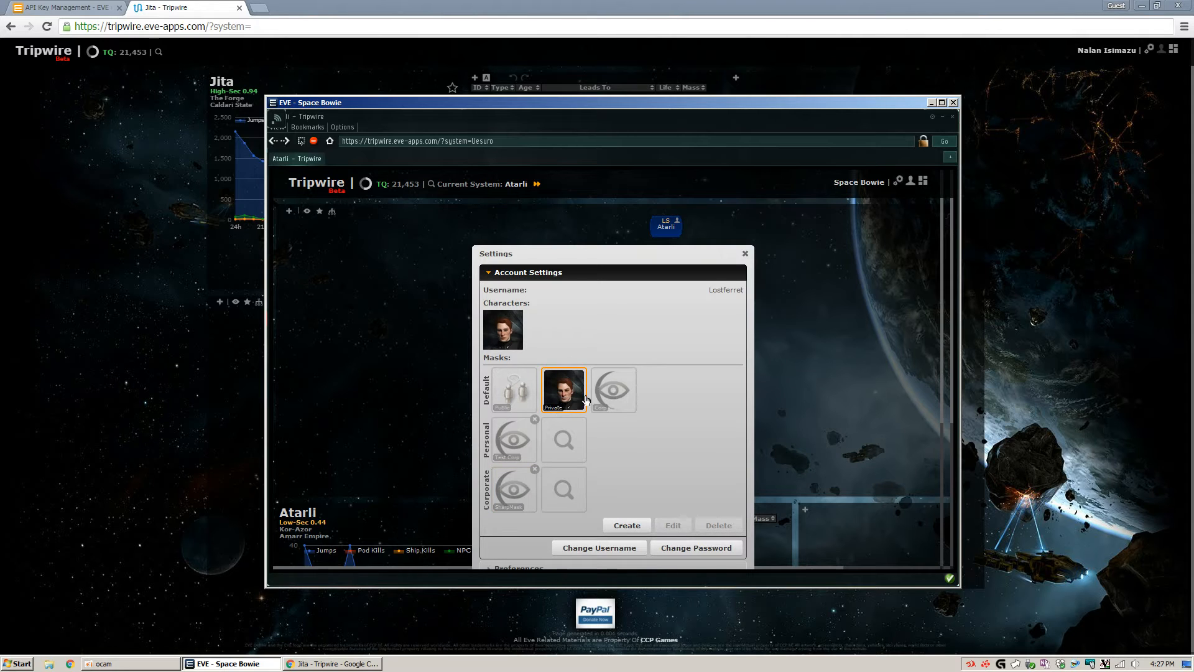
pyautogui.click(514, 488)
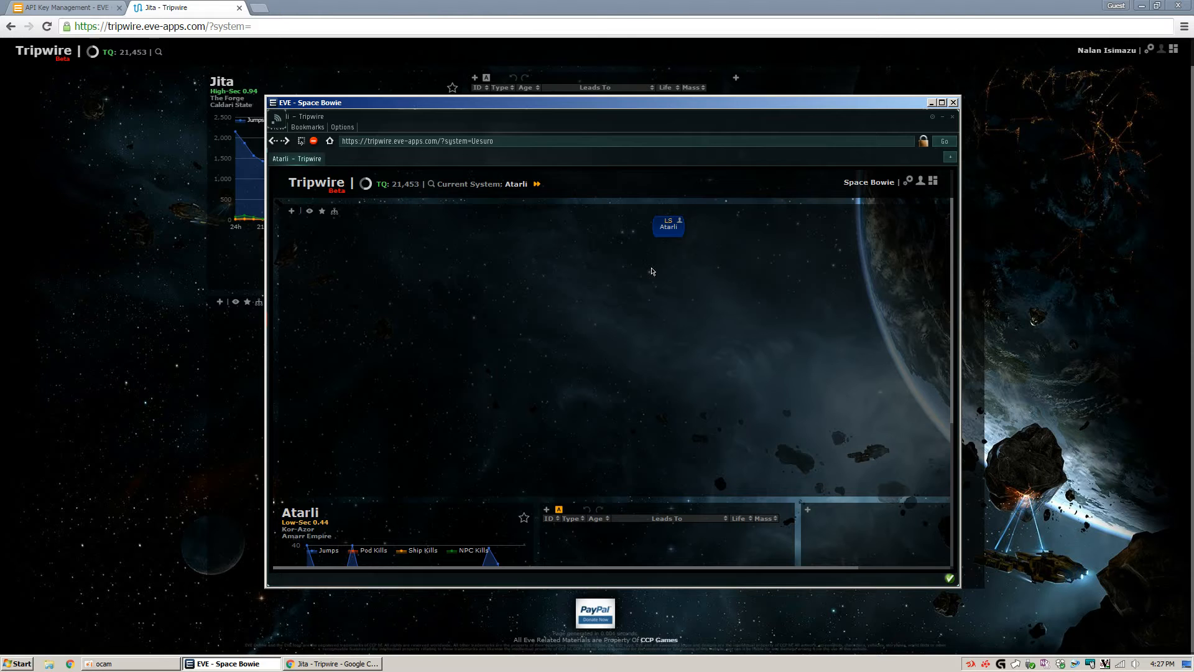
pyautogui.moveTo(694, 229)
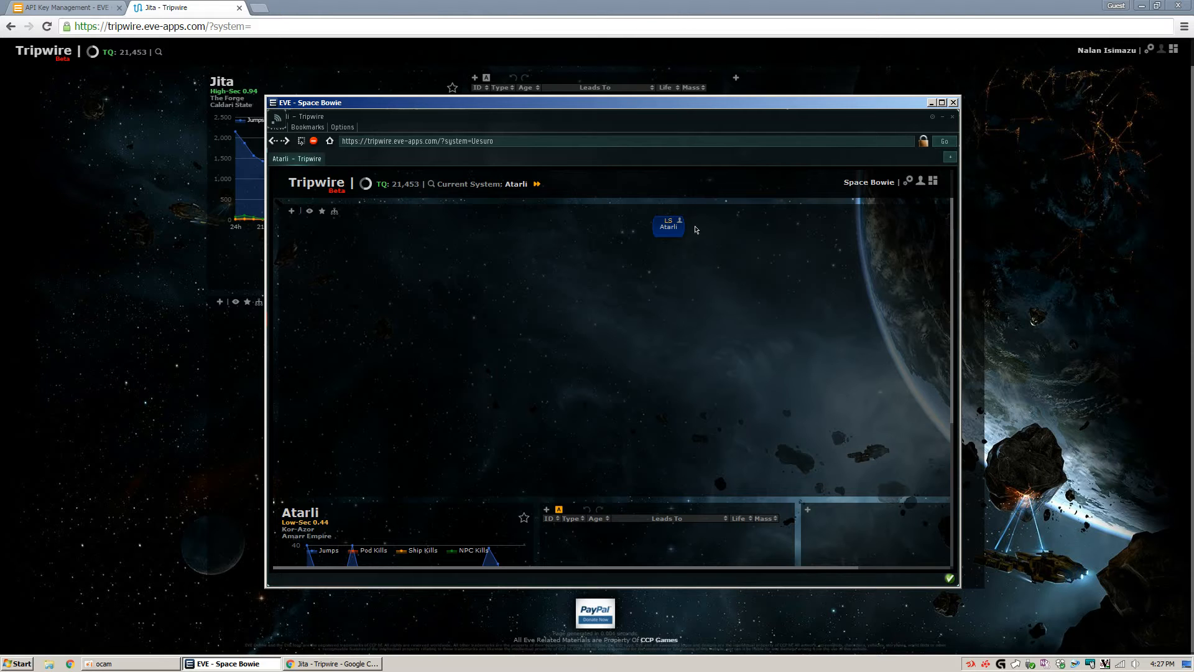
pyautogui.moveTo(678, 223)
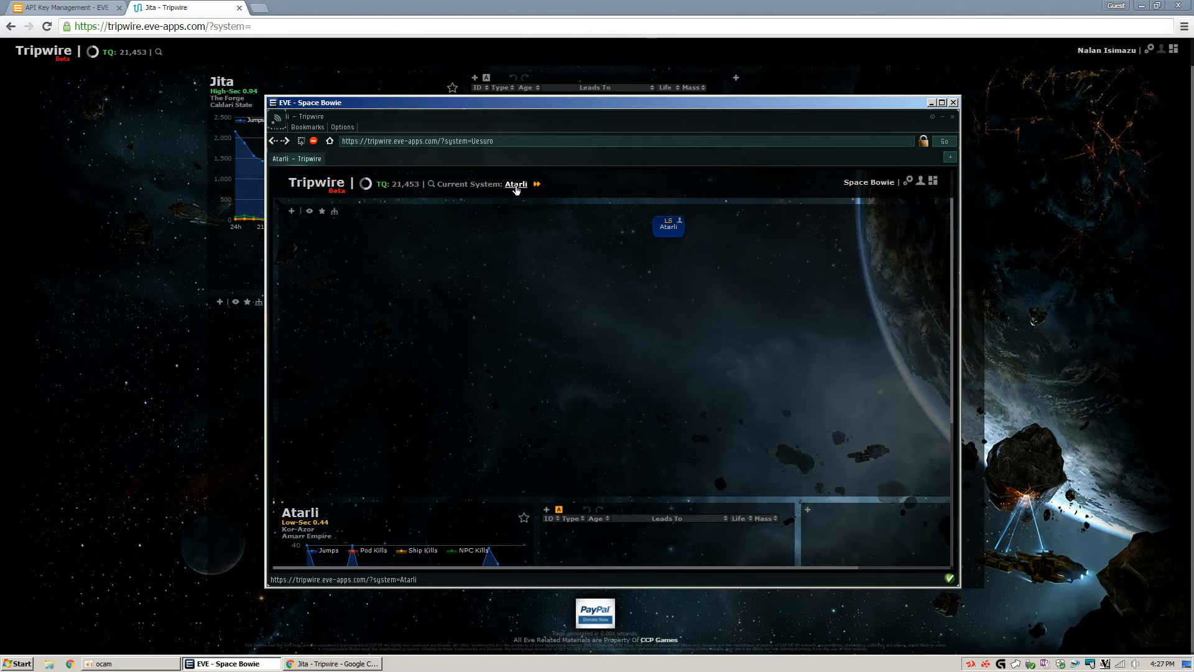
pyautogui.moveTo(647, 273)
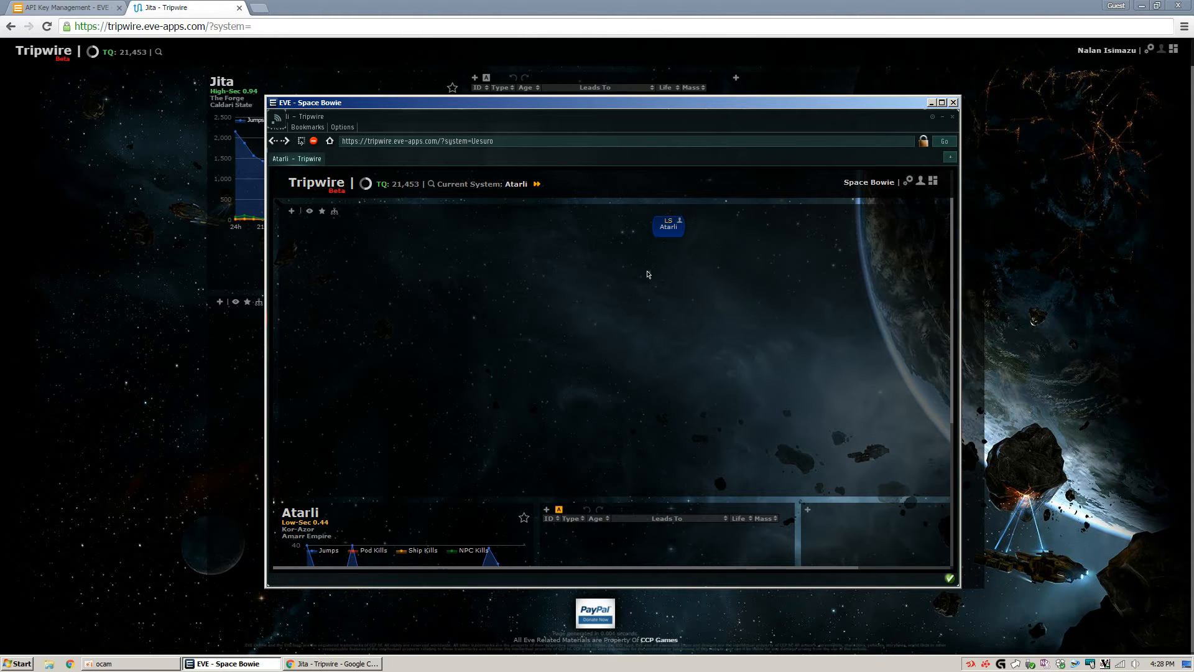
pyautogui.moveTo(535, 191)
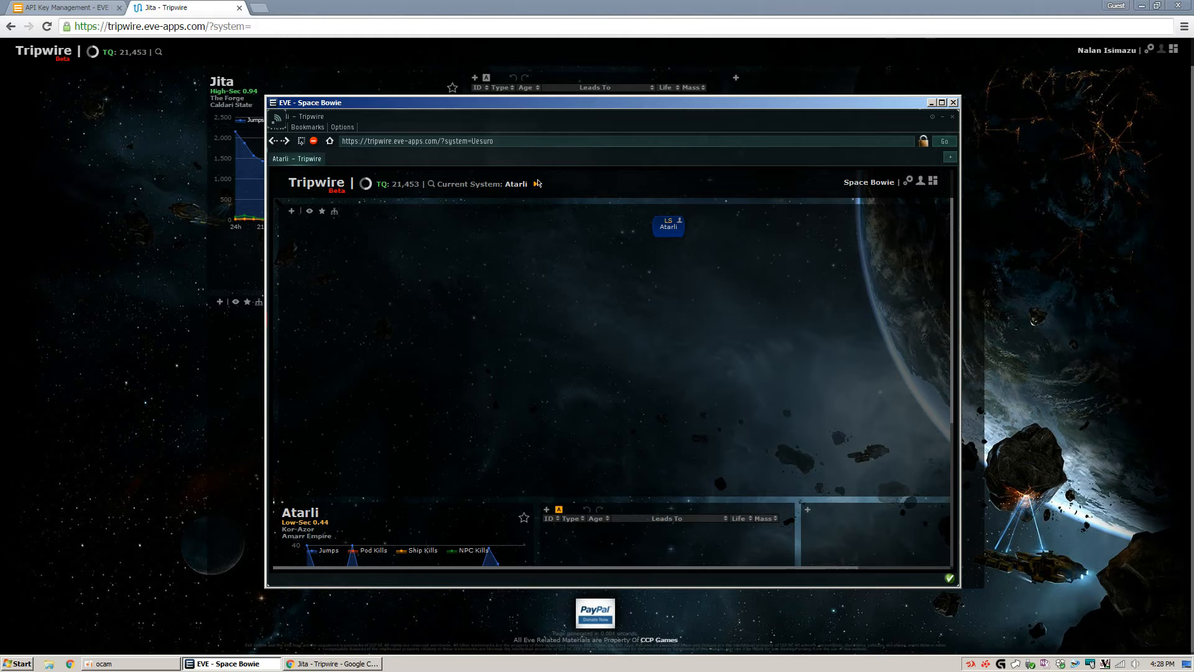
pyautogui.moveTo(538, 184)
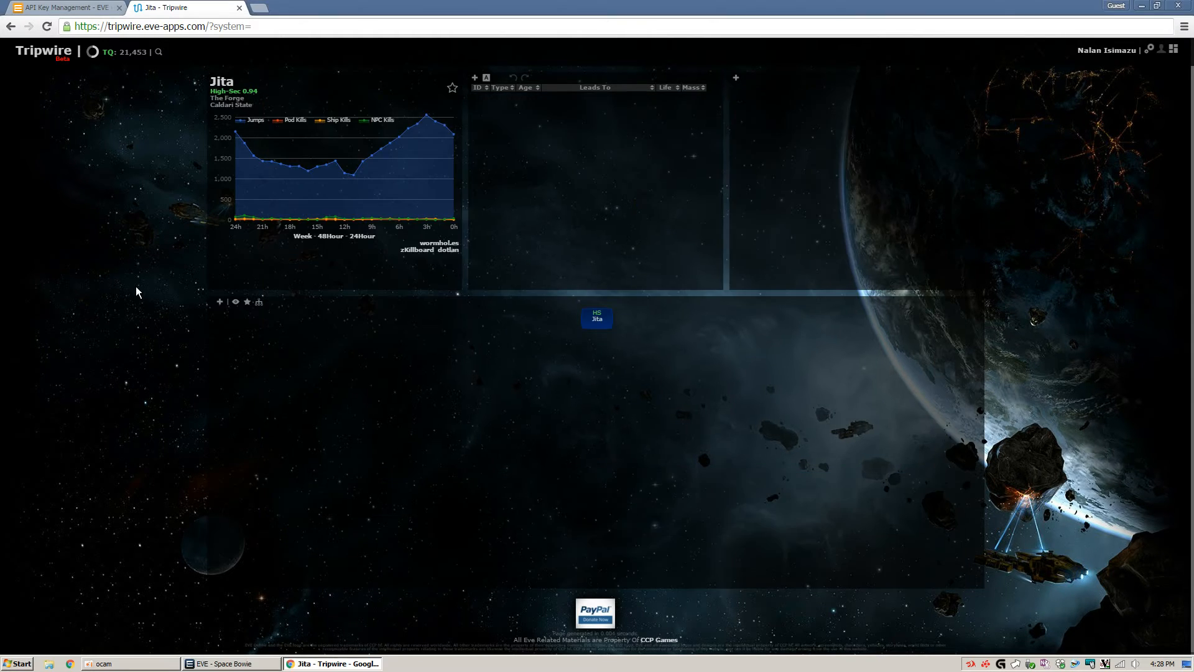
pyautogui.moveTo(540, 281)
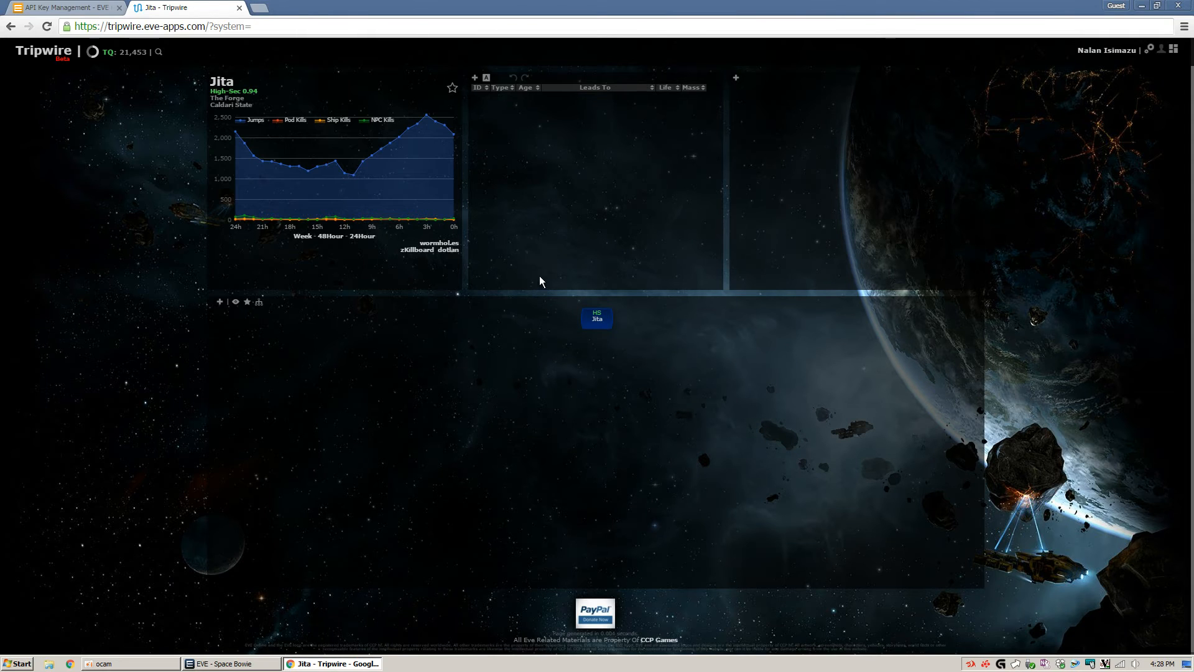
pyautogui.moveTo(195, 60)
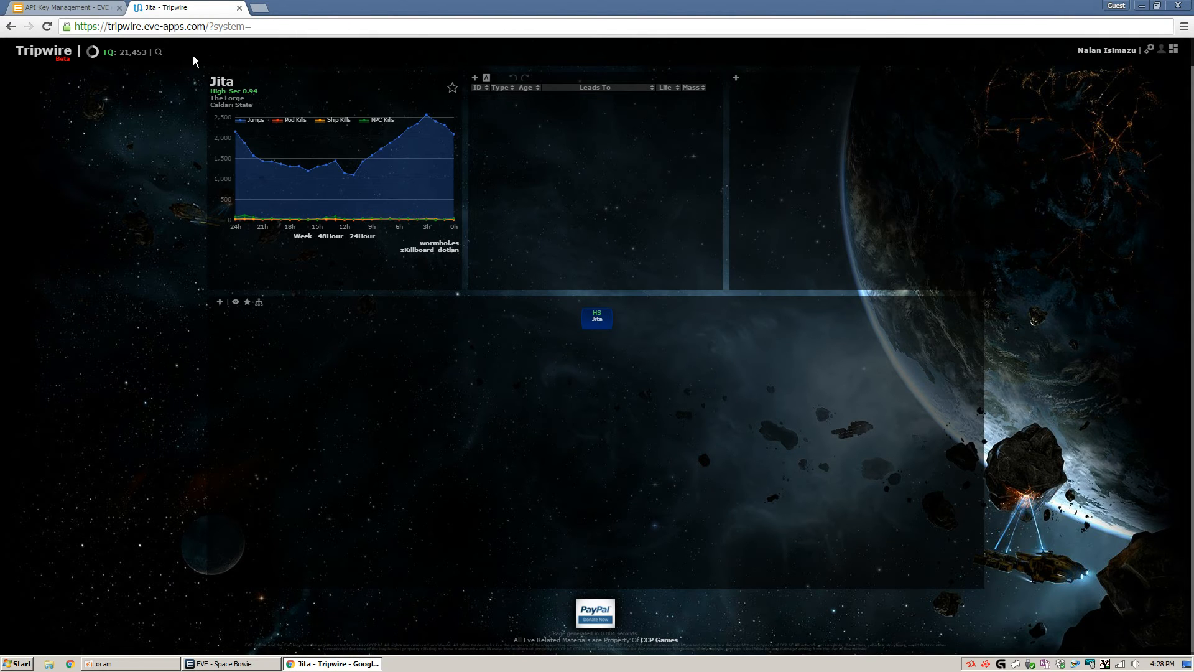
pyautogui.moveTo(205, 55)
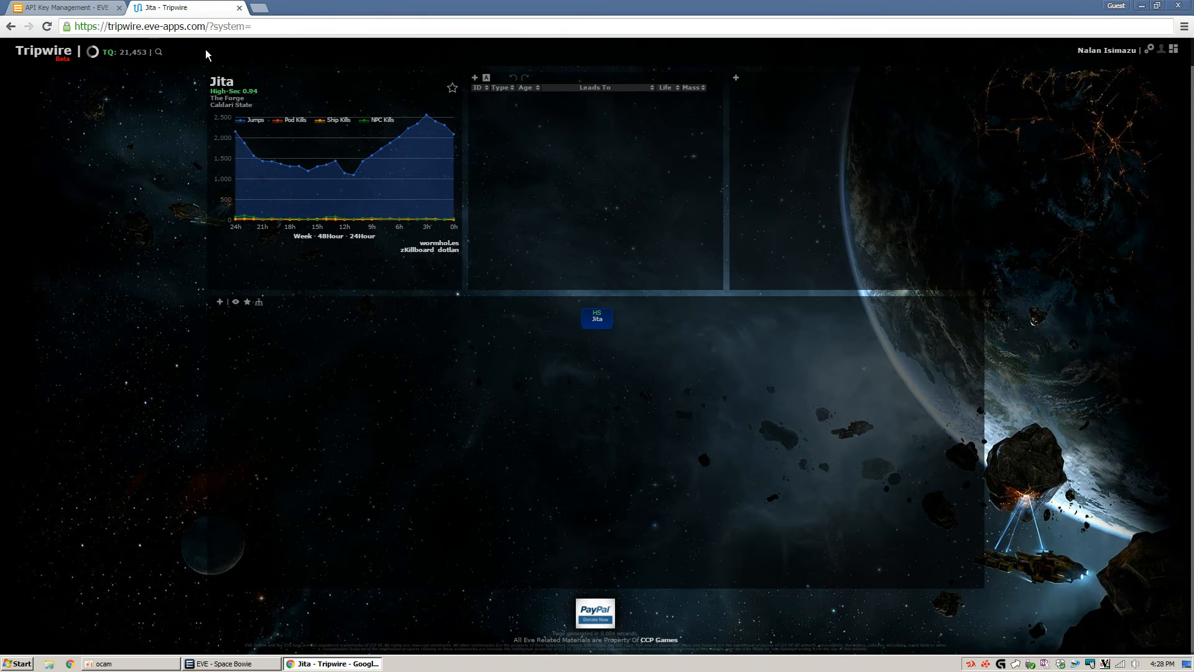
pyautogui.moveTo(162, 133)
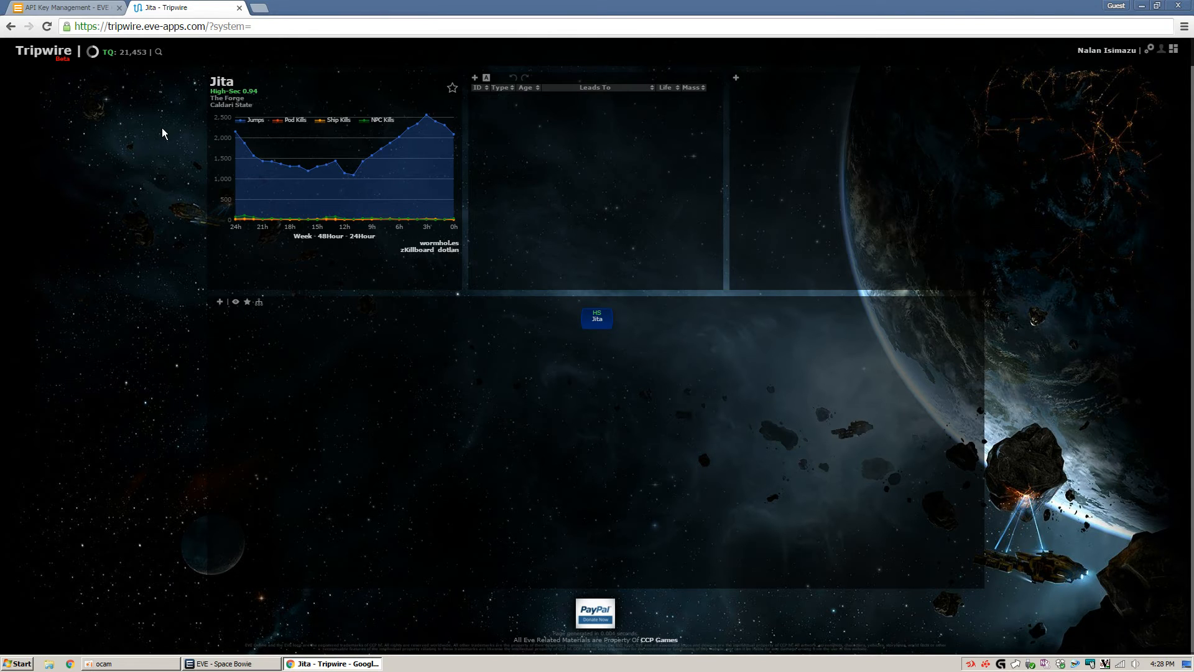
# - Switch between the in-game and desktop Tripwire views so Chrome reports Current System: Atarli
pyautogui.click(215, 663)
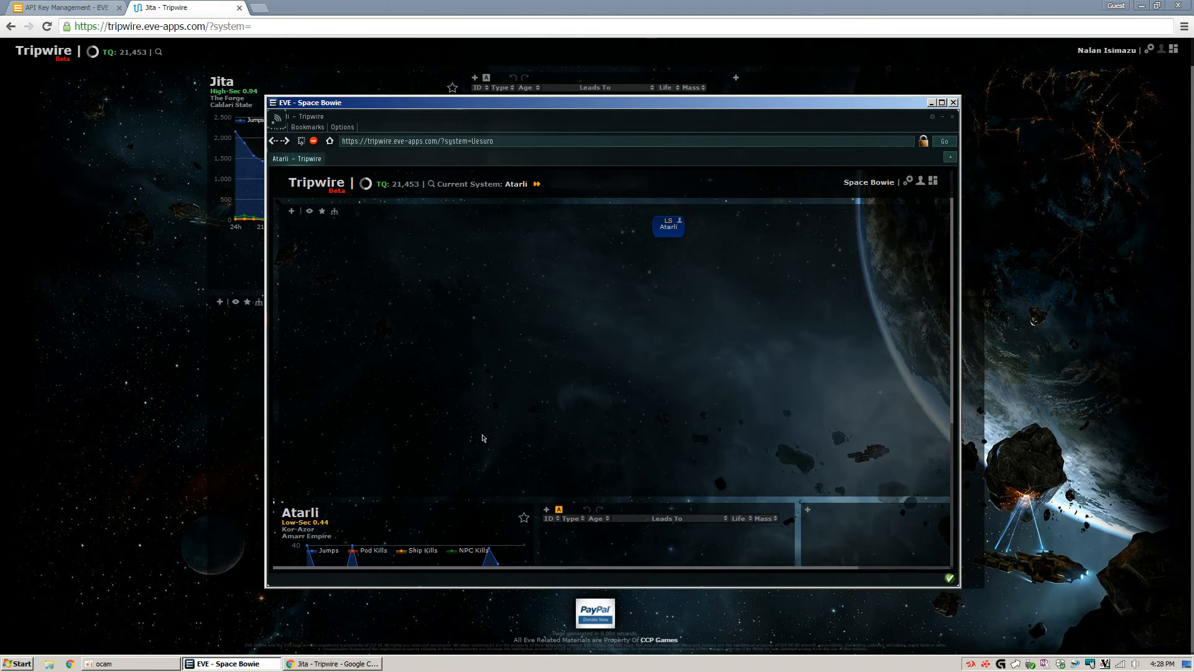
pyautogui.click(931, 101)
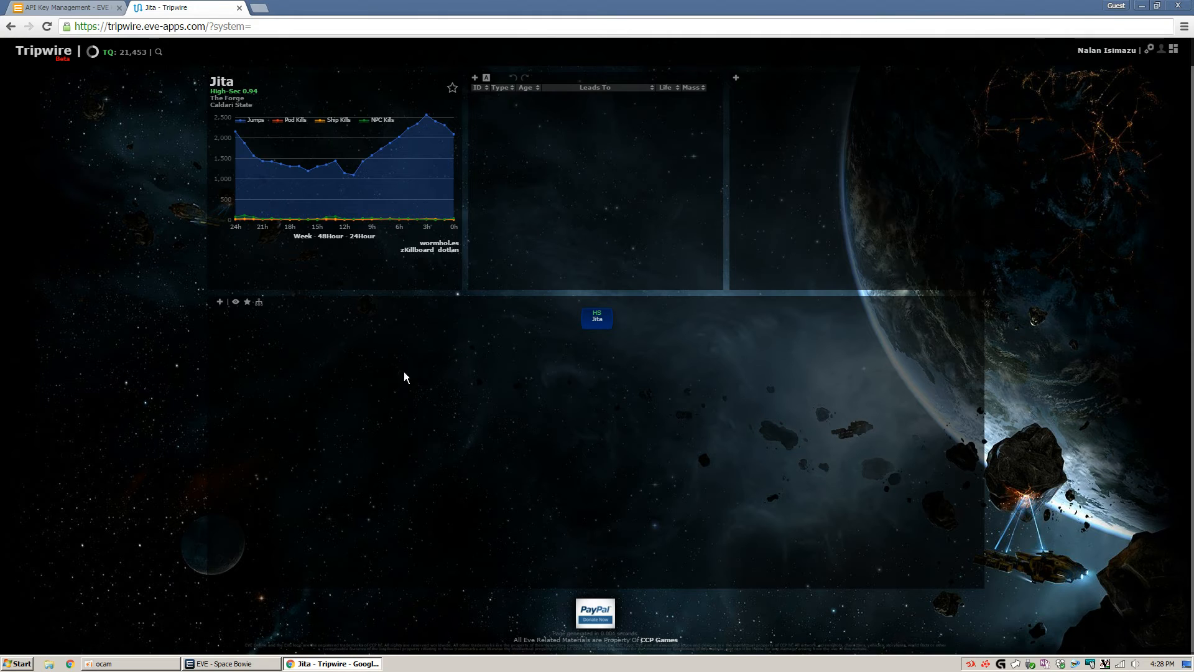
pyautogui.moveTo(172, 93)
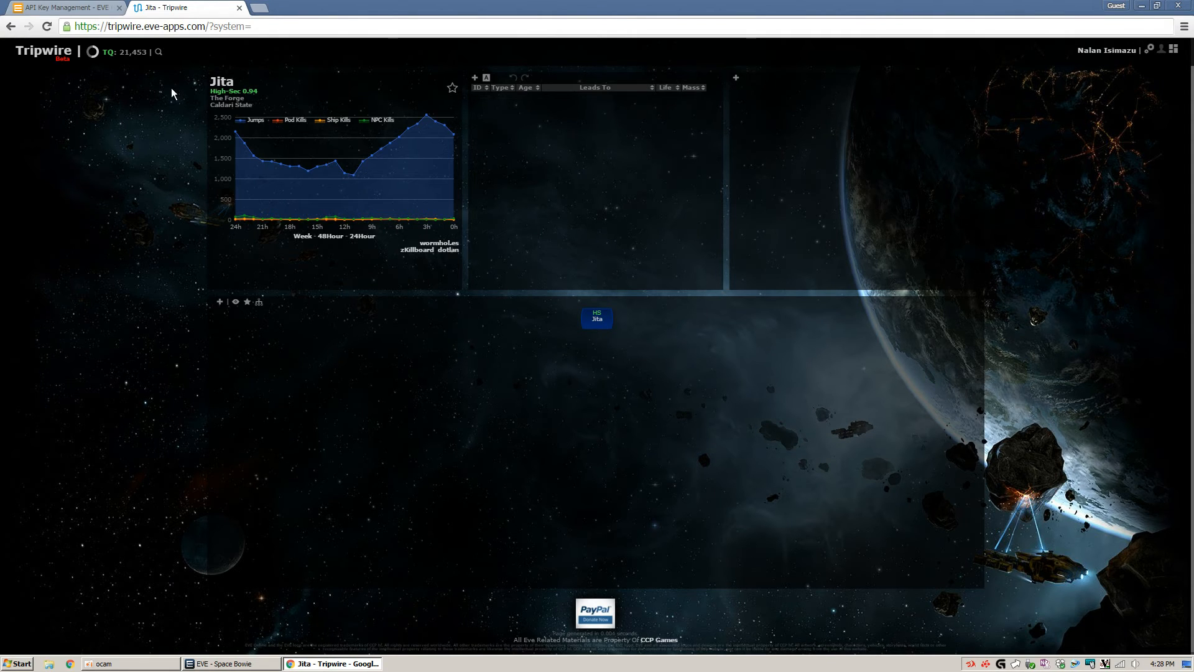
pyautogui.moveTo(202, 53)
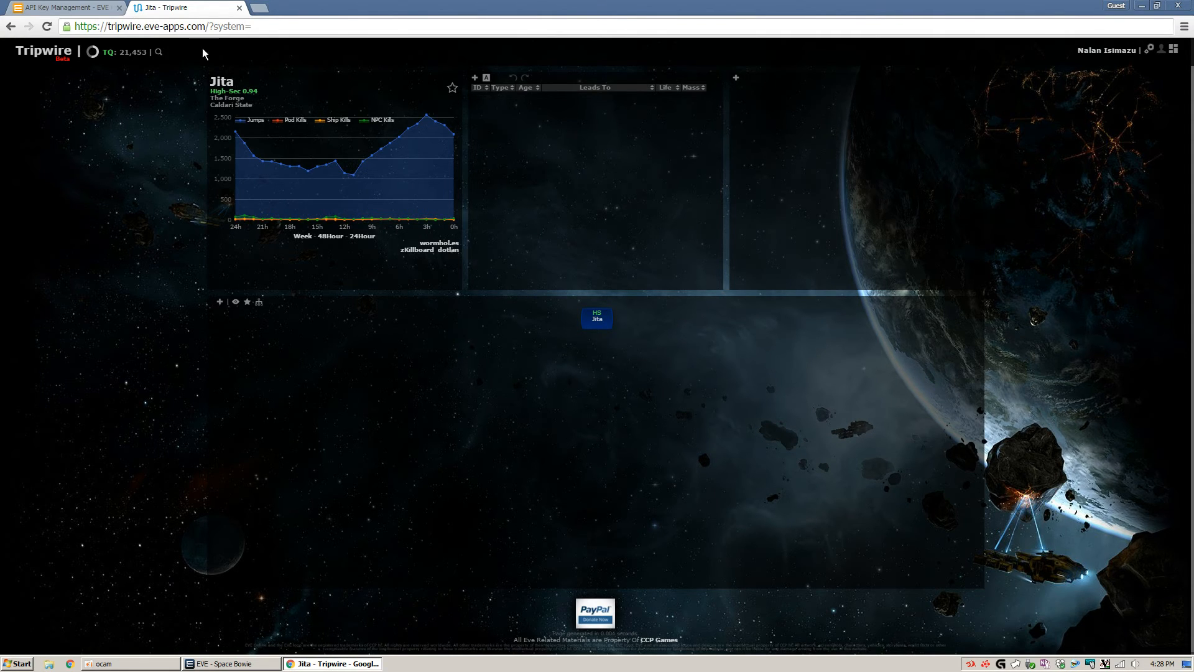
pyautogui.moveTo(306, 53)
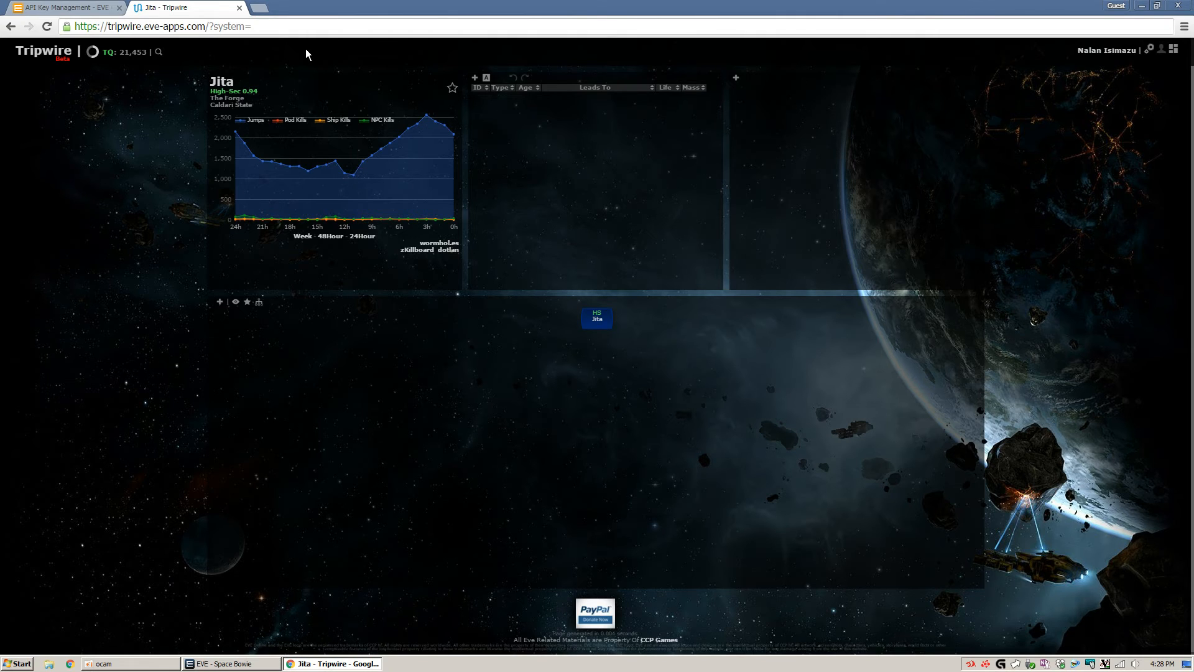
pyautogui.moveTo(340, 50)
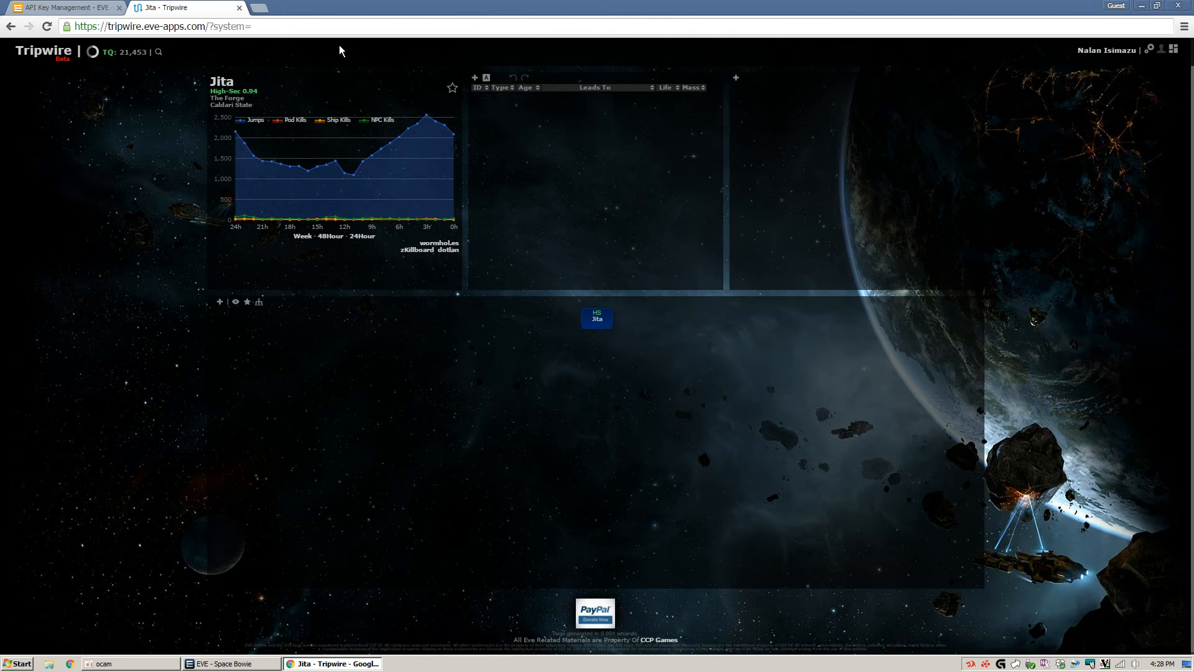
pyautogui.click(221, 663)
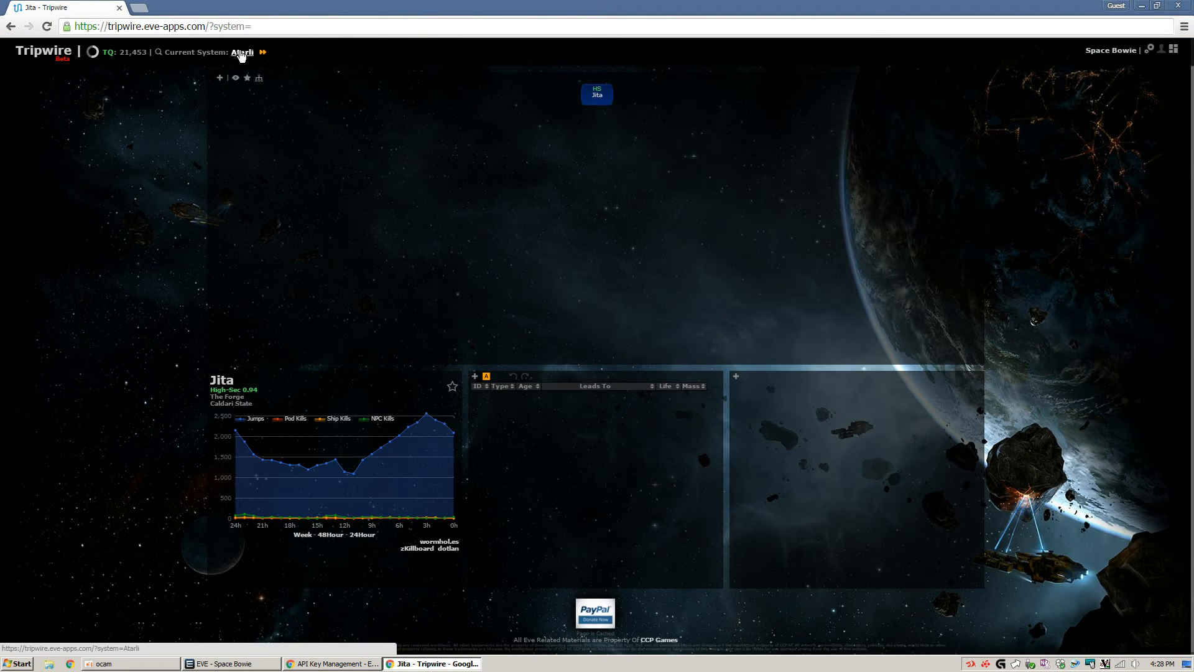
pyautogui.moveTo(418, 119)
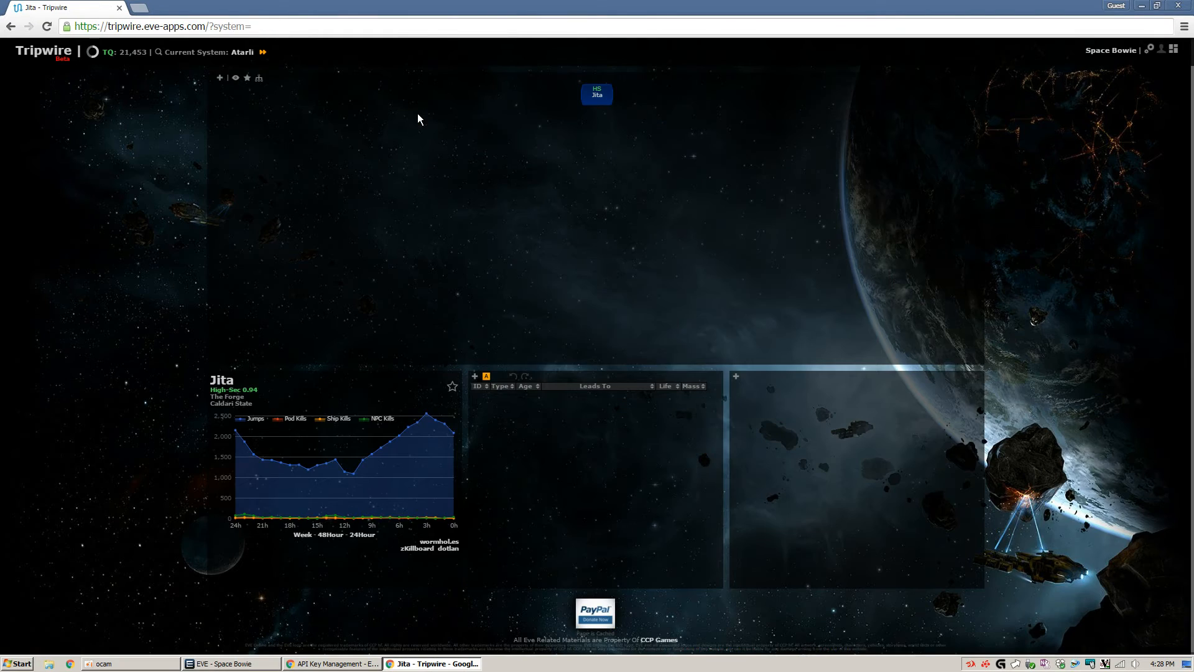
pyautogui.click(229, 663)
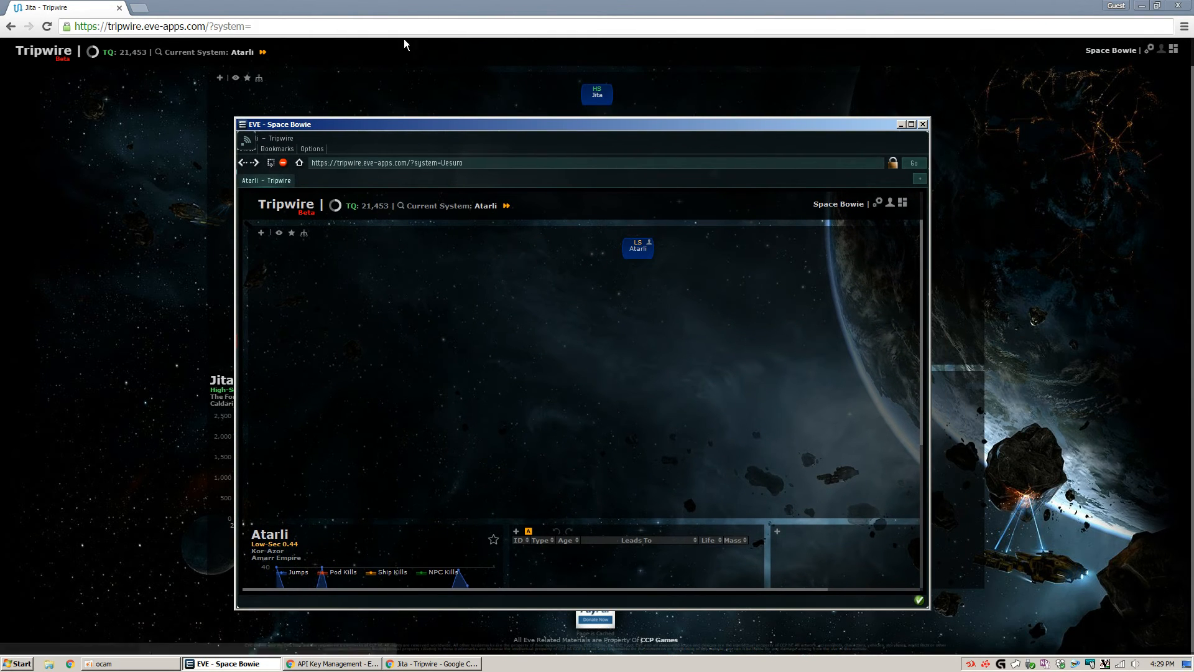
pyautogui.moveTo(484, 211)
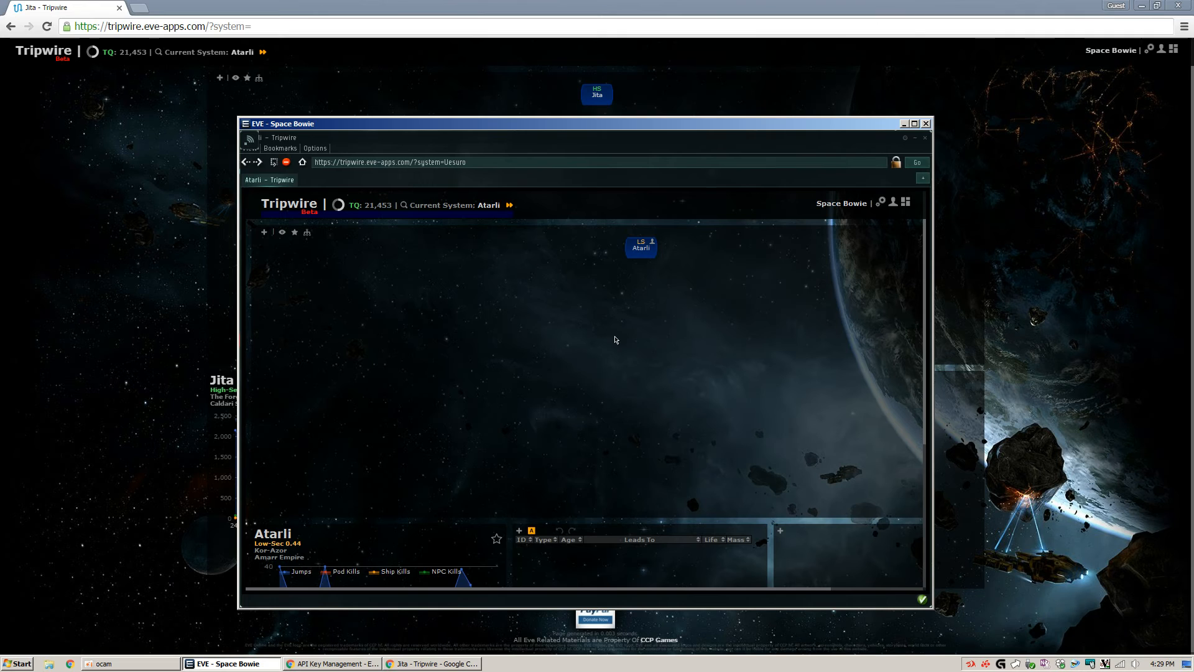
pyautogui.moveTo(508, 205)
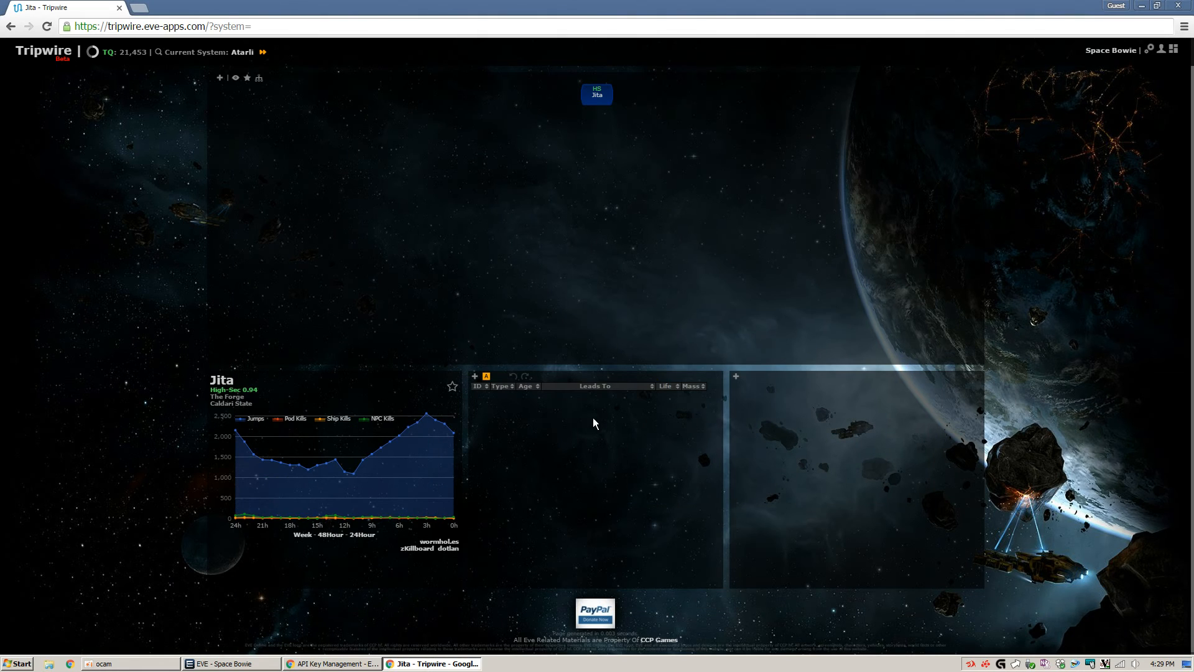
pyautogui.moveTo(642, 440)
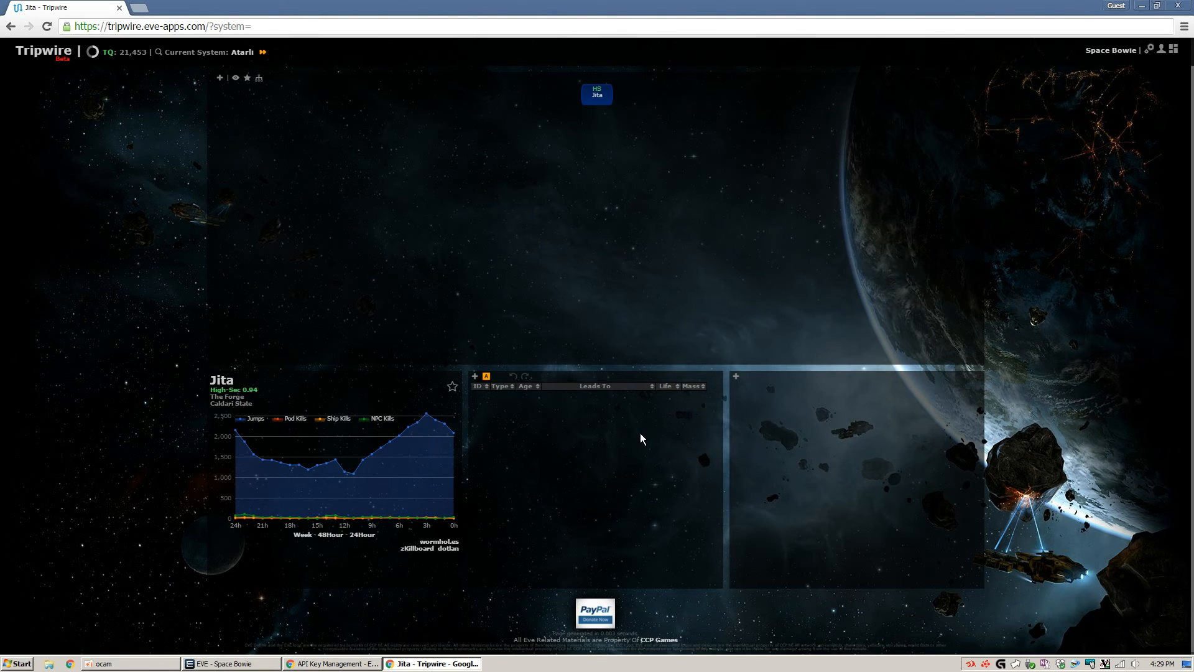
pyautogui.moveTo(525, 390)
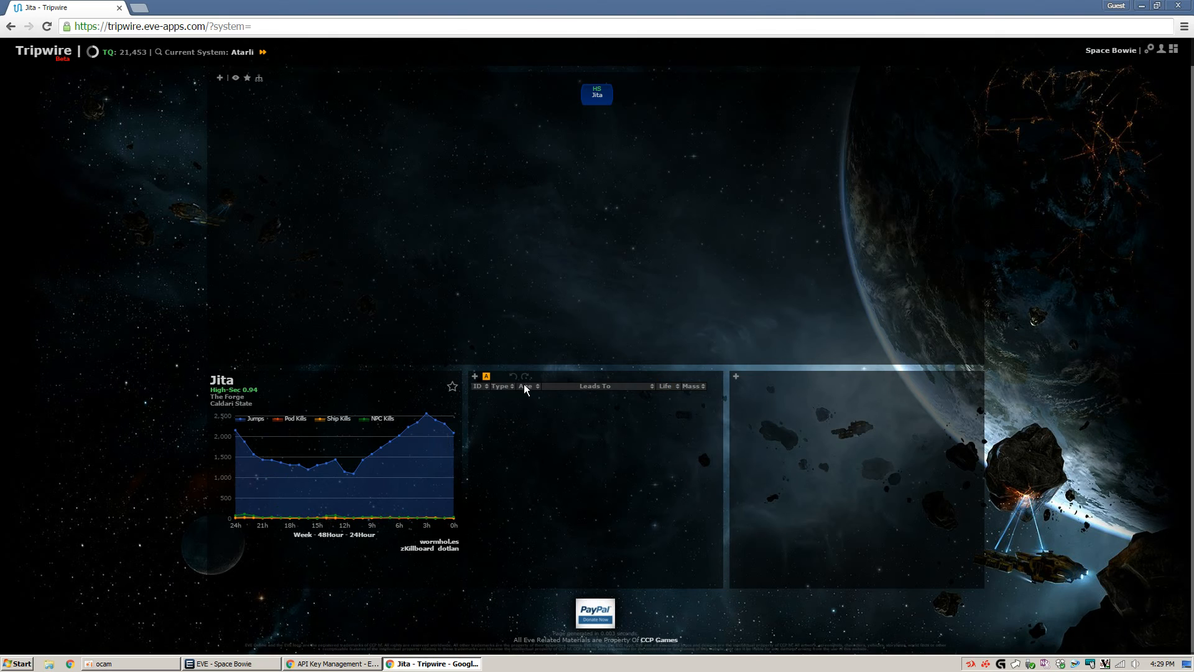
pyautogui.moveTo(486, 375)
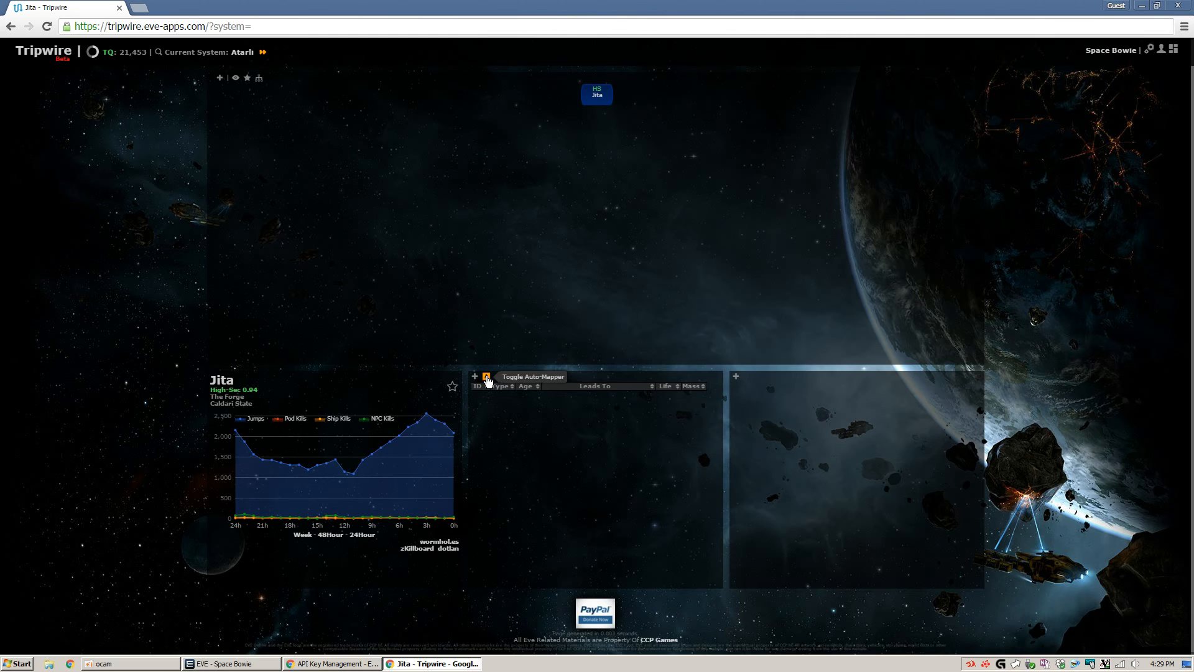
# - Enable the Auto-Mapper via the orange icon above the signatures table
pyautogui.click(224, 663)
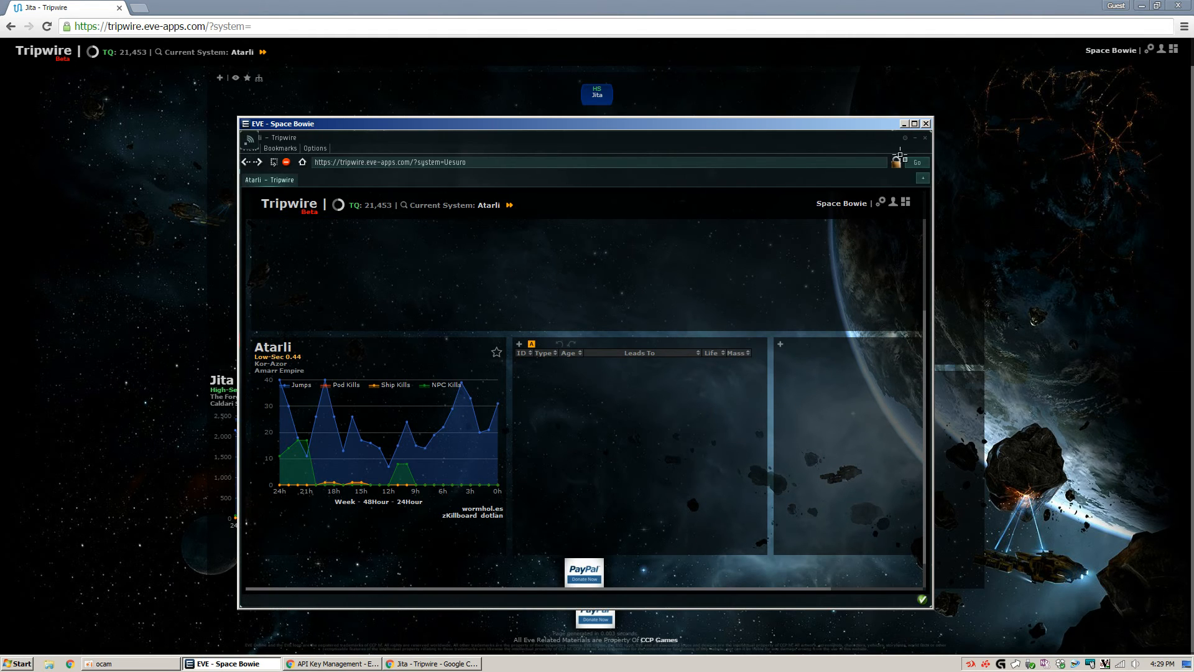
pyautogui.moveTo(680, 63)
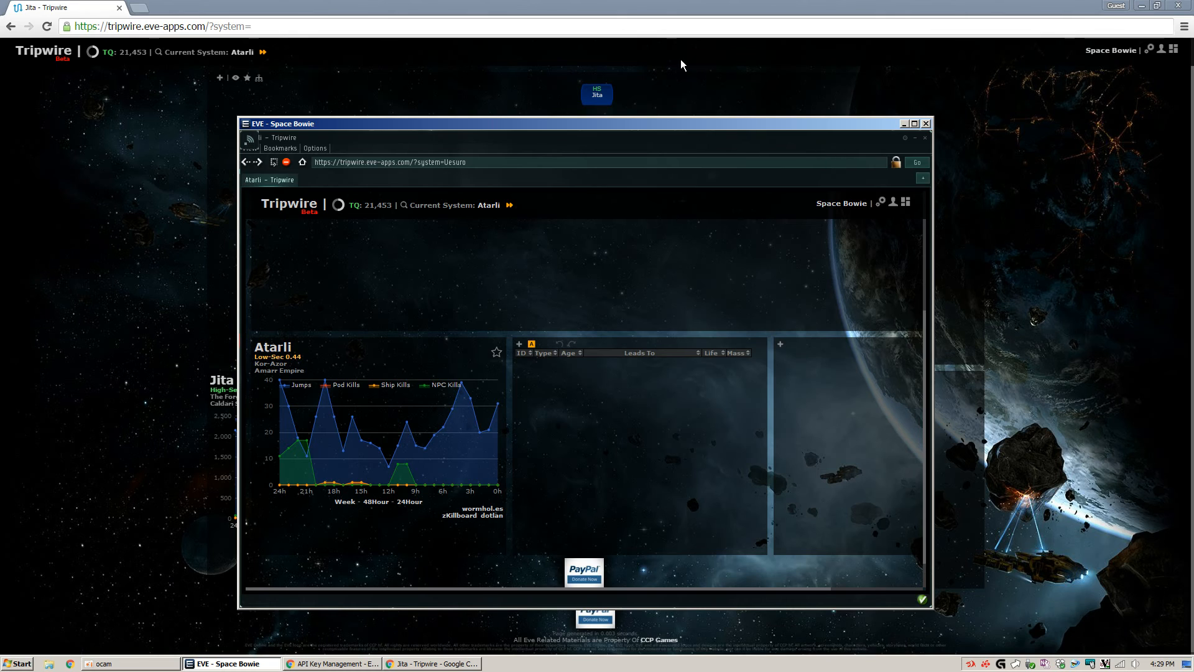
pyautogui.moveTo(609, 91)
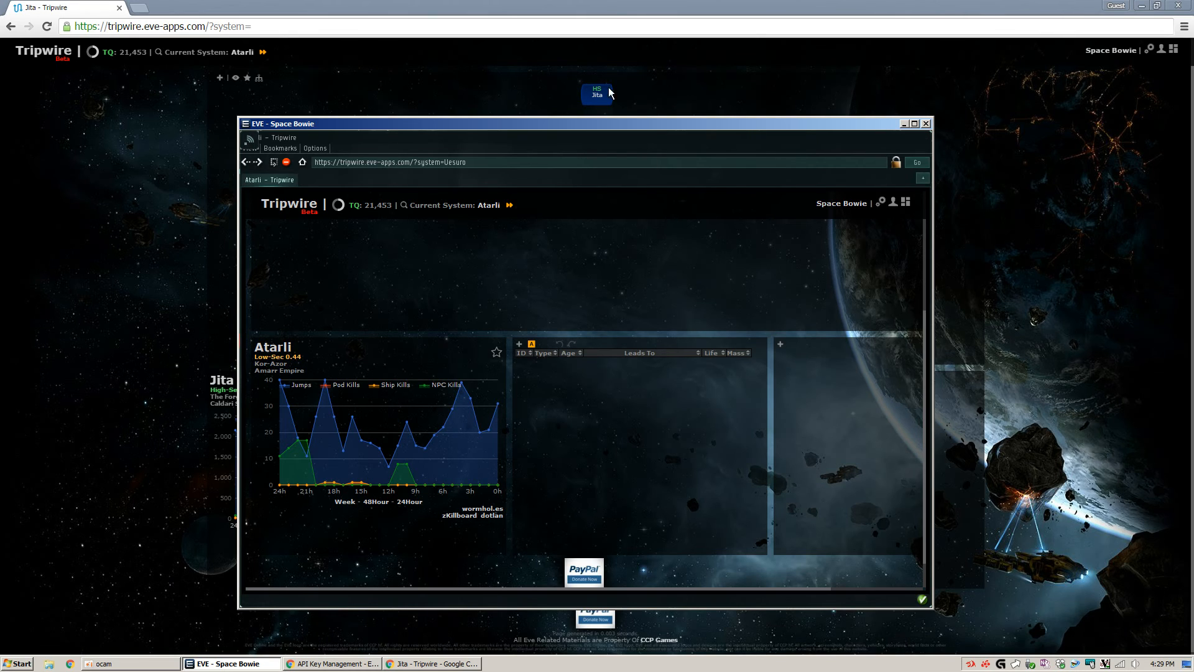
pyautogui.moveTo(775, 79)
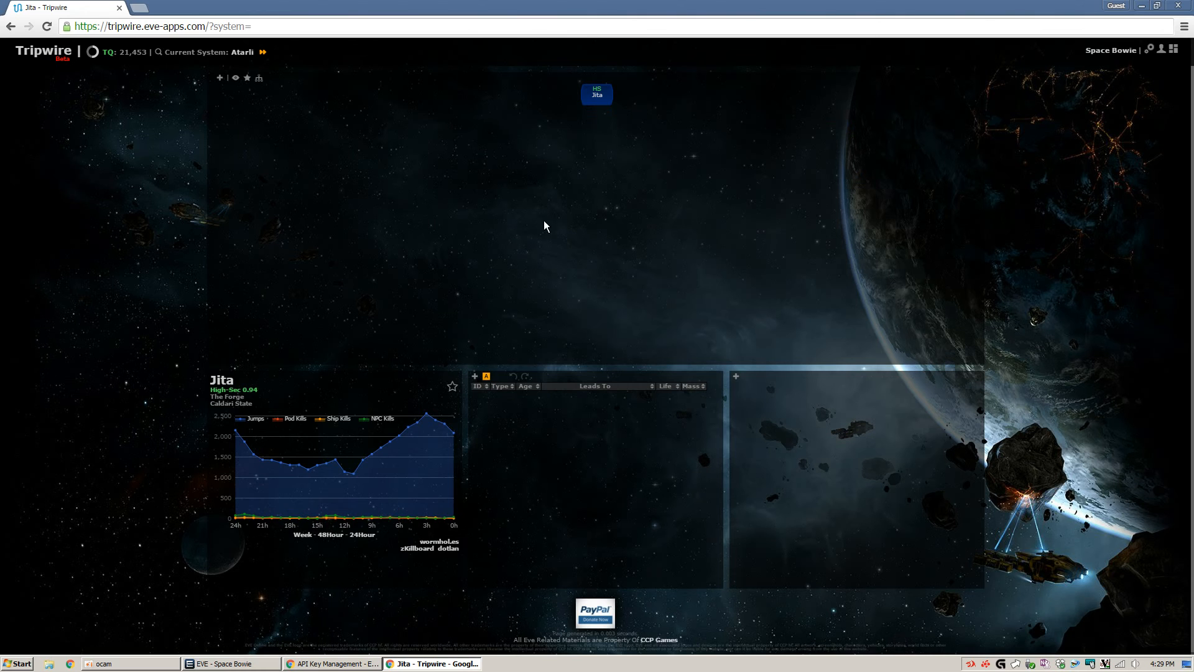
# - Paste the copied probe-scanner signatures into the Tripwire page with Ctrl+V
pyautogui.click(228, 663)
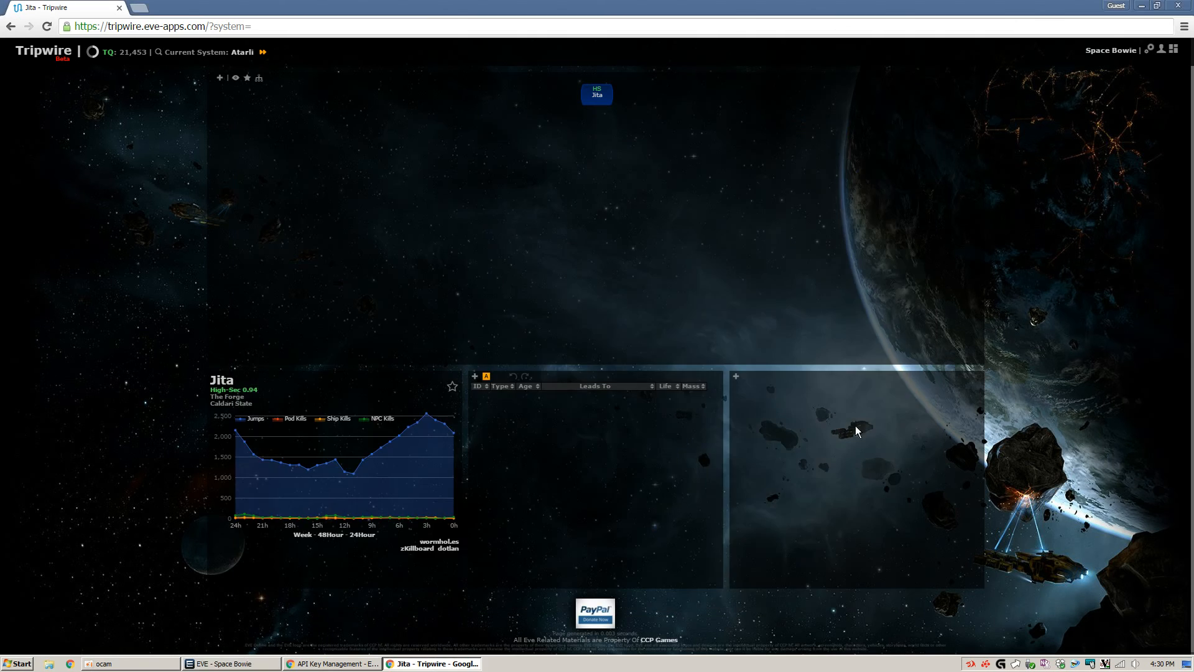
pyautogui.moveTo(802, 301)
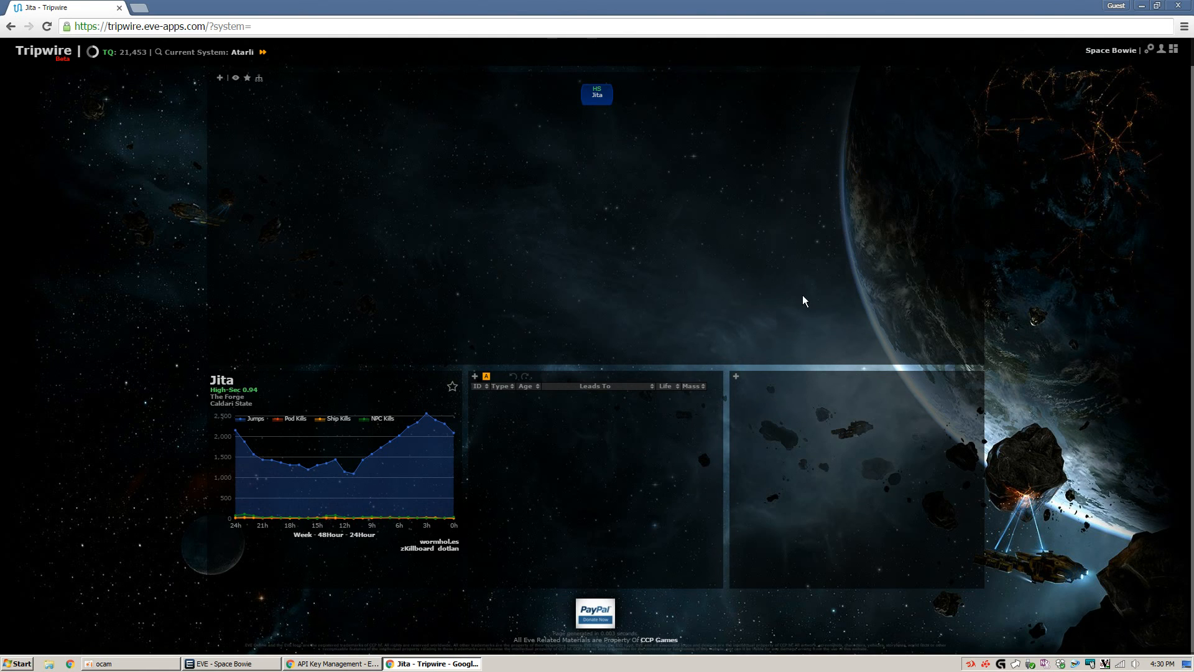
pyautogui.moveTo(342, 97)
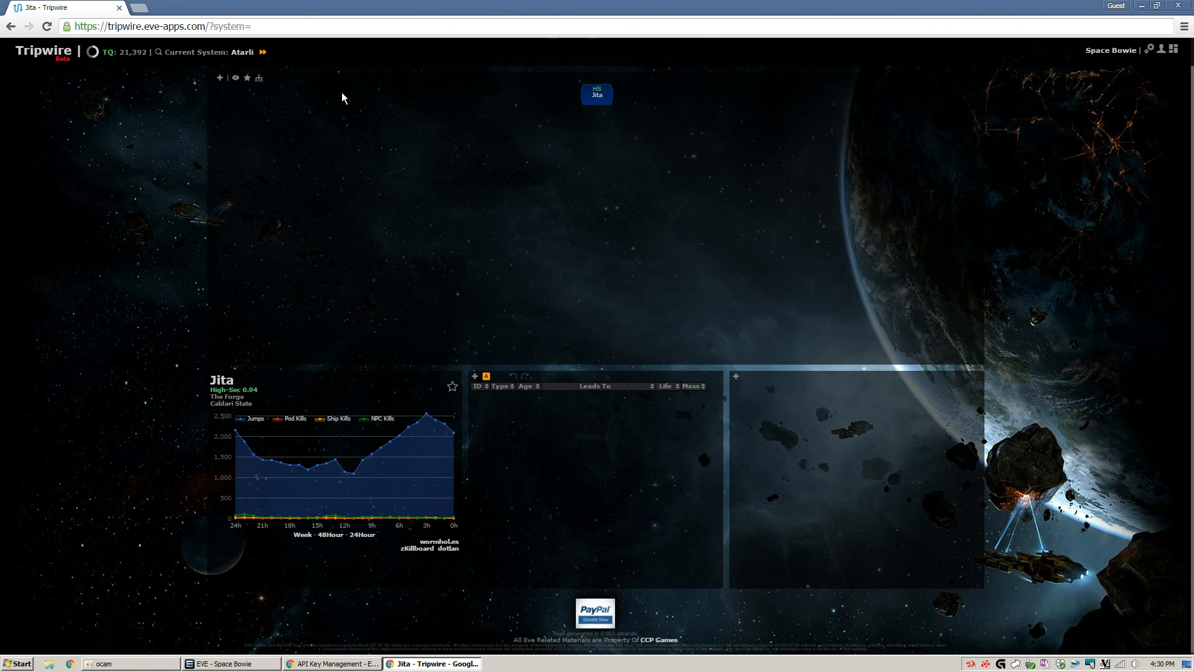
pyautogui.moveTo(413, 179)
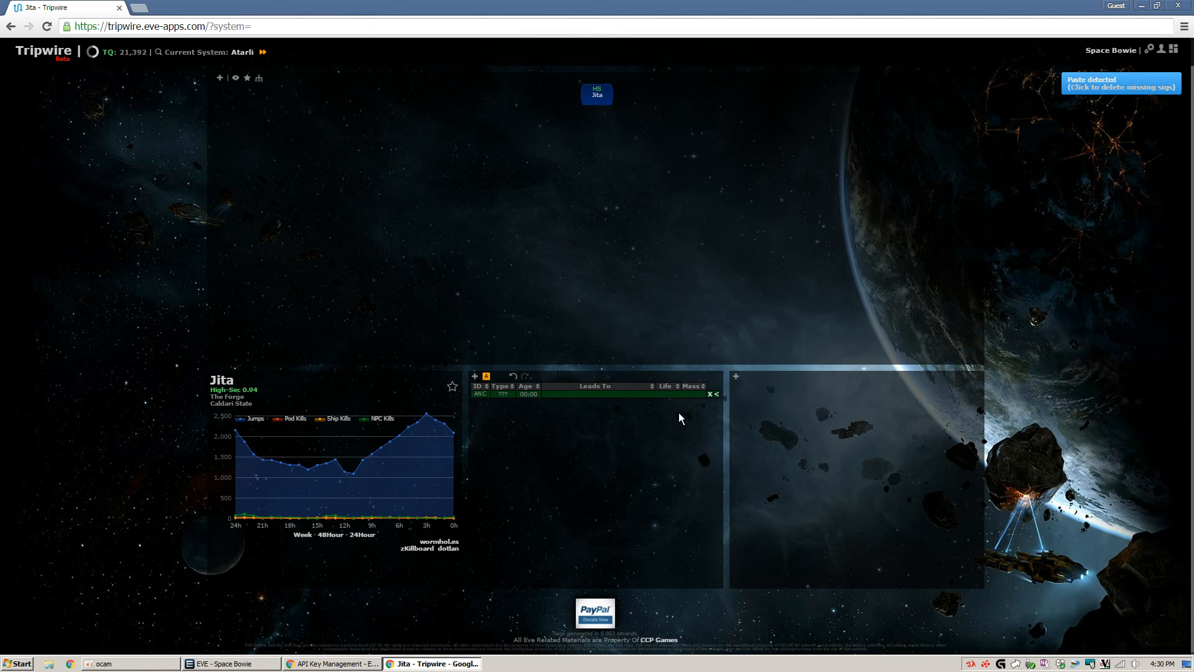
# - Use the 'Paste detected' notification to delete missing signatures, keeping only the new one
pyautogui.click(221, 663)
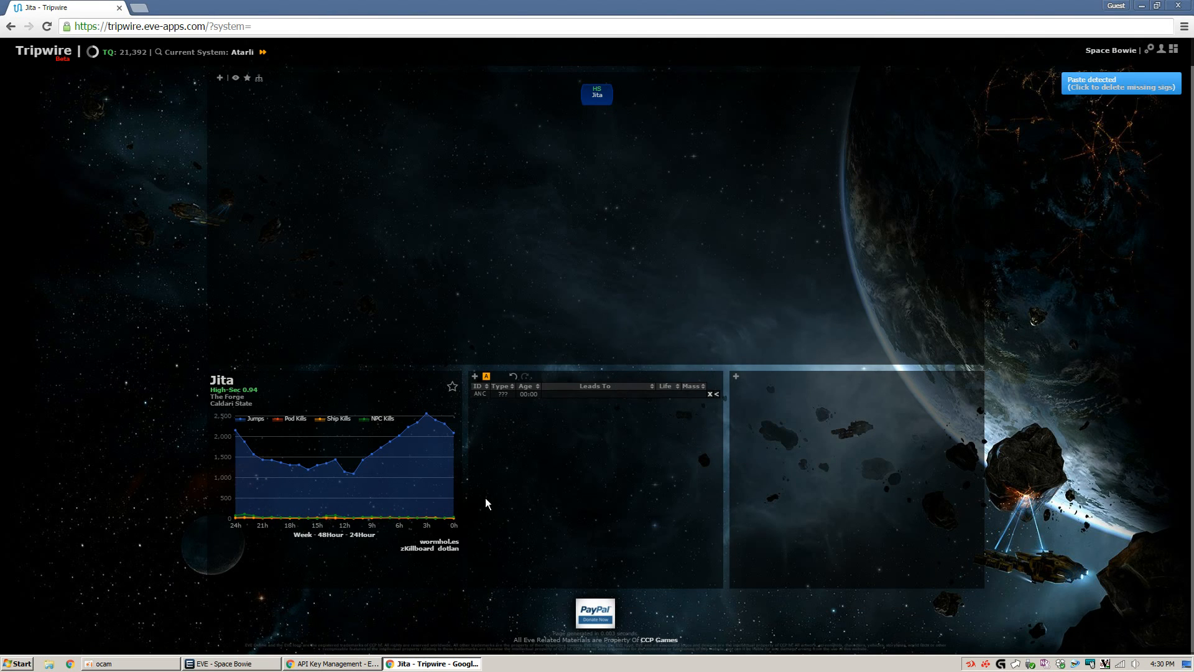
pyautogui.moveTo(1087, 80)
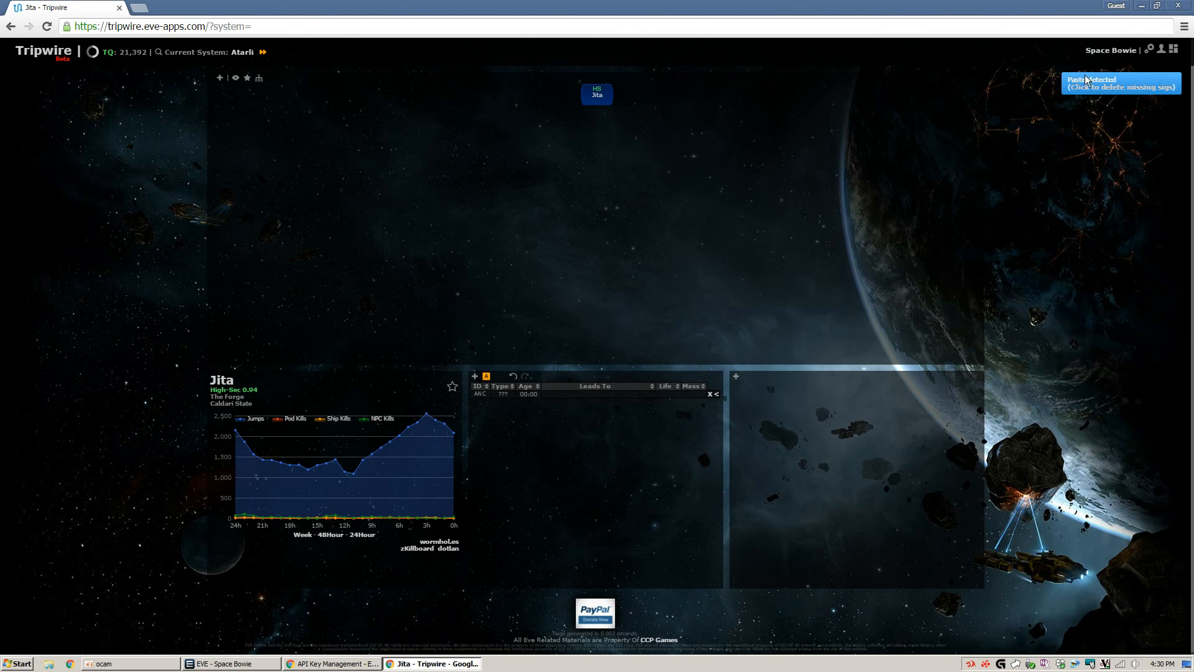
pyautogui.click(1121, 83)
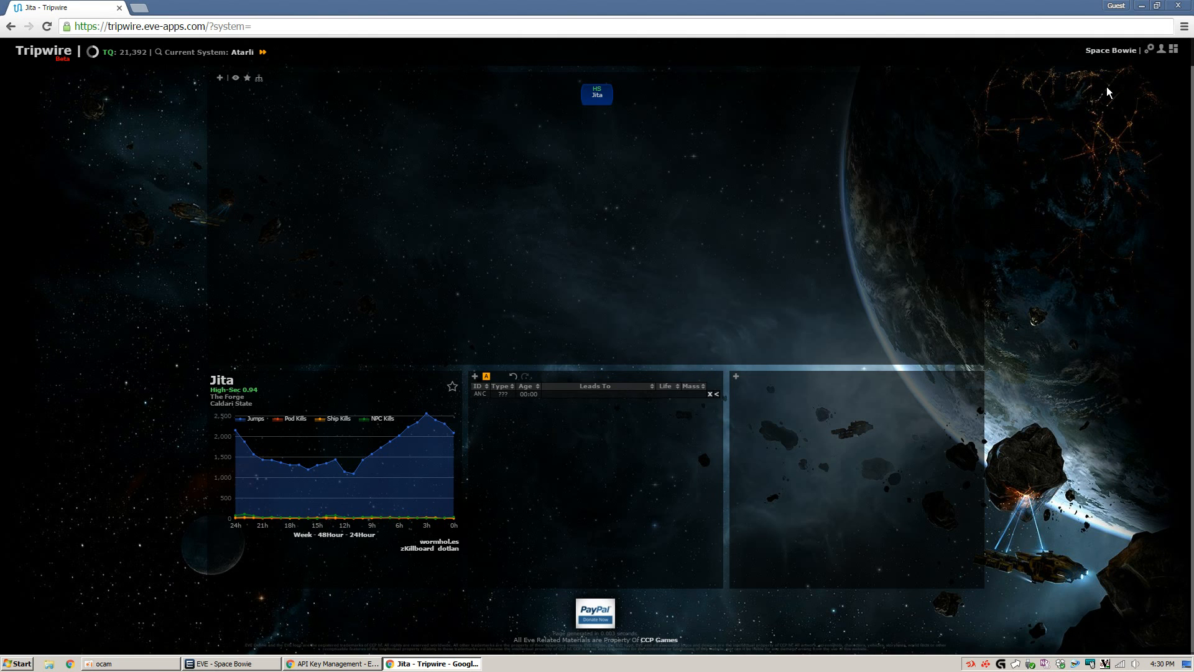
pyautogui.click(231, 663)
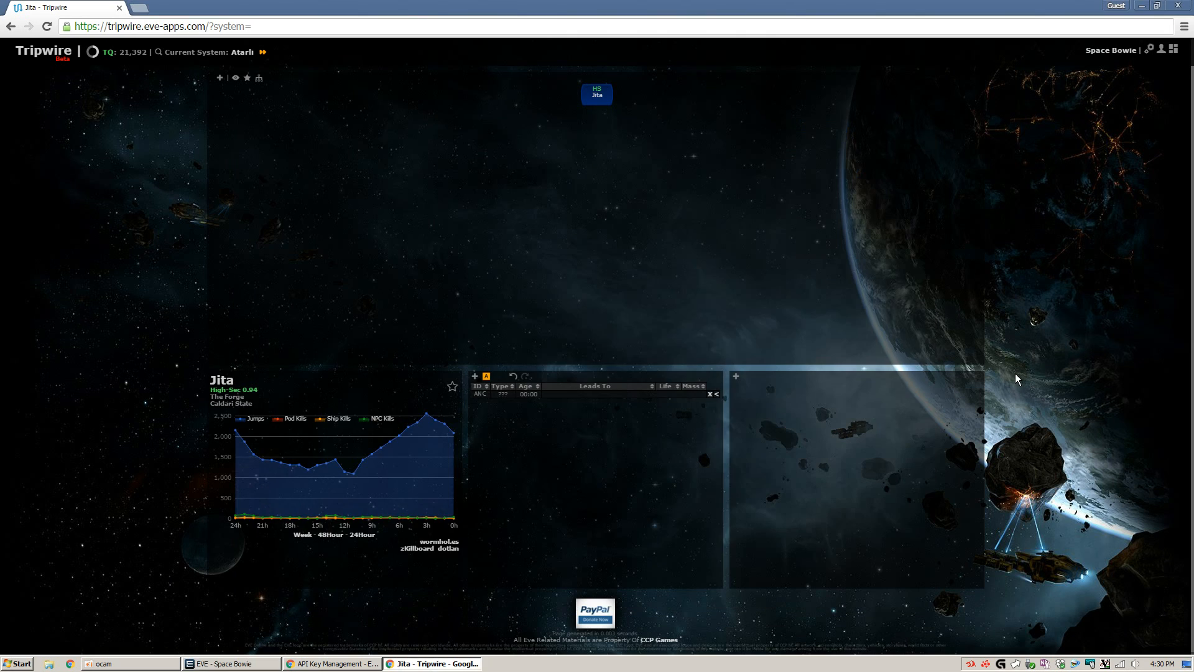
pyautogui.moveTo(1141, 87)
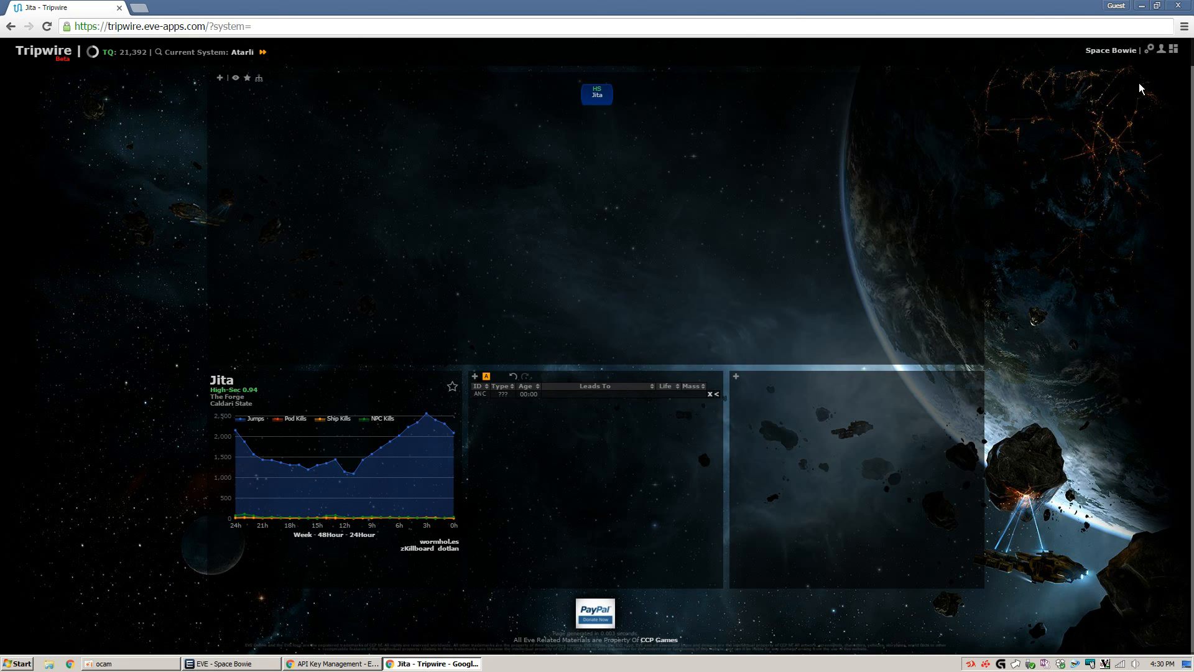
pyautogui.moveTo(663, 84)
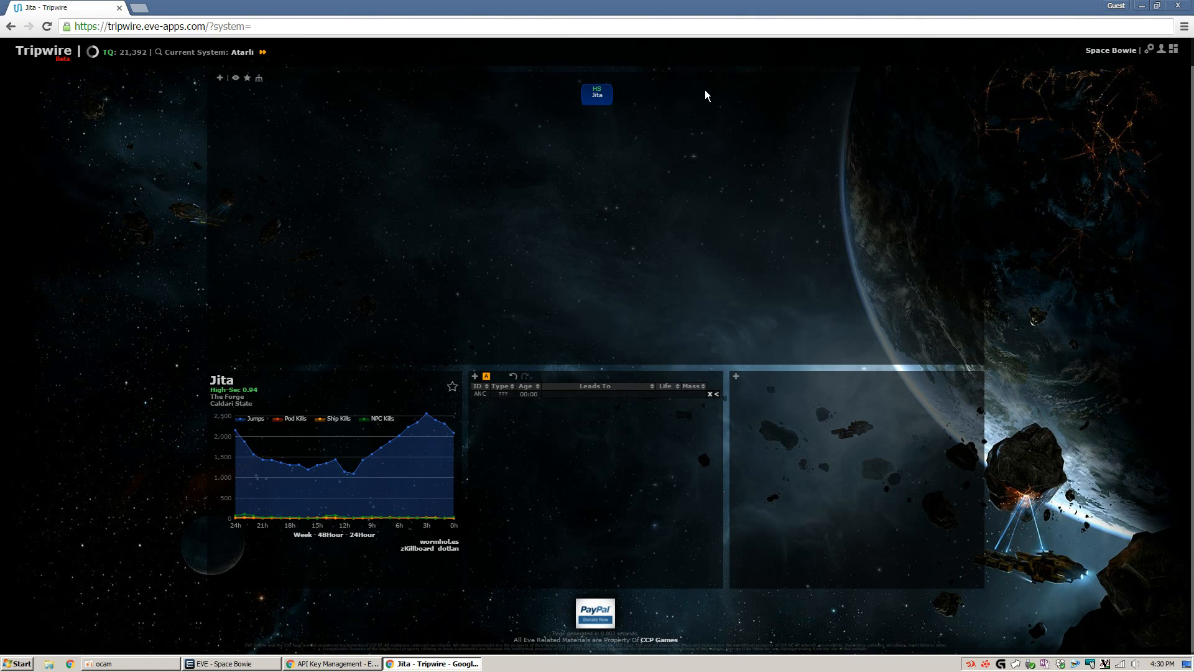
pyautogui.moveTo(189, 275)
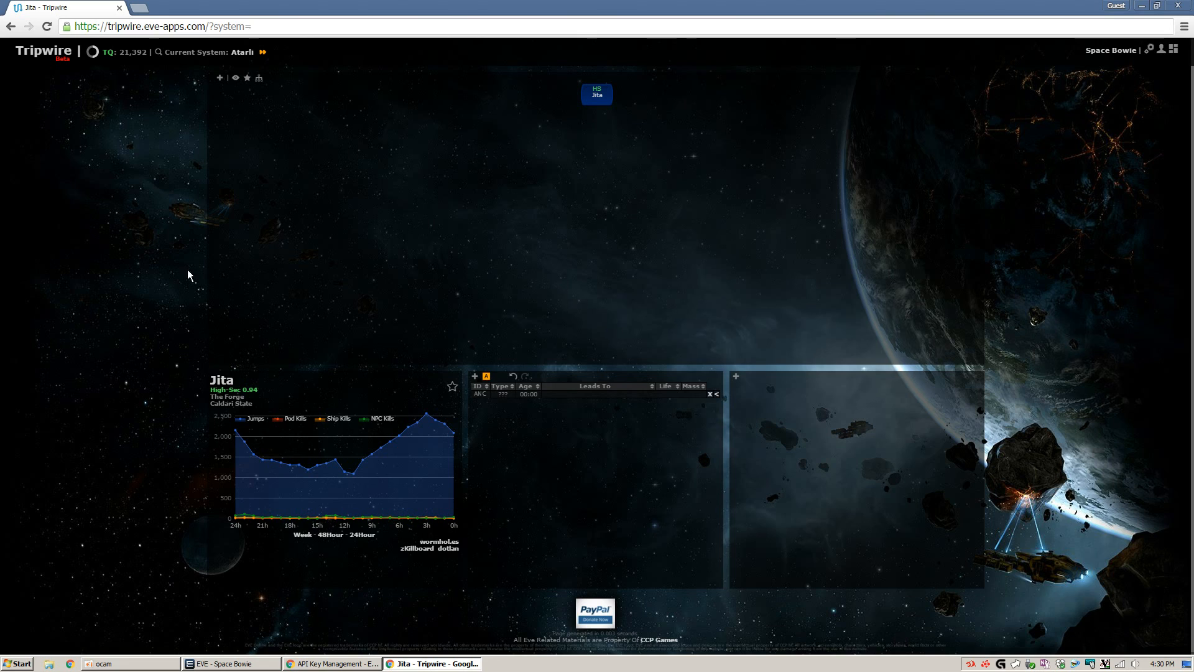